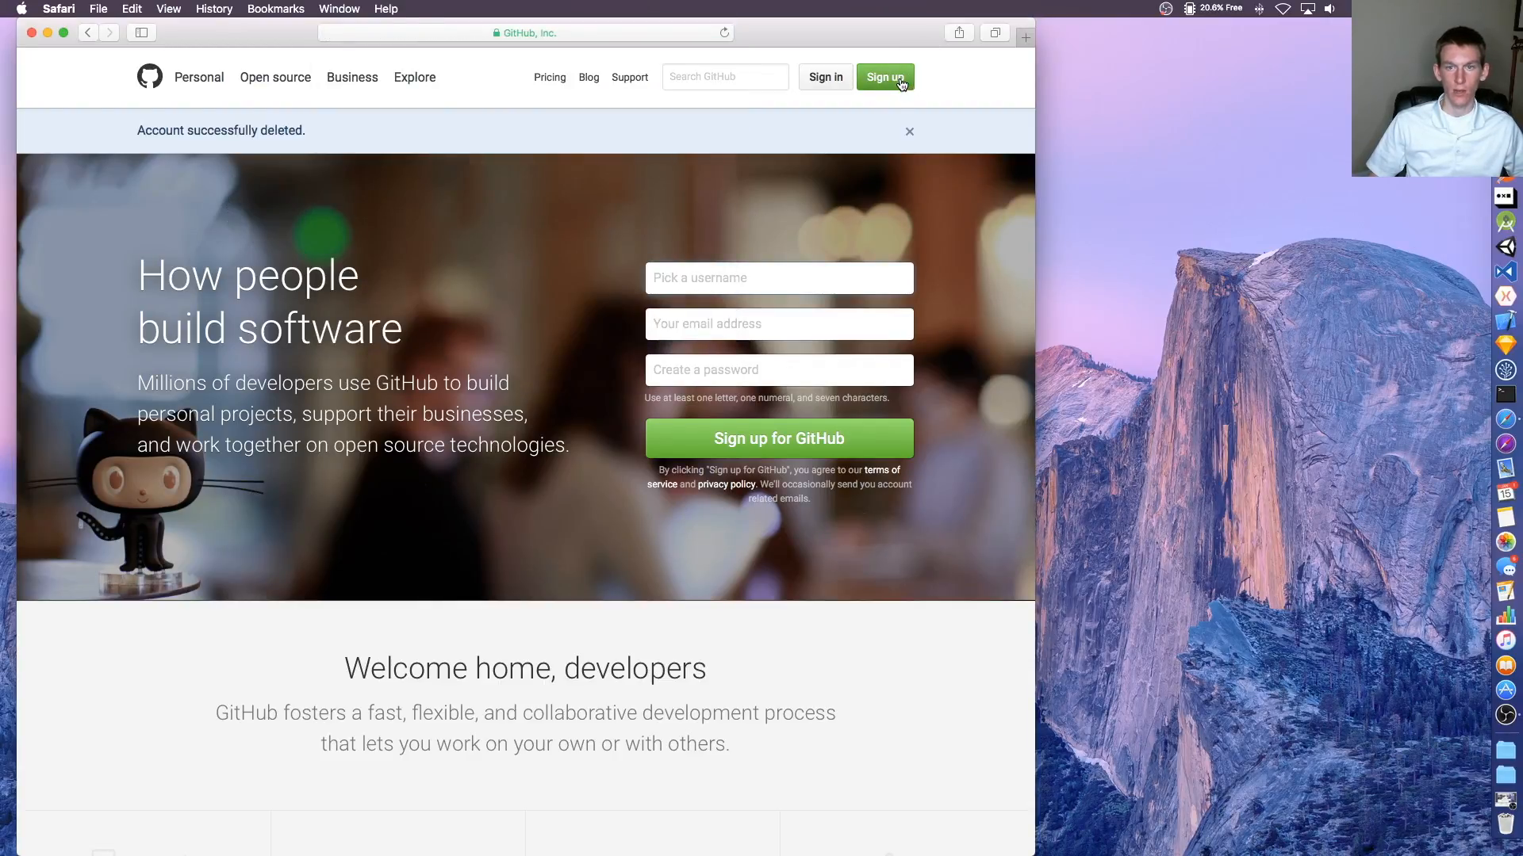
- Start signing up and fill in username 'Finia', an email and a password
left_click(883, 77)
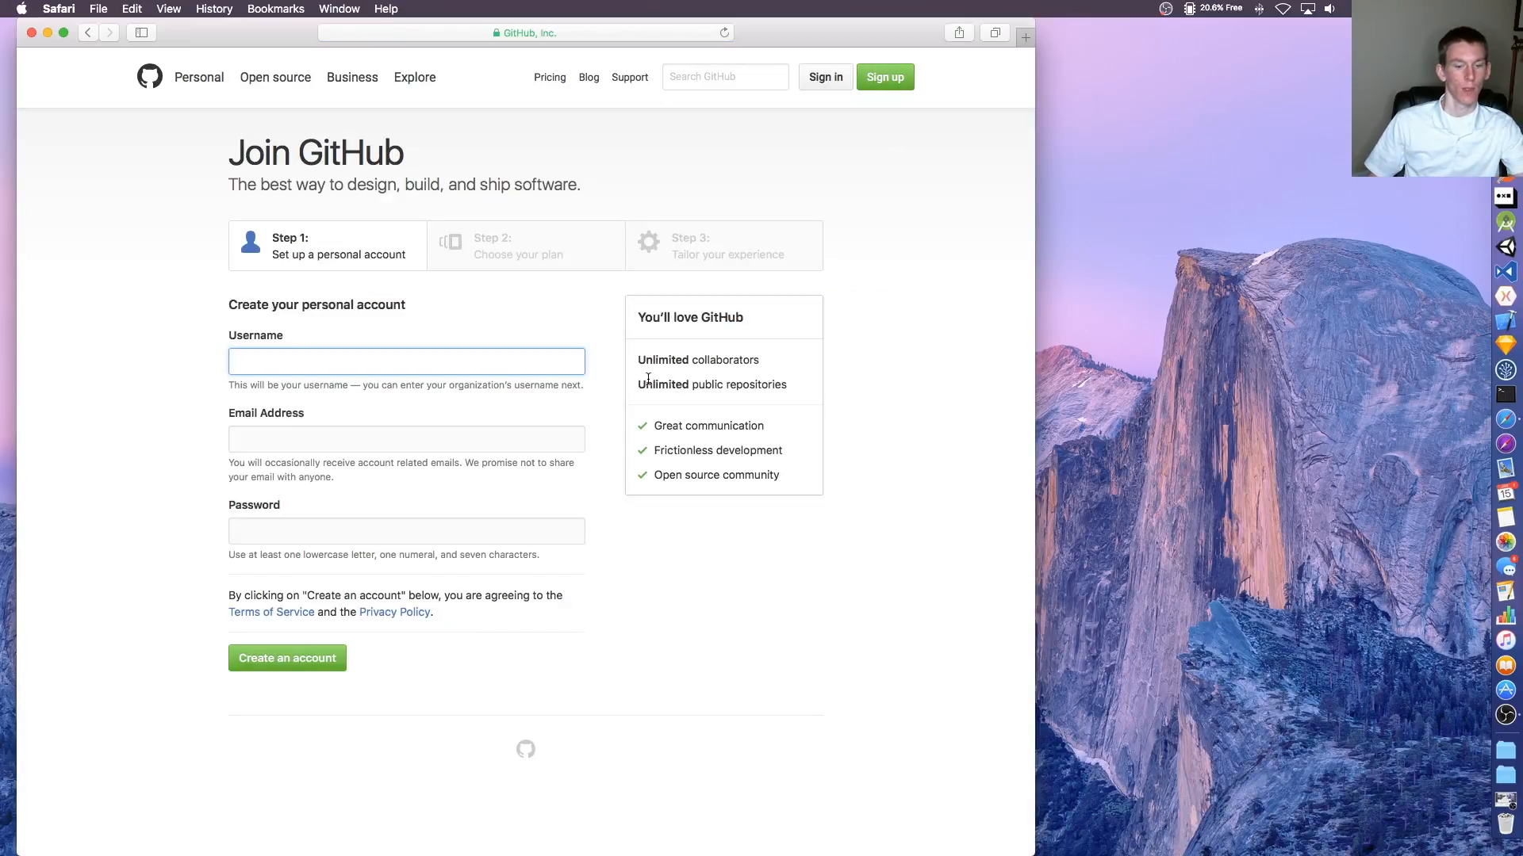
left_click(406, 361)
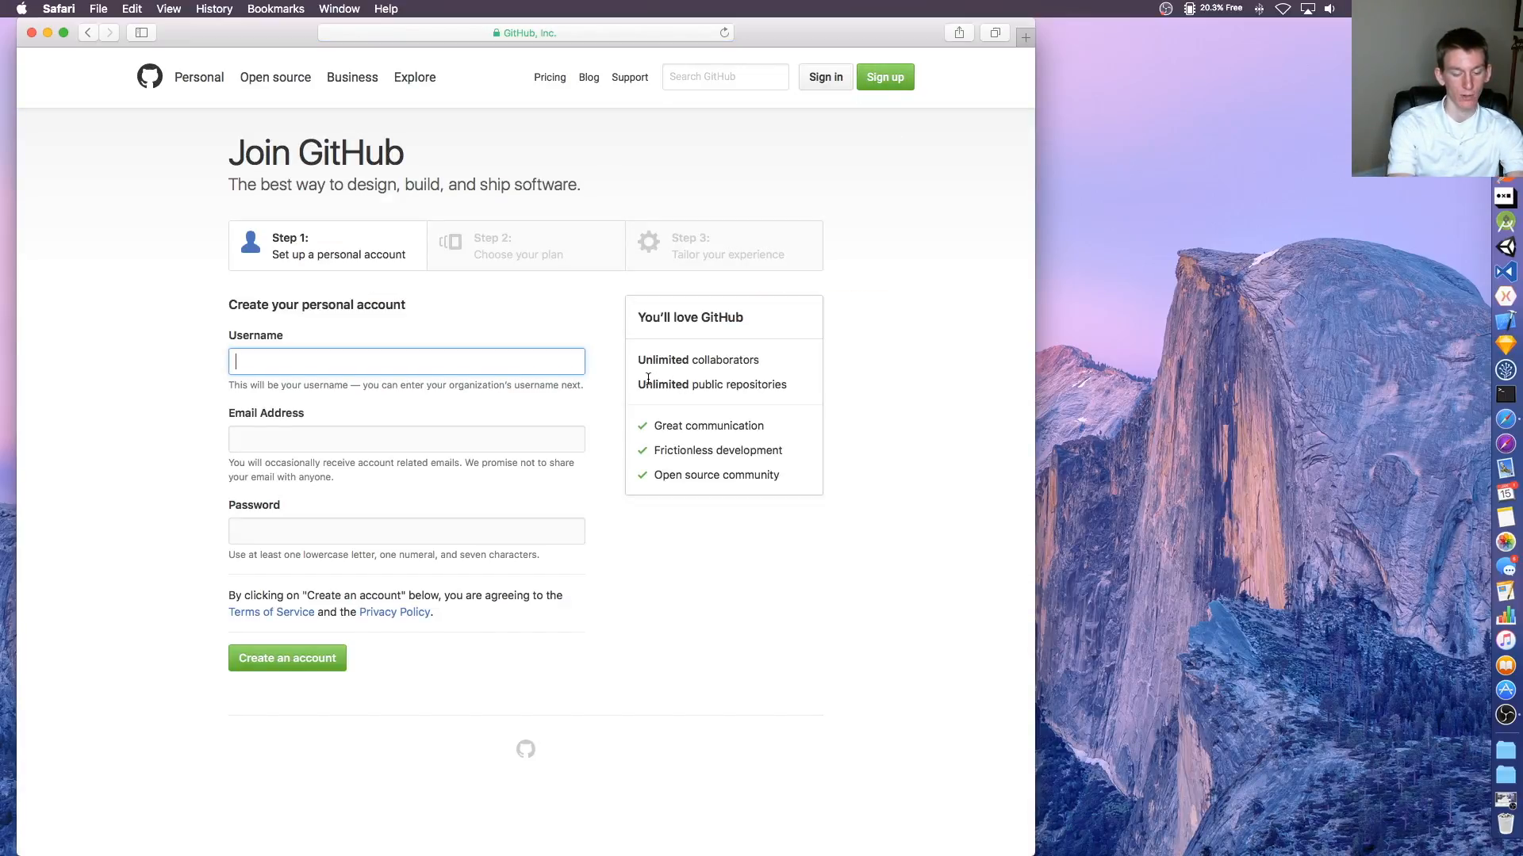
type("Finia")
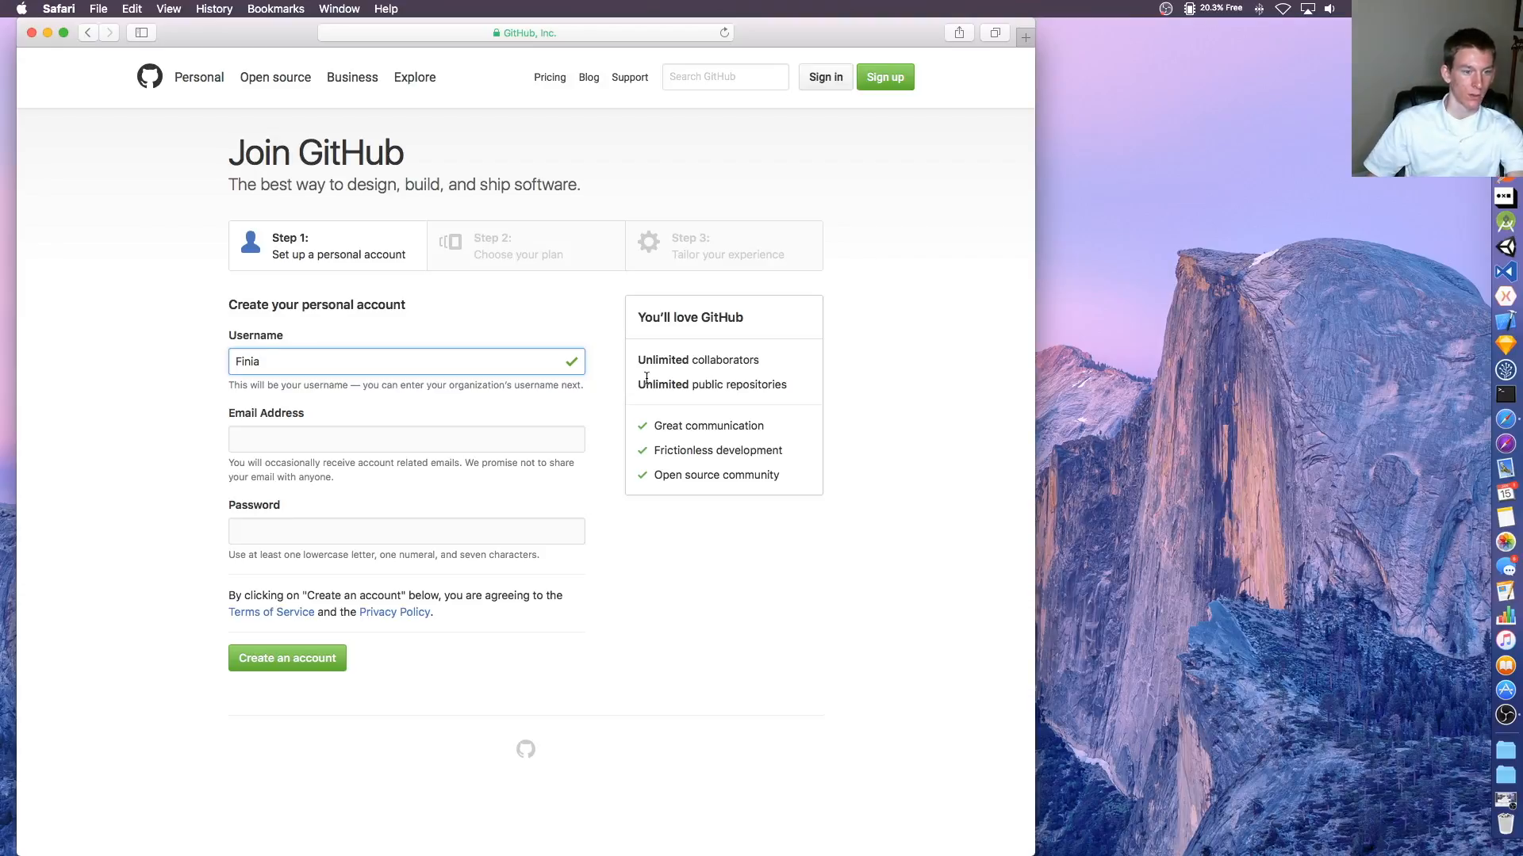
left_click(406, 438)
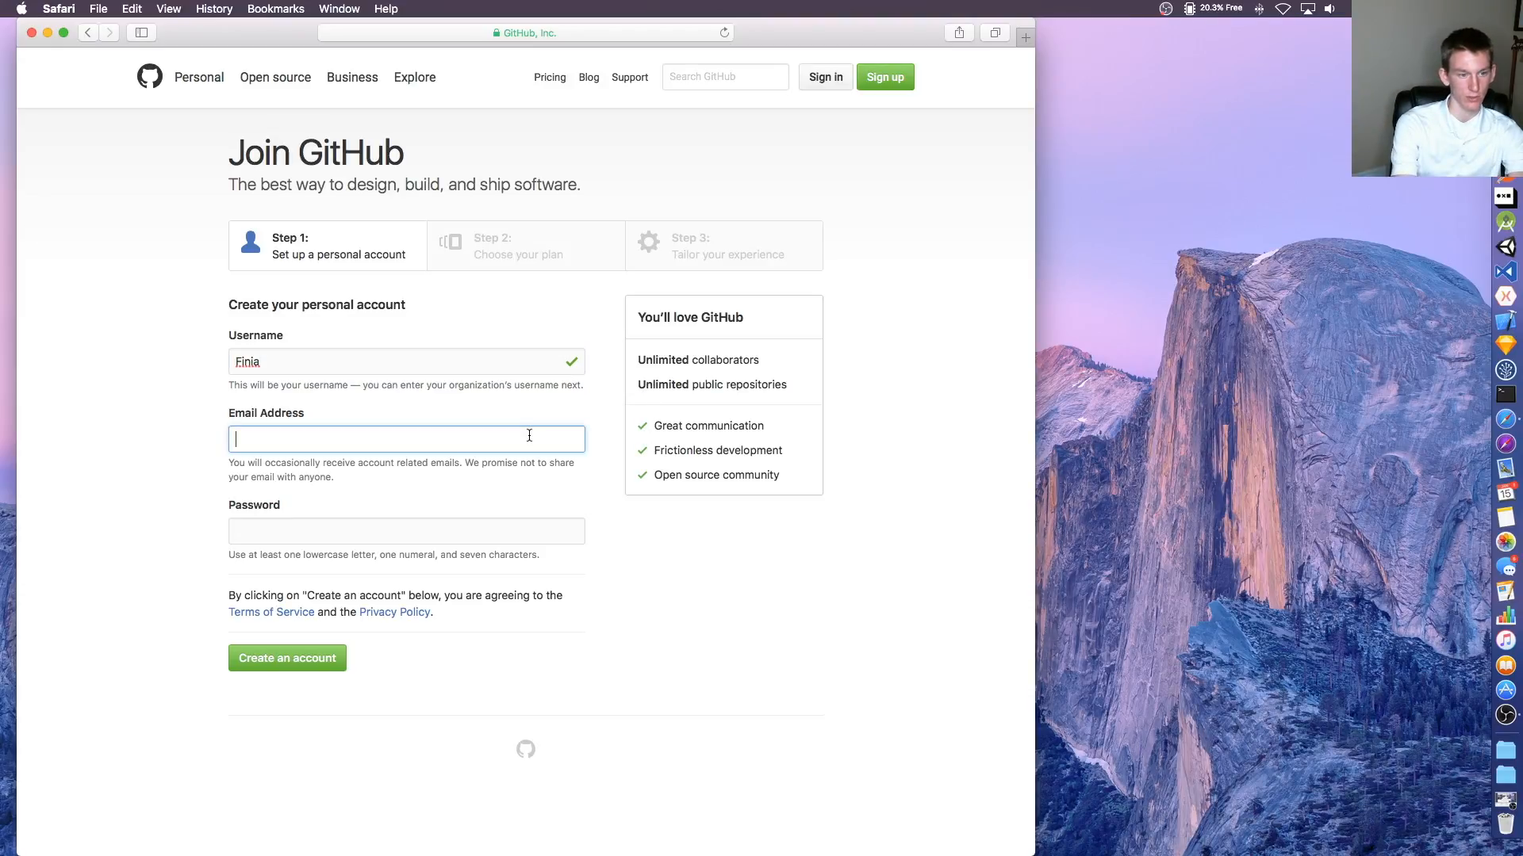
left_click(406, 531)
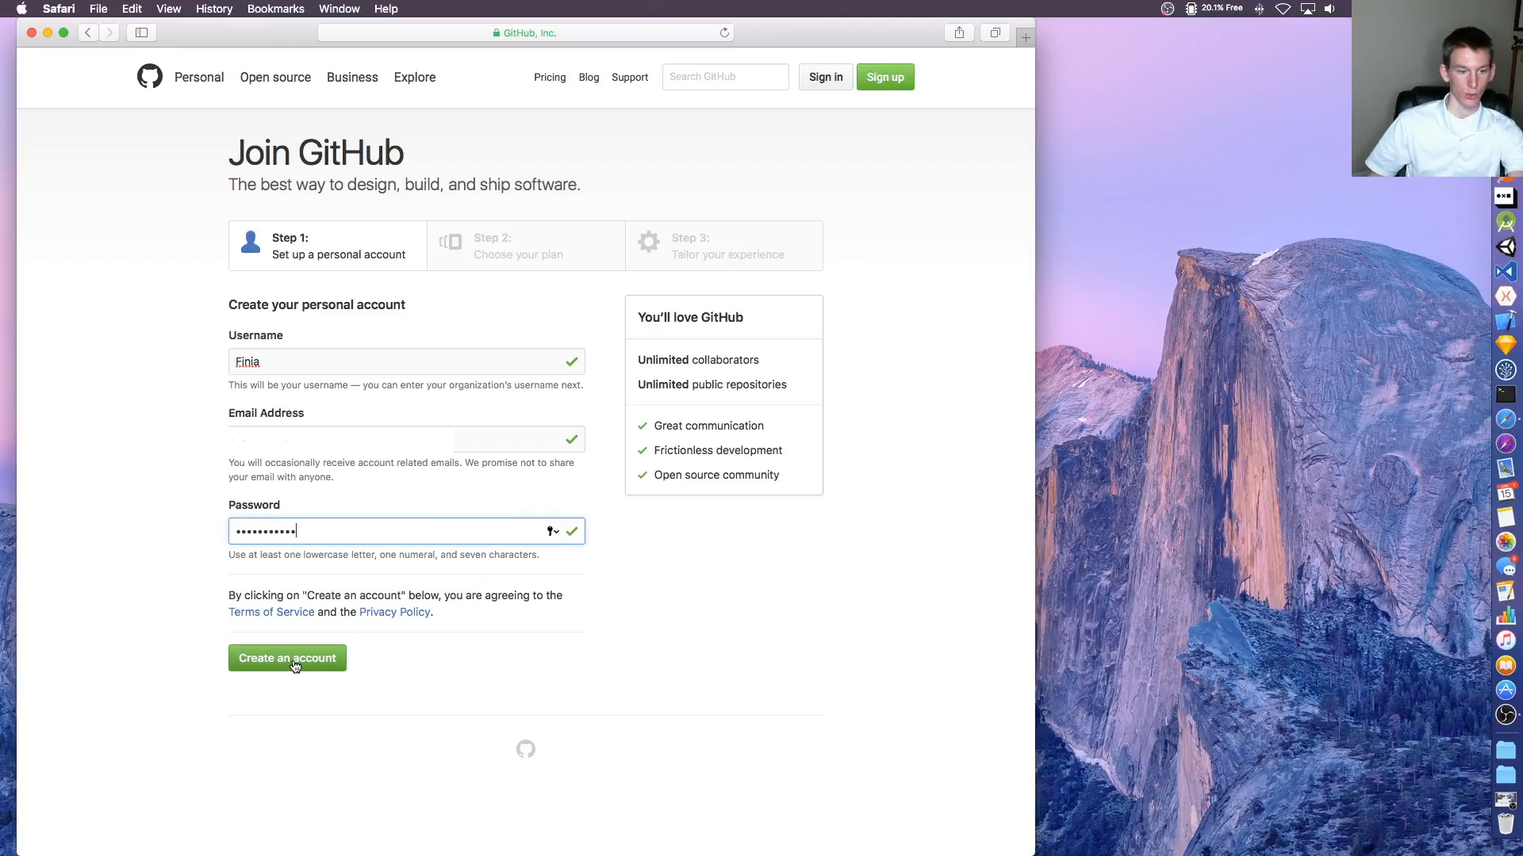
- Create the account, keeping the free 'Unlimited public repositories' plan selected
left_click(287, 657)
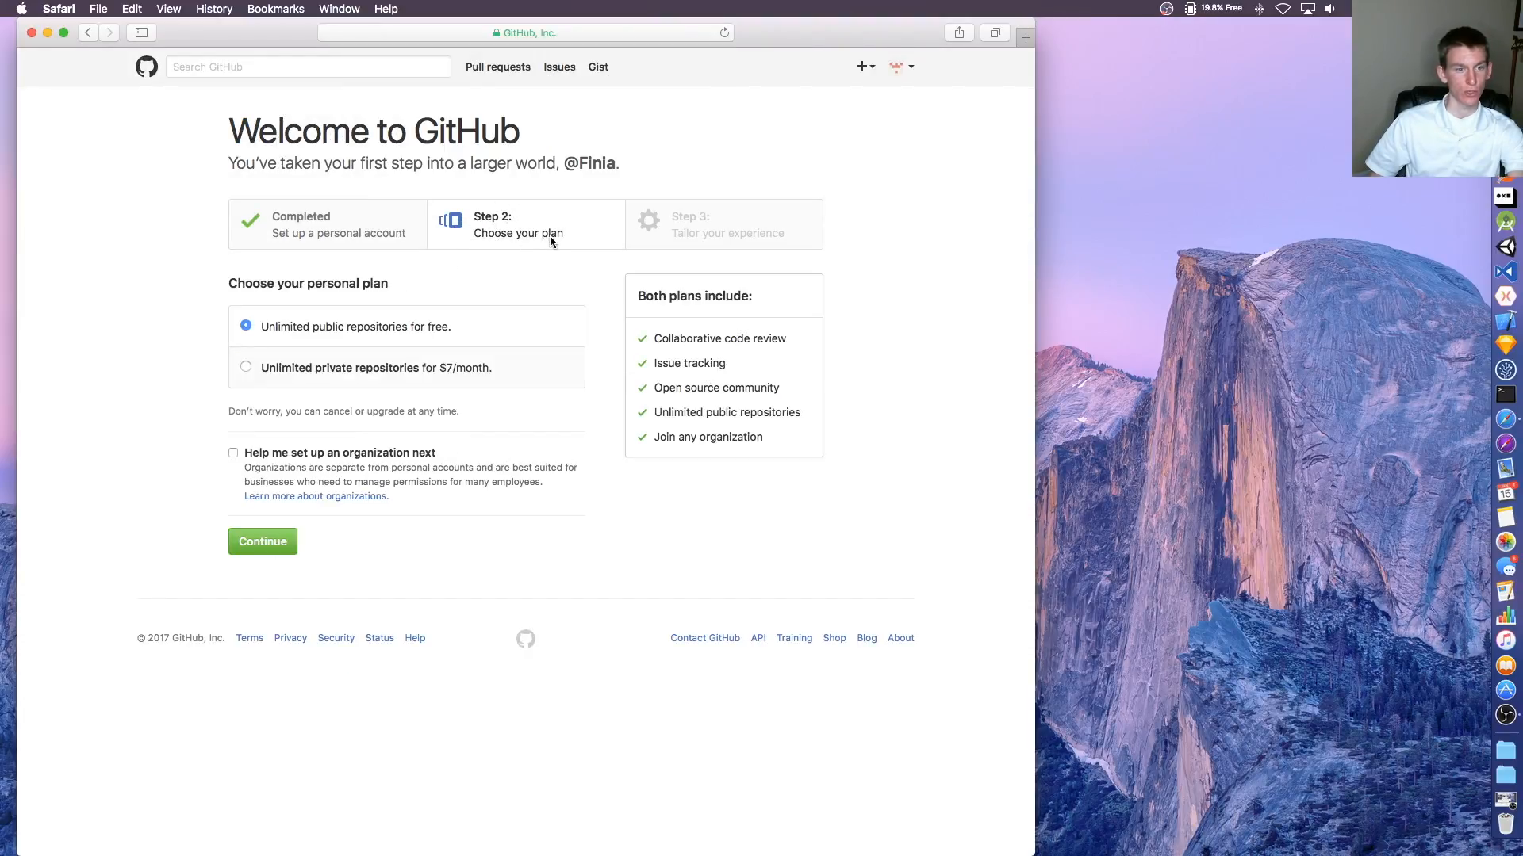
mouse_move(423, 359)
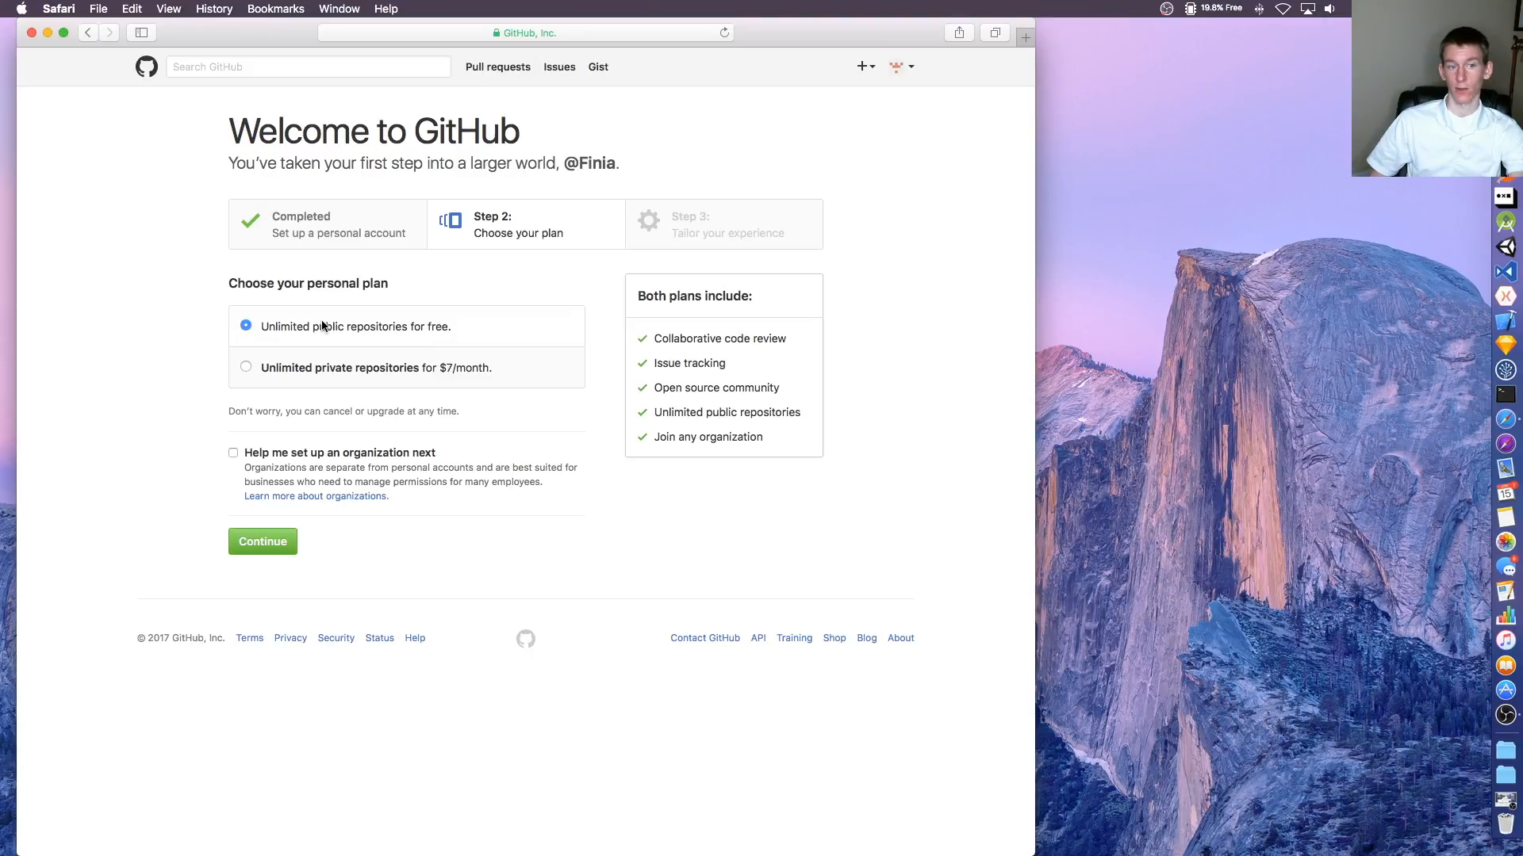
mouse_move(398, 372)
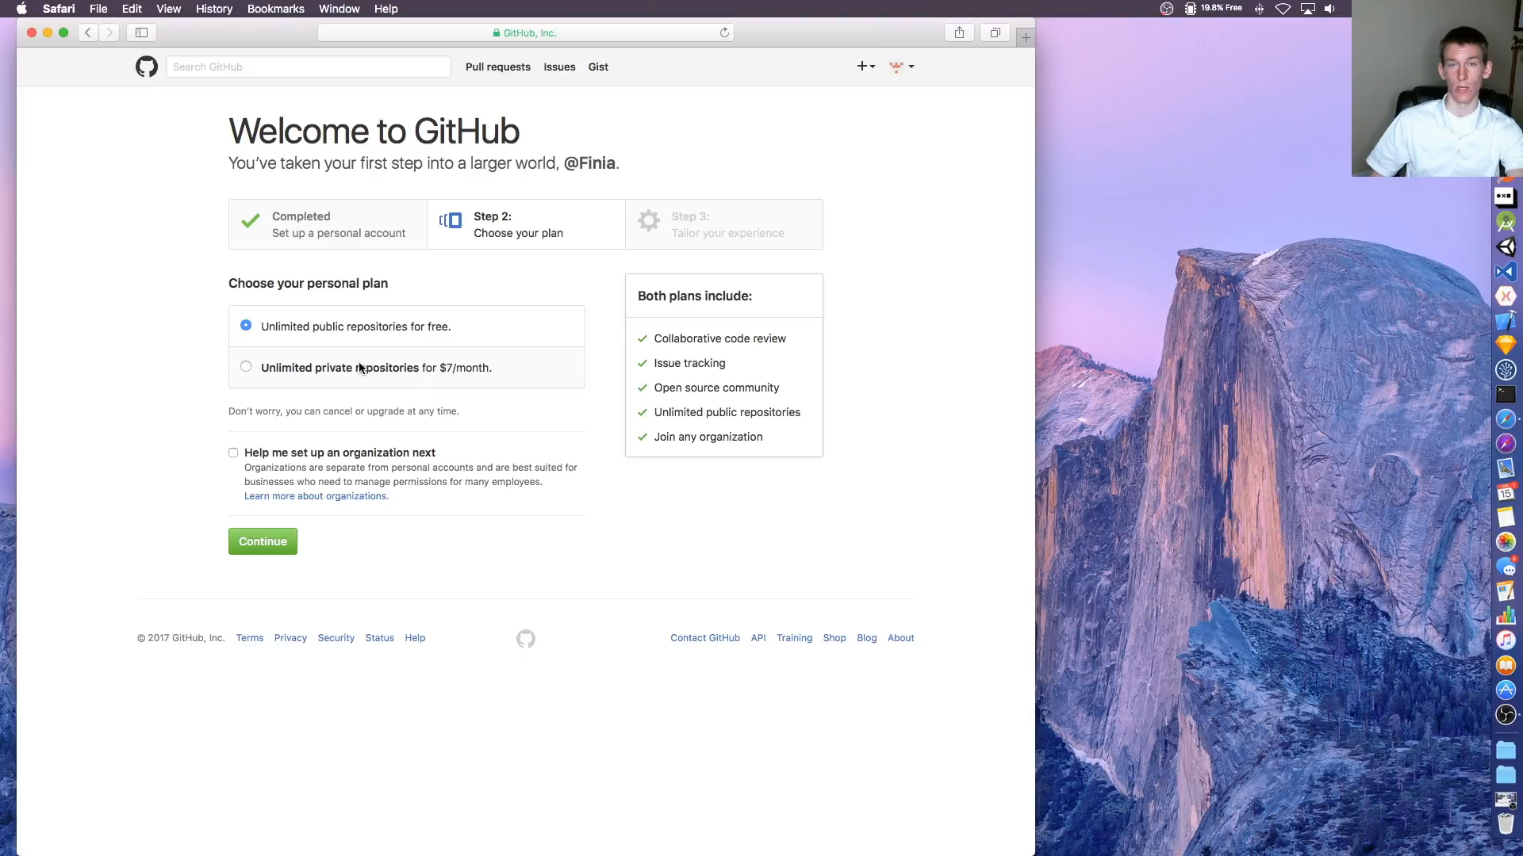
mouse_move(469, 379)
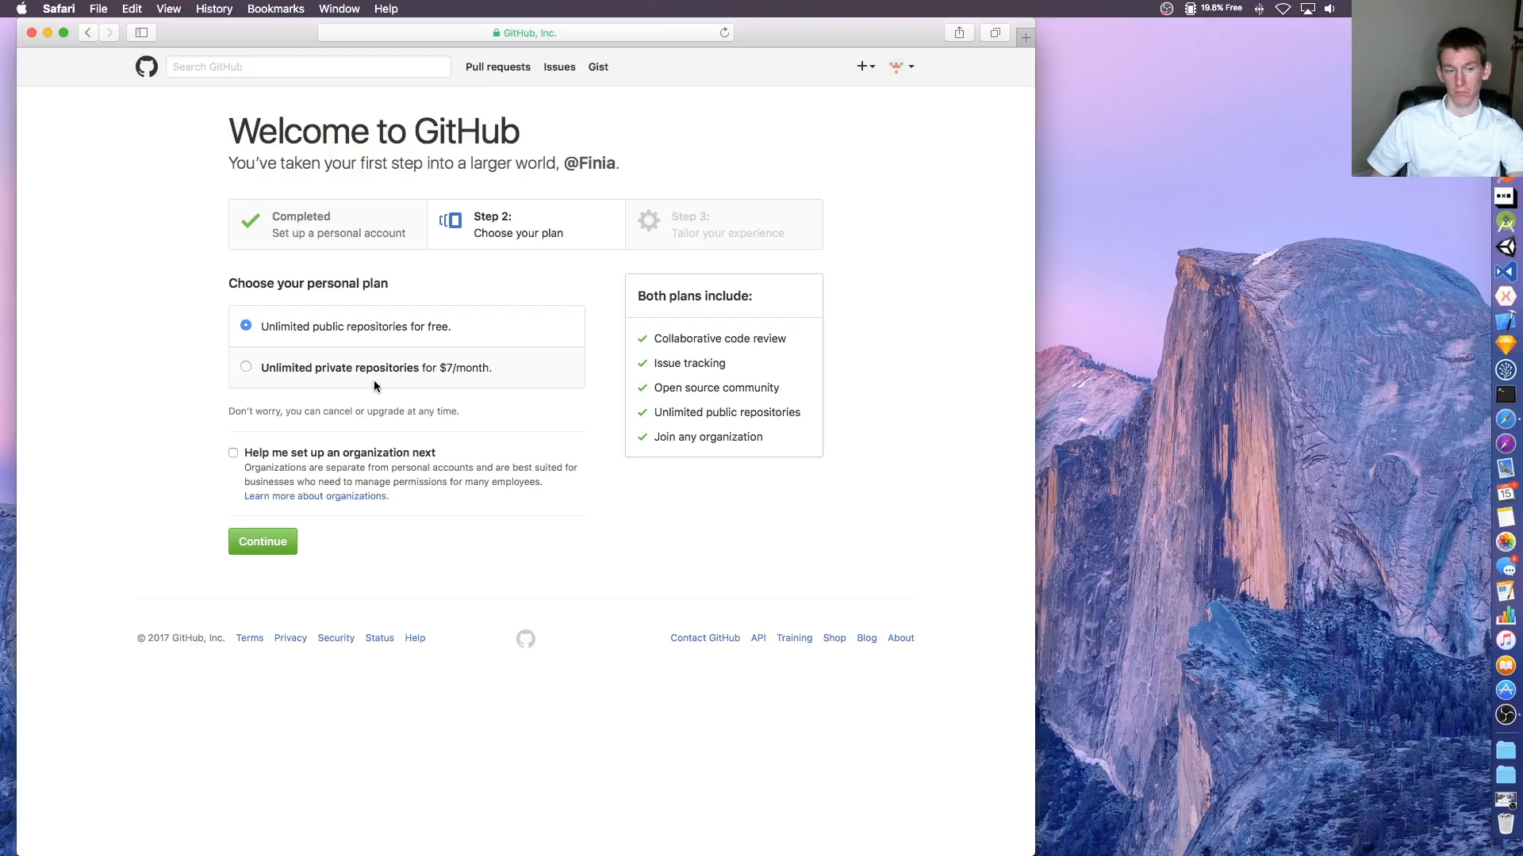
- Continue with the free plan; choose very experienced, five usage areas, and hobbyist
left_click(262, 541)
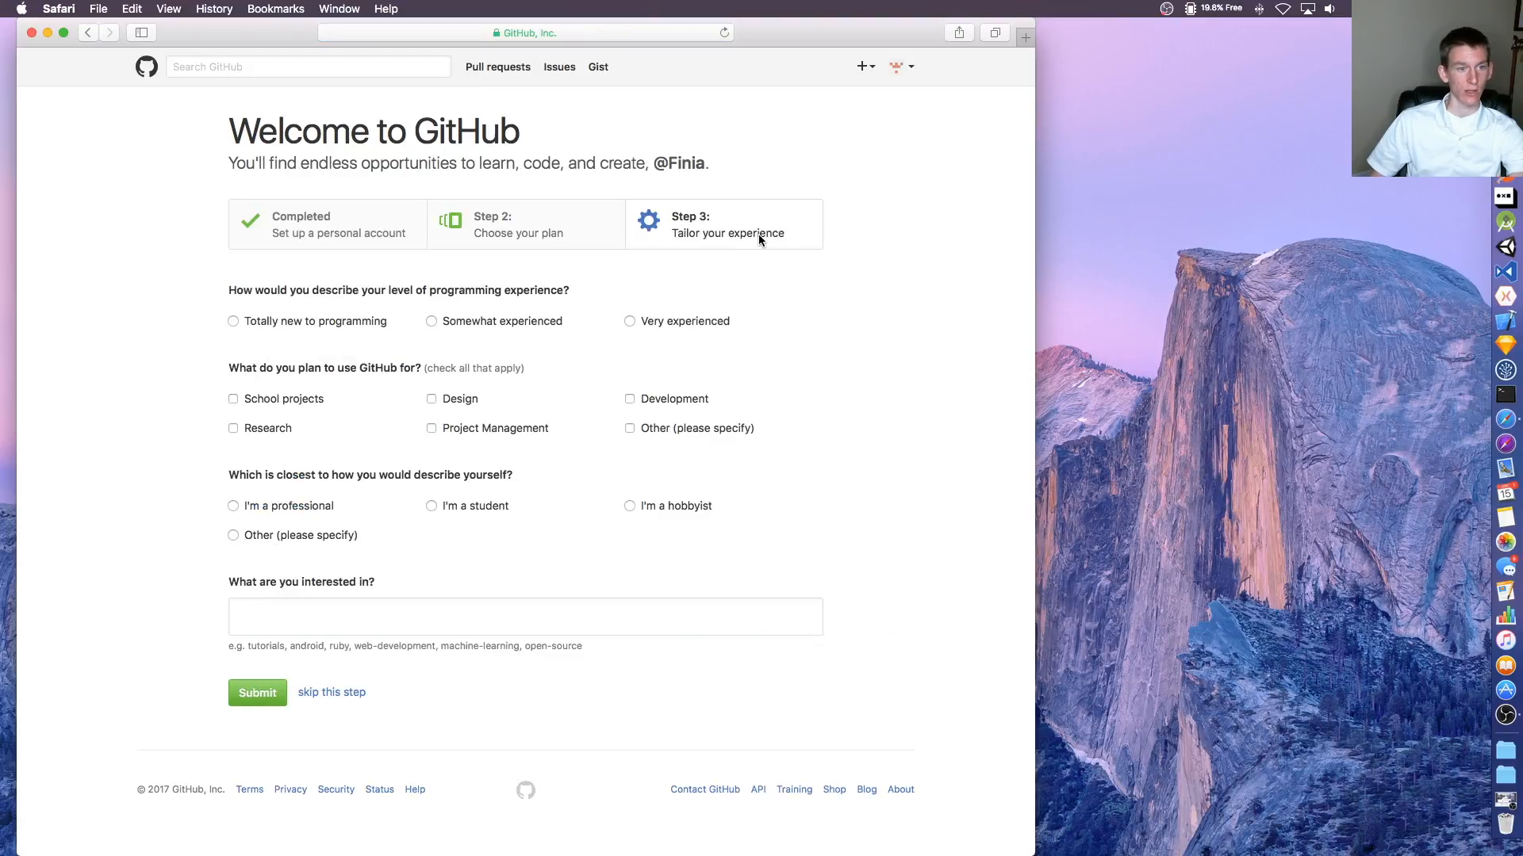
double_click(552, 289)
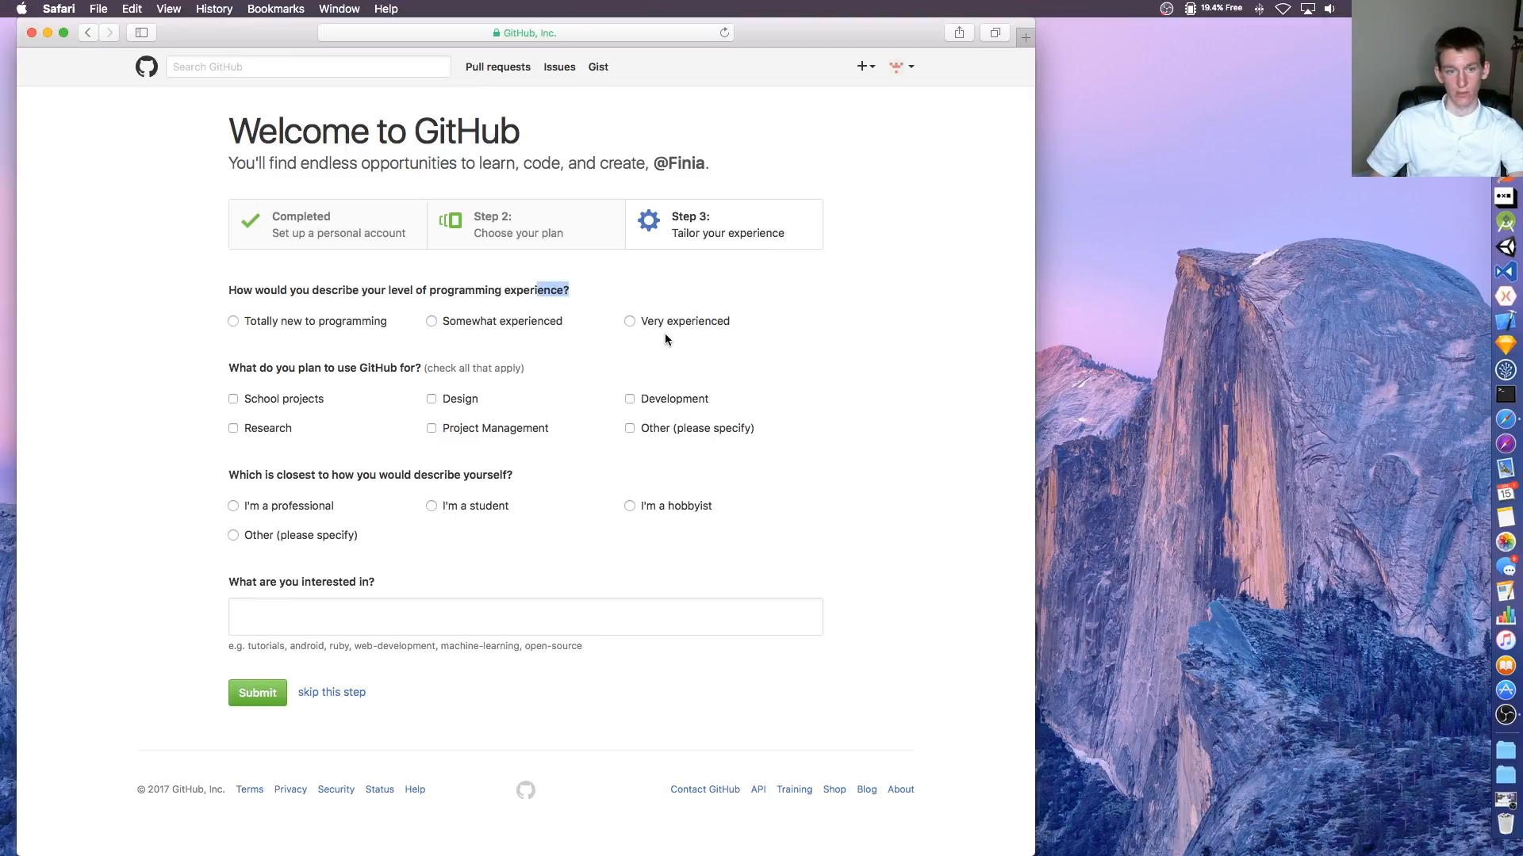
mouse_move(490, 332)
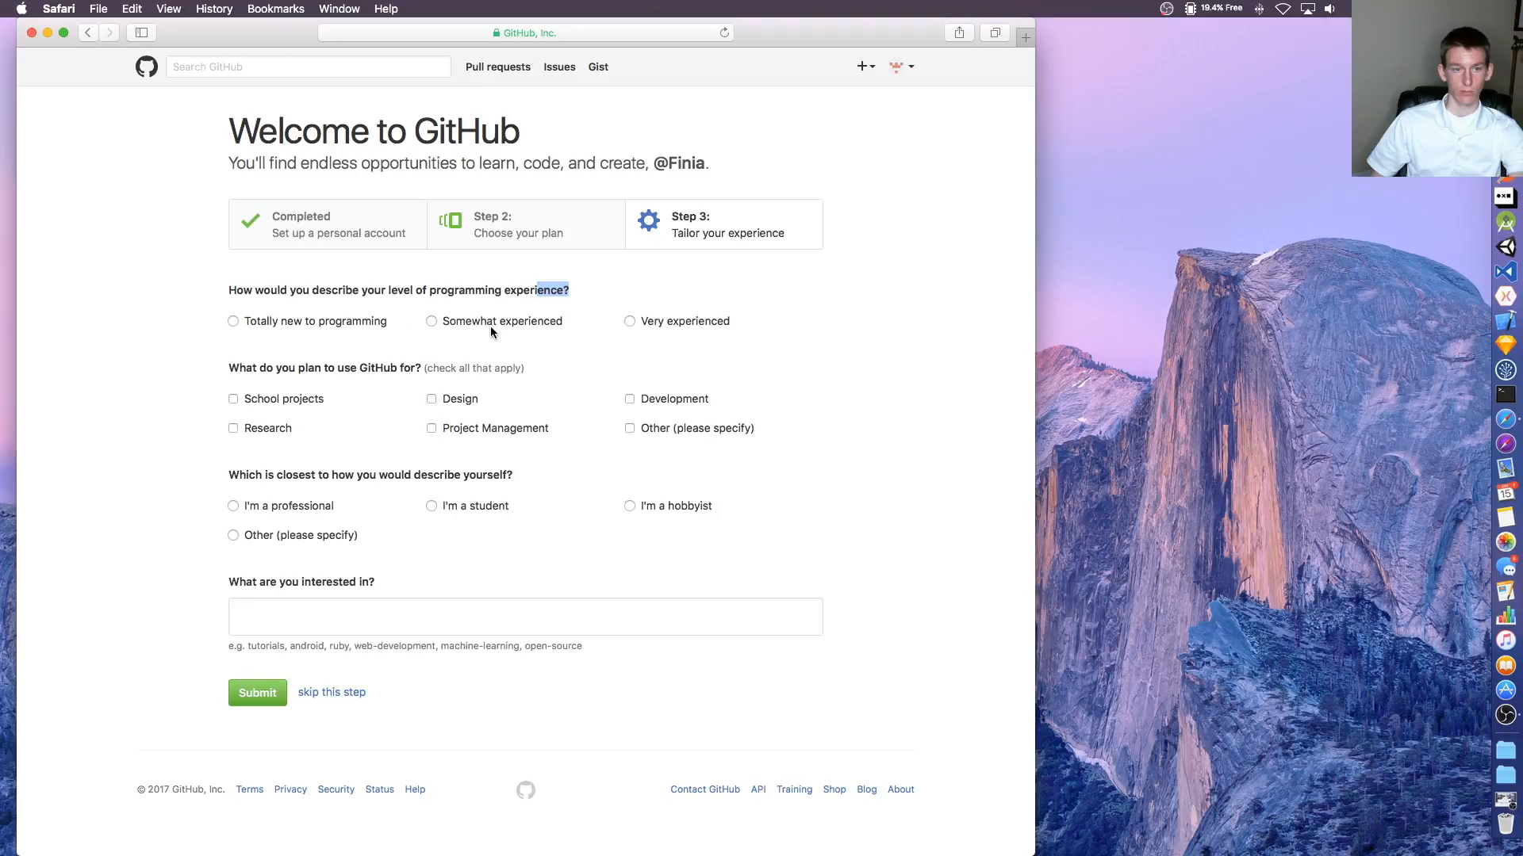
left_click(629, 321)
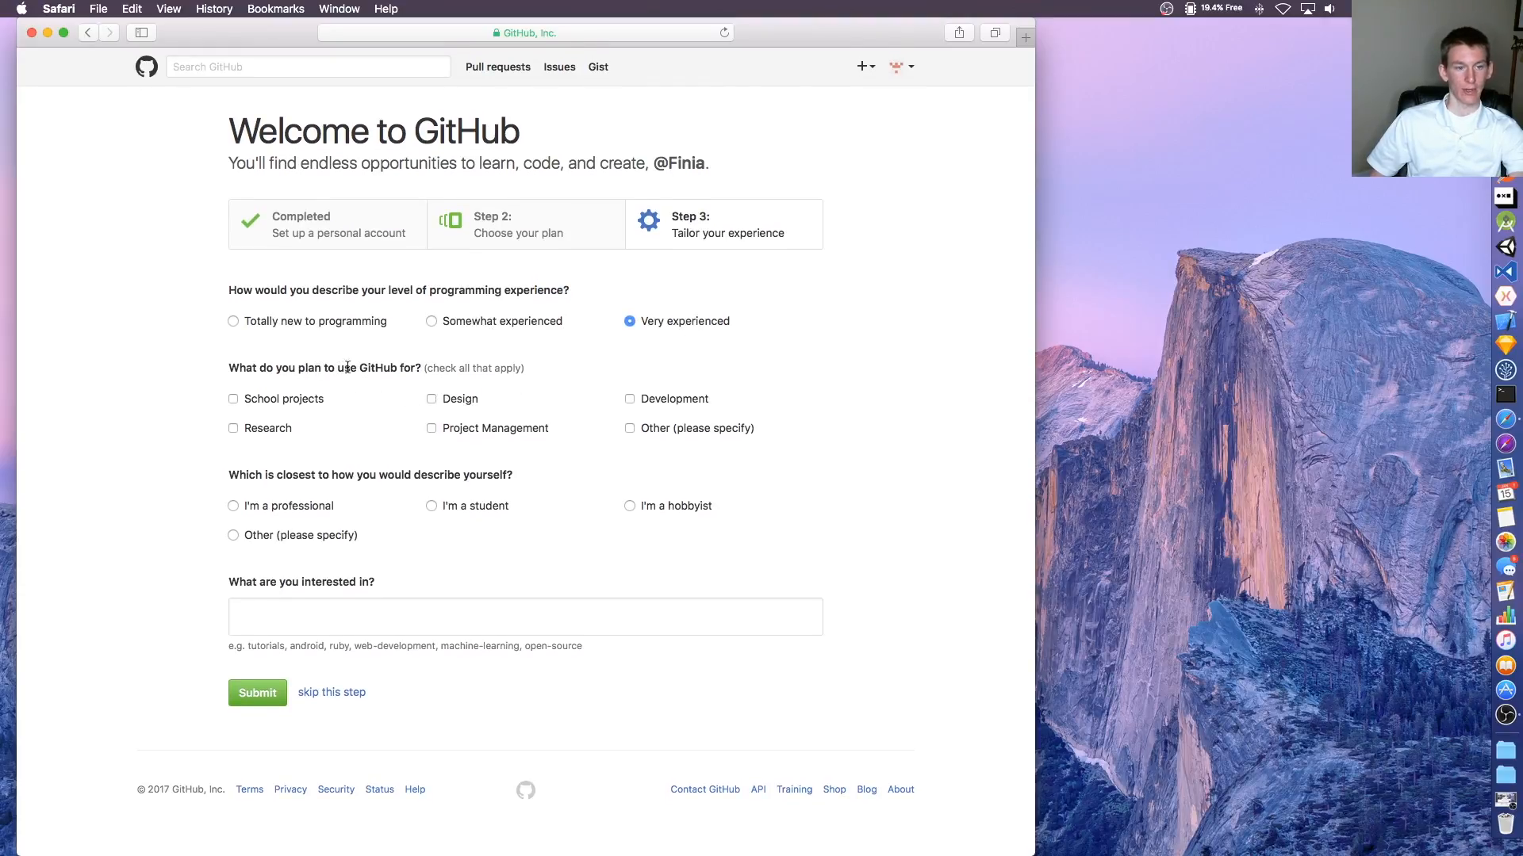
left_click(629, 399)
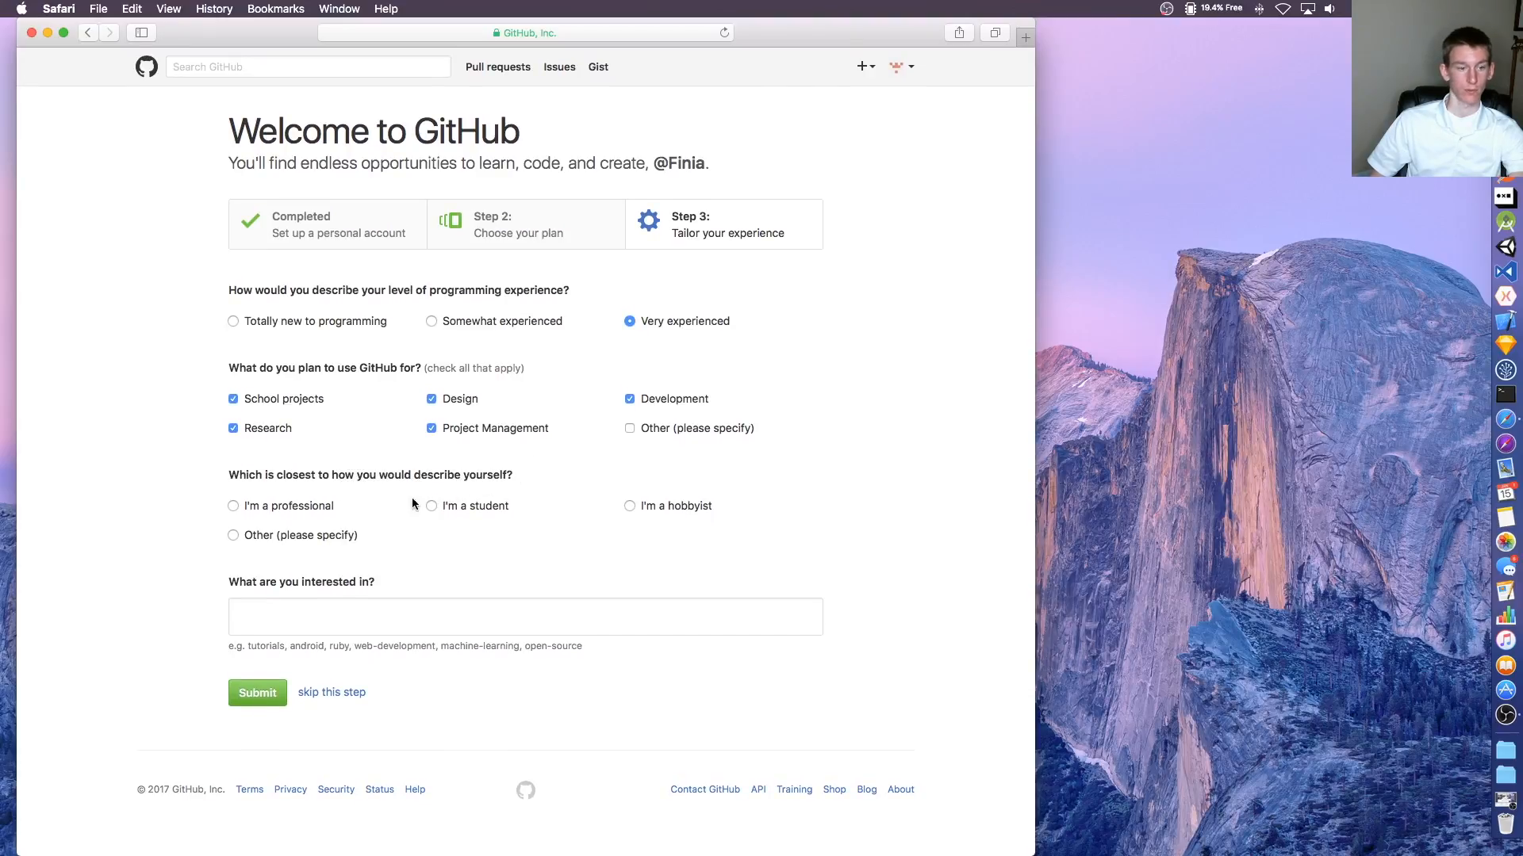
left_click(629, 504)
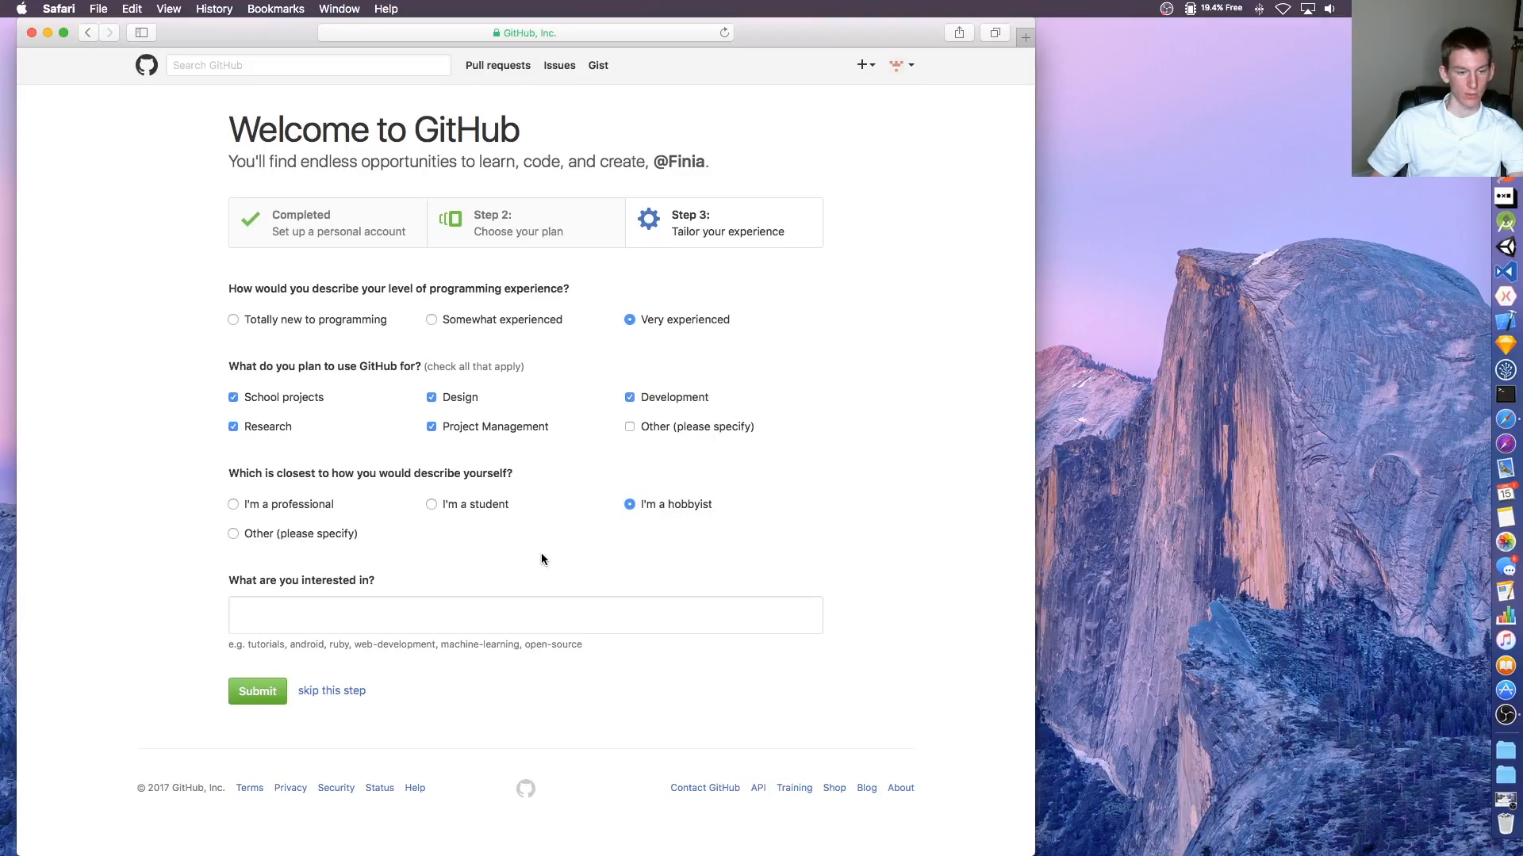
- Submit the survey and start a new SSH key titled 'My computer SSH Key'
left_click(256, 690)
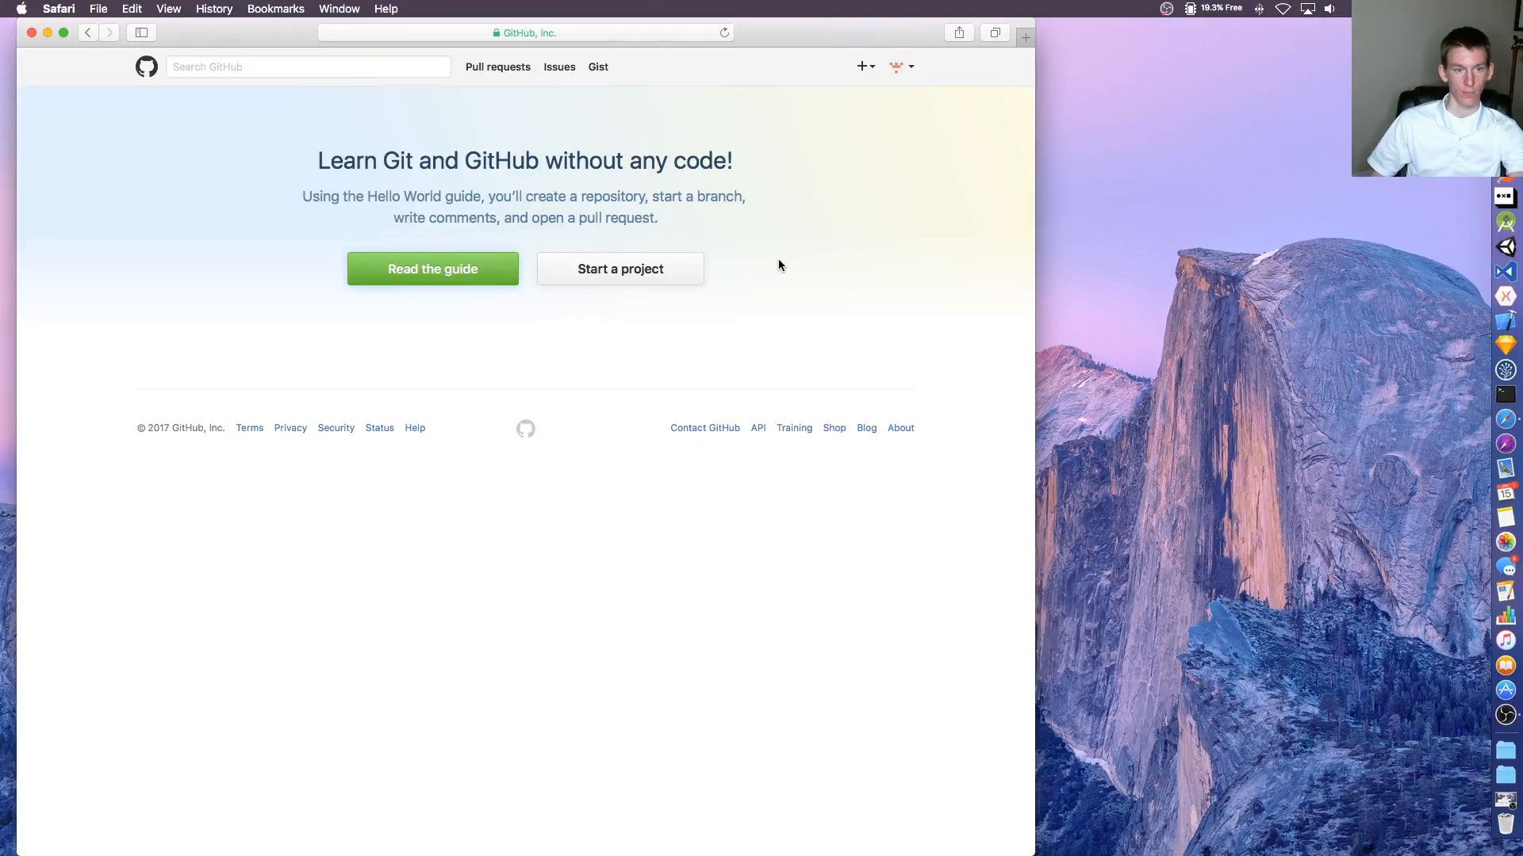
left_click(900, 65)
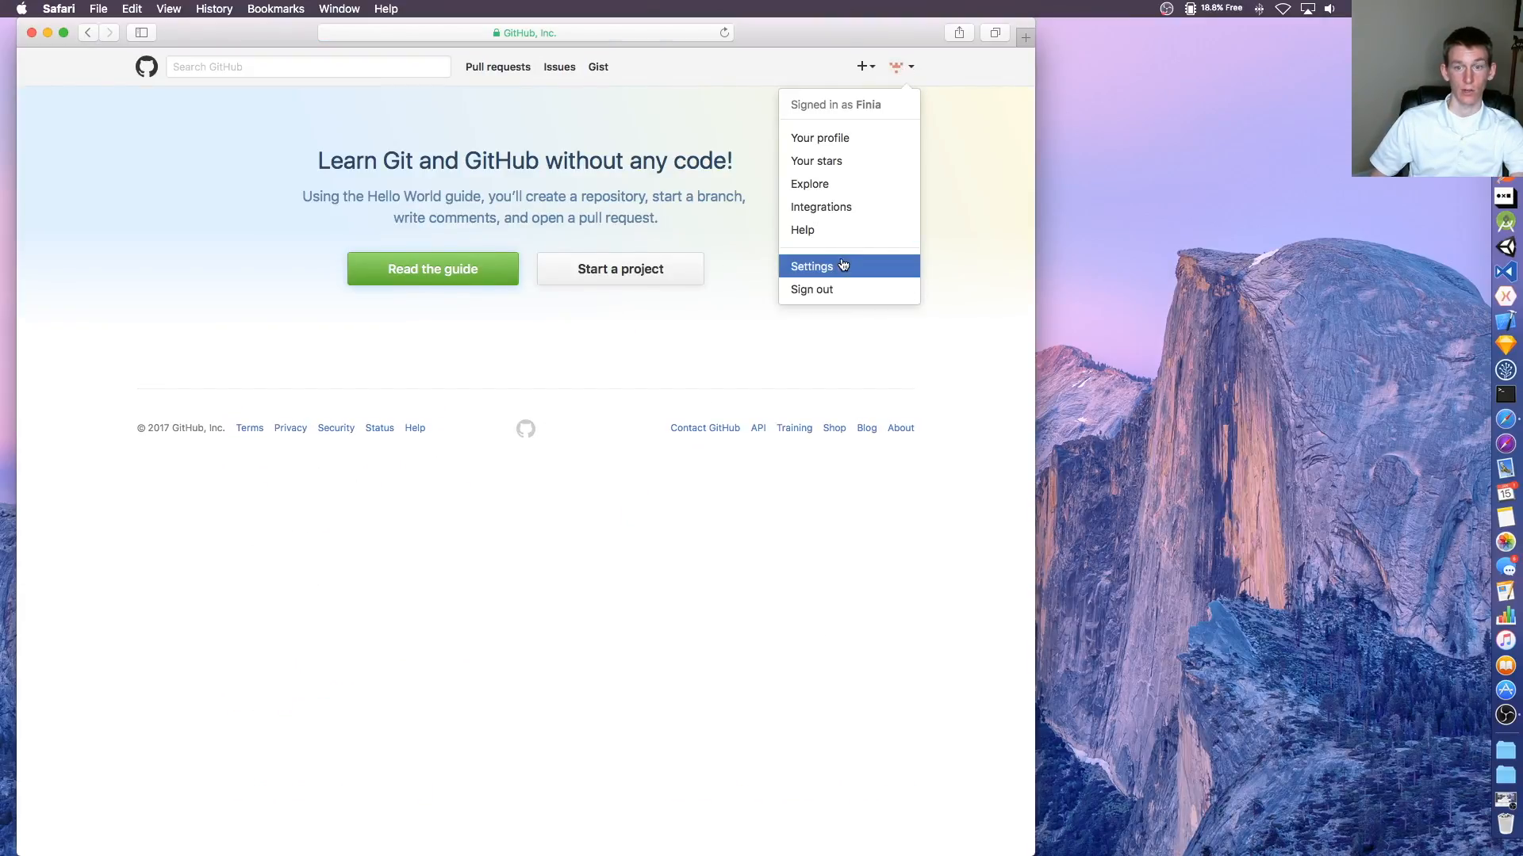
left_click(810, 266)
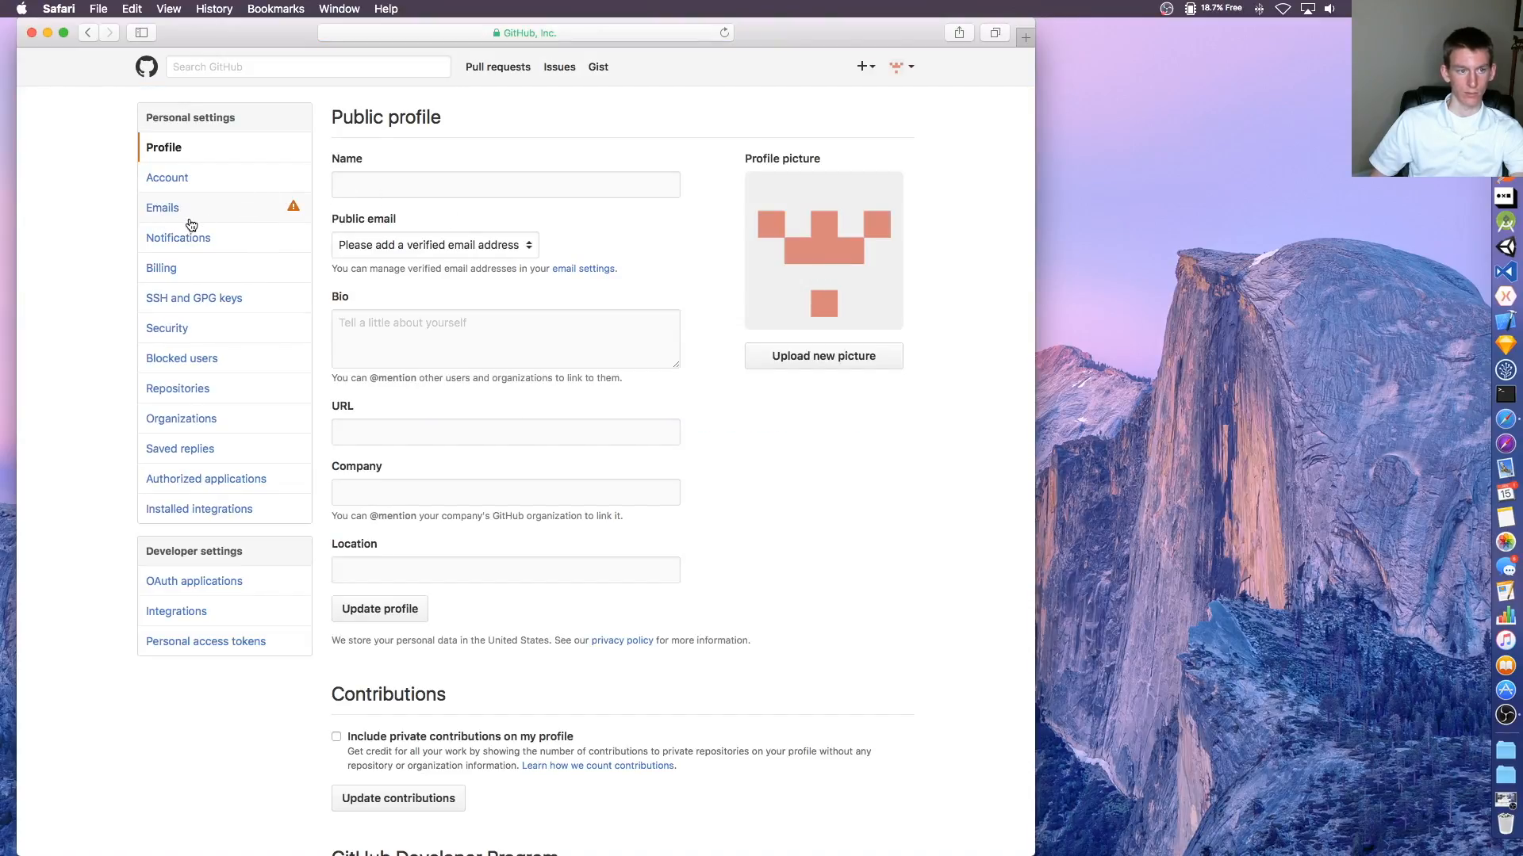
left_click(194, 298)
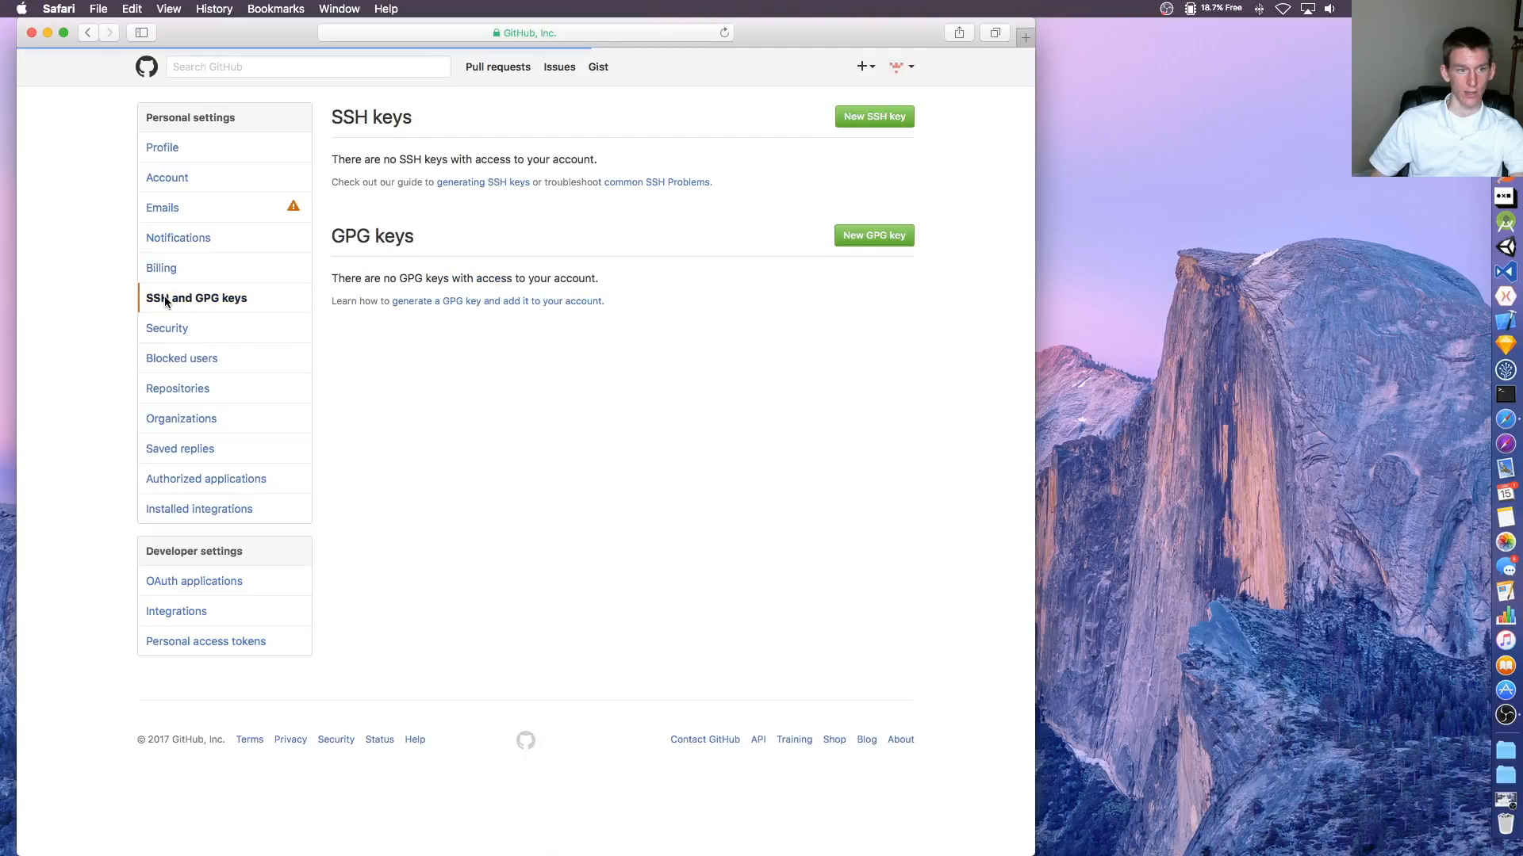
left_click(873, 116)
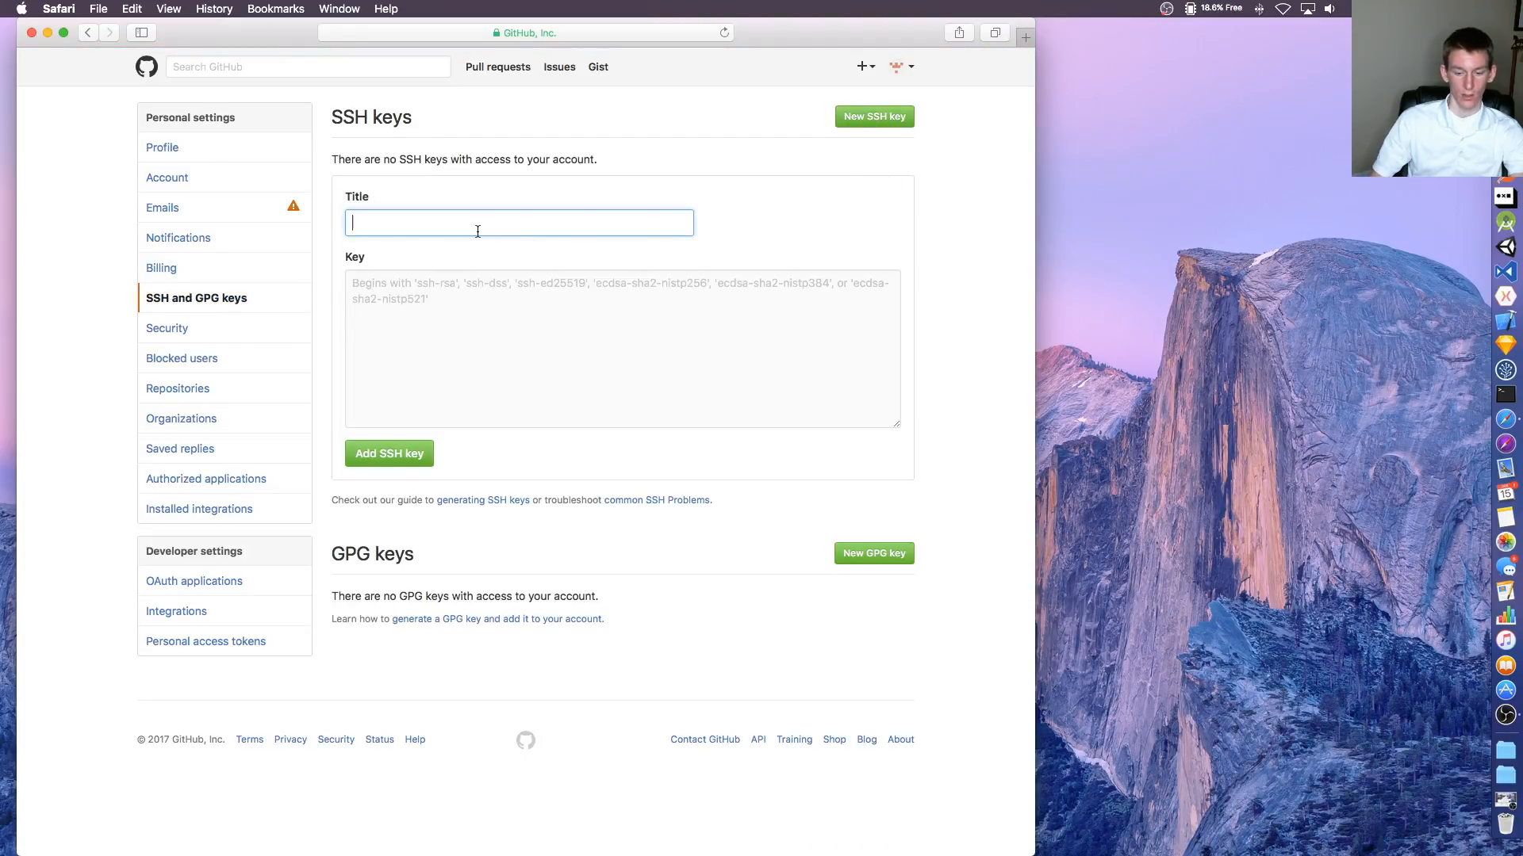
type("My computer SSH Key")
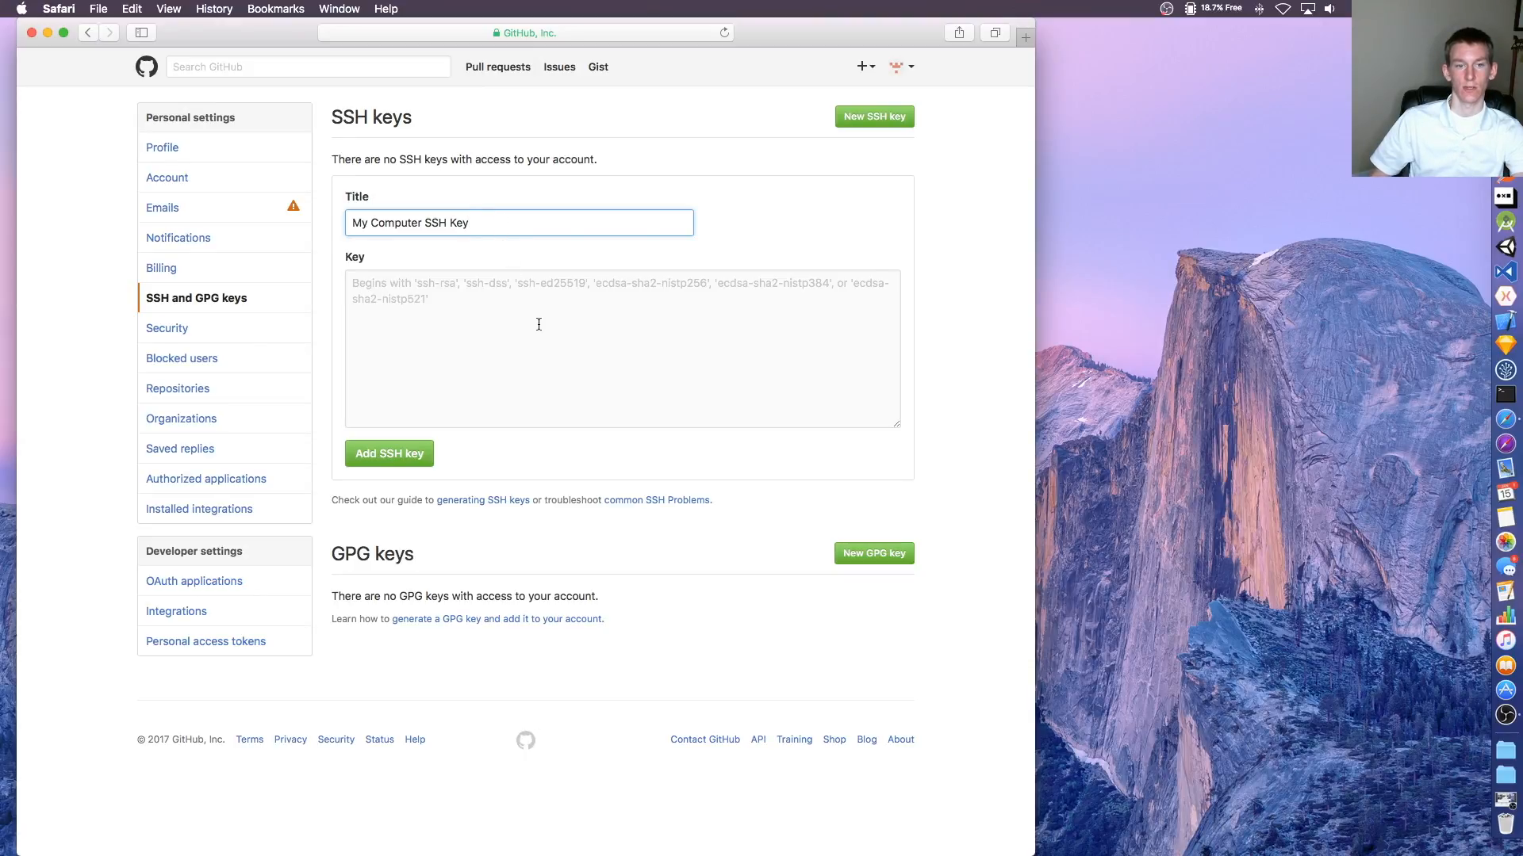
mouse_move(1371, 381)
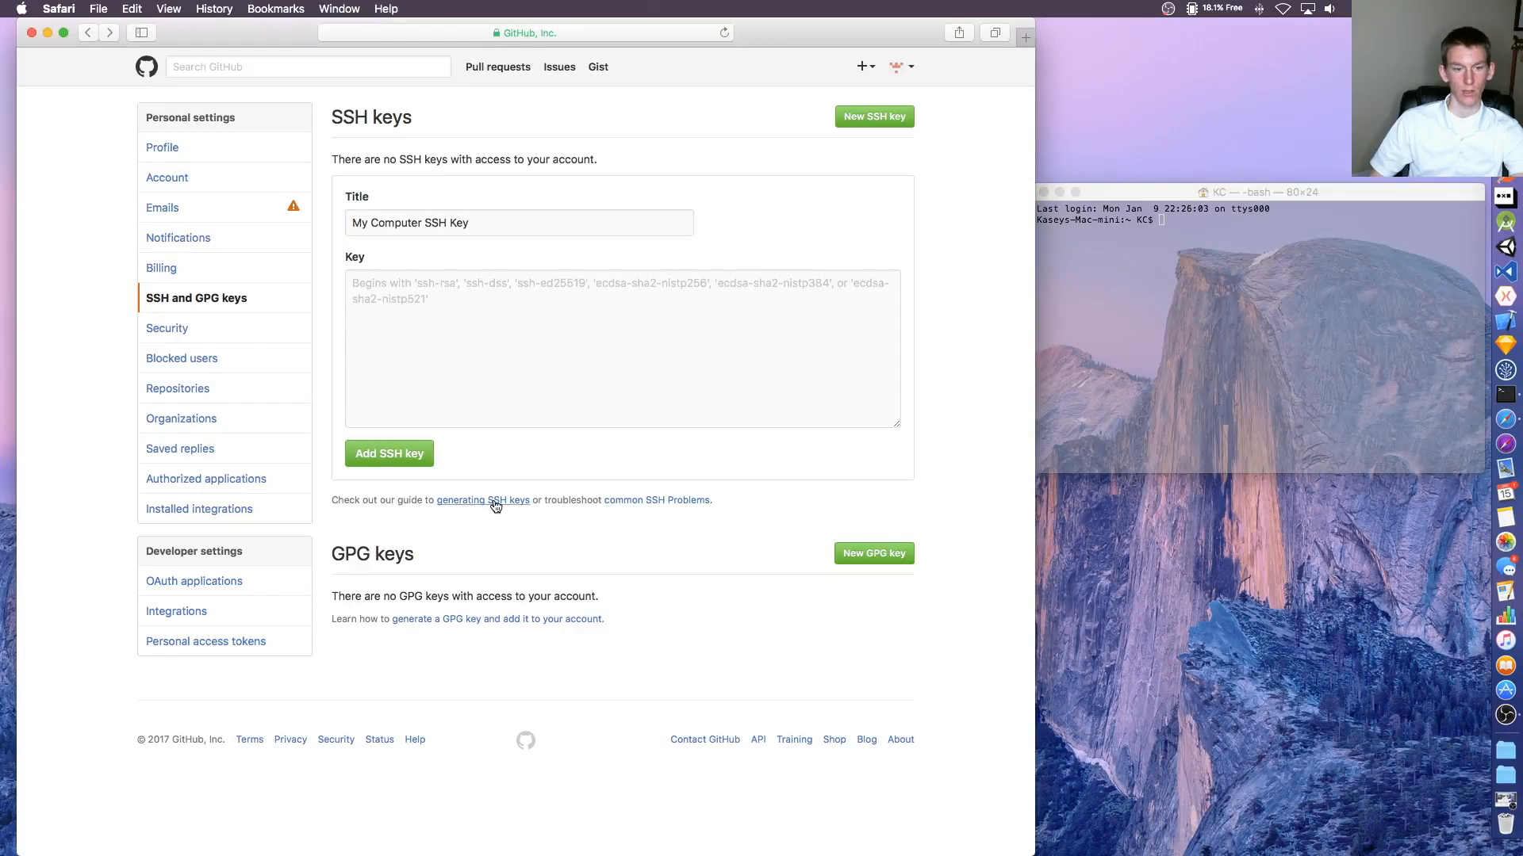
- Open the 'Generating a new SSH key' help guide in a new tab and highlight its ssh-keygen command
right_click(483, 500)
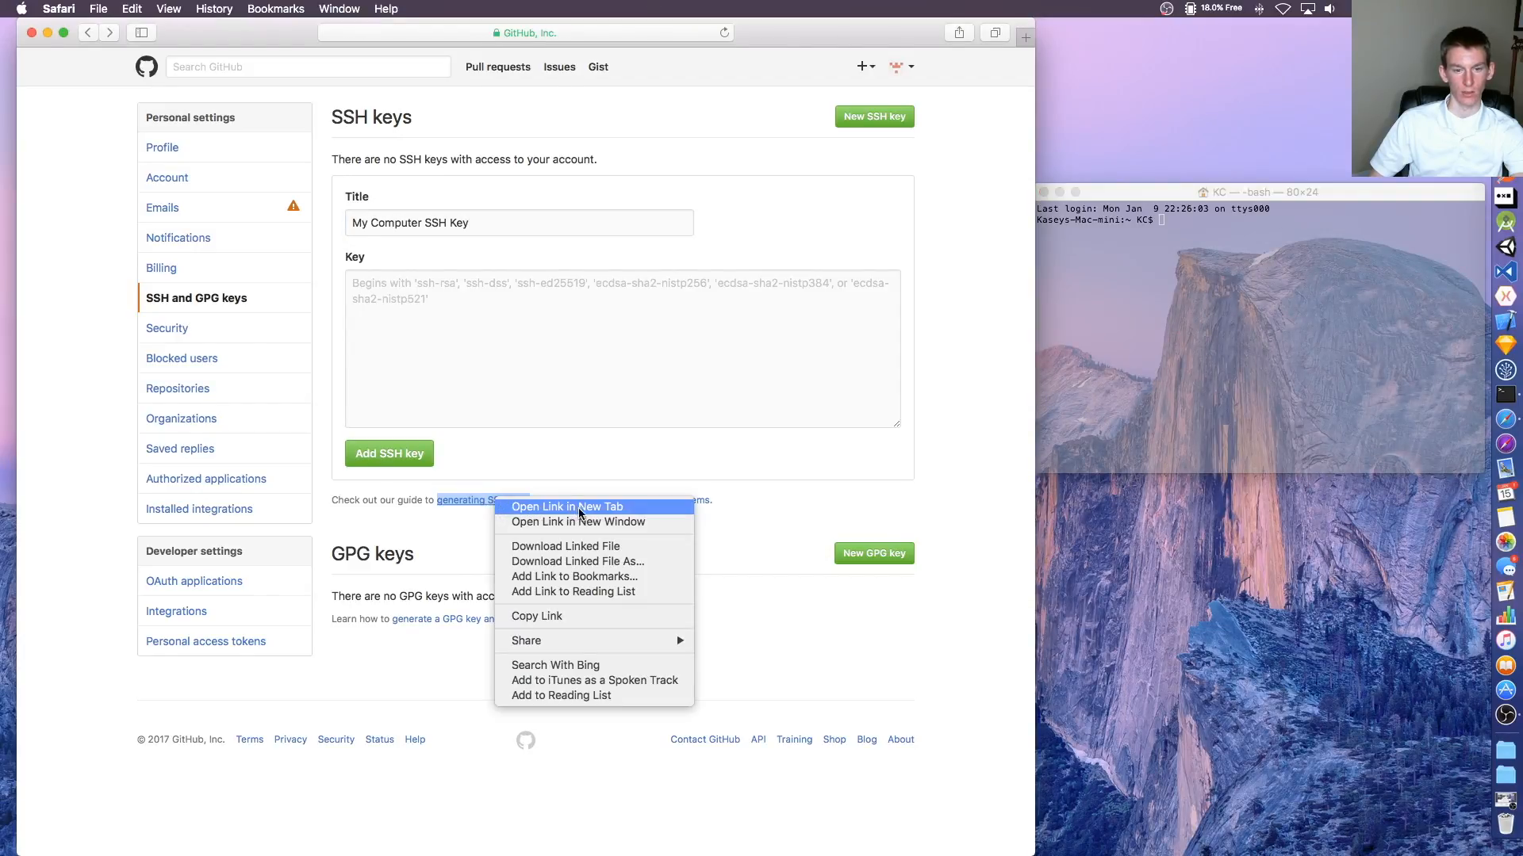
left_click(566, 506)
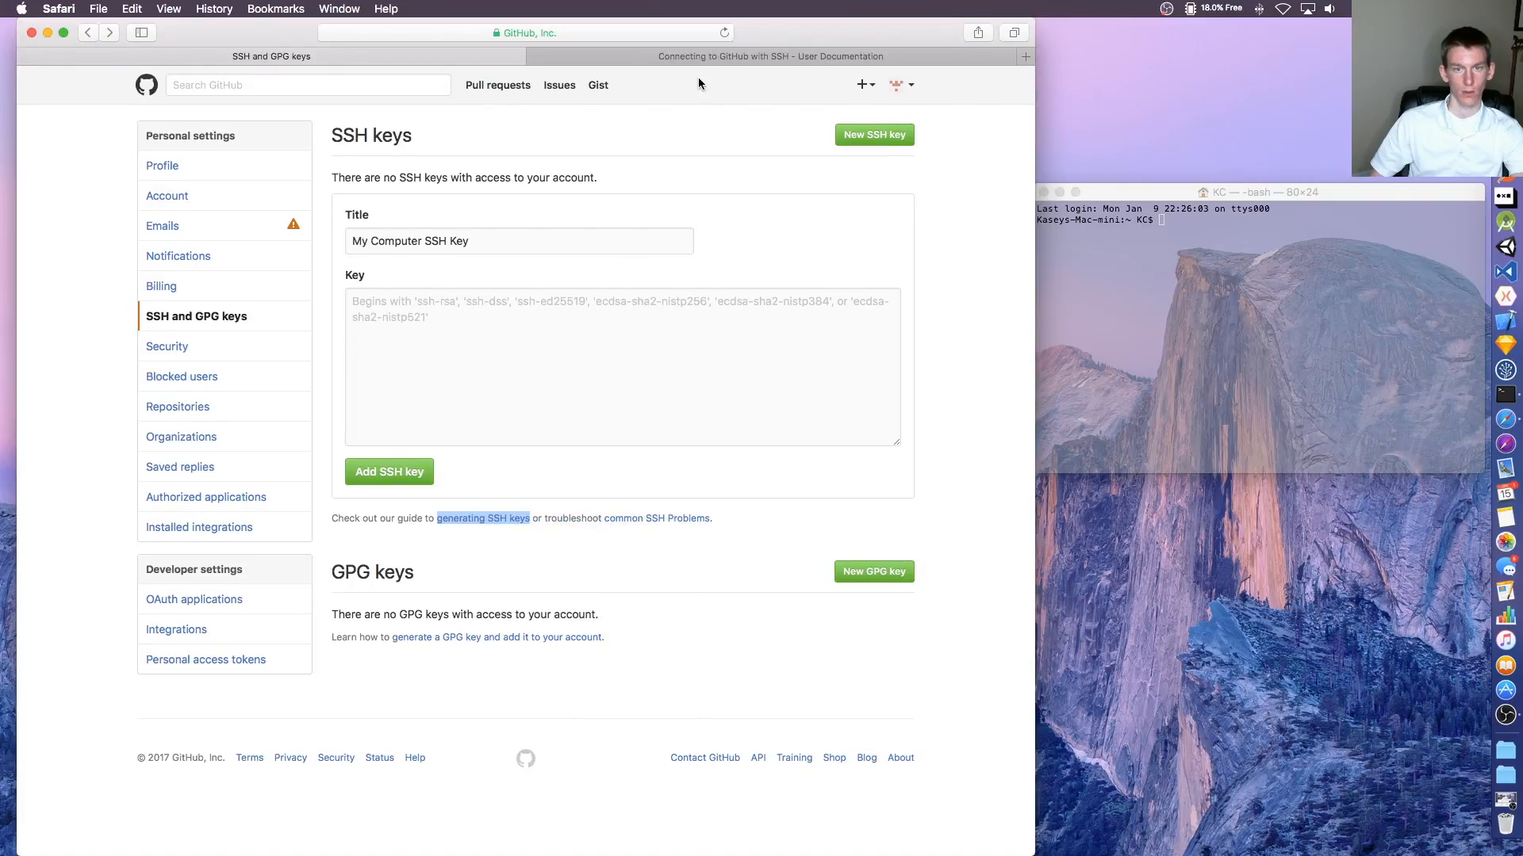
left_click(769, 55)
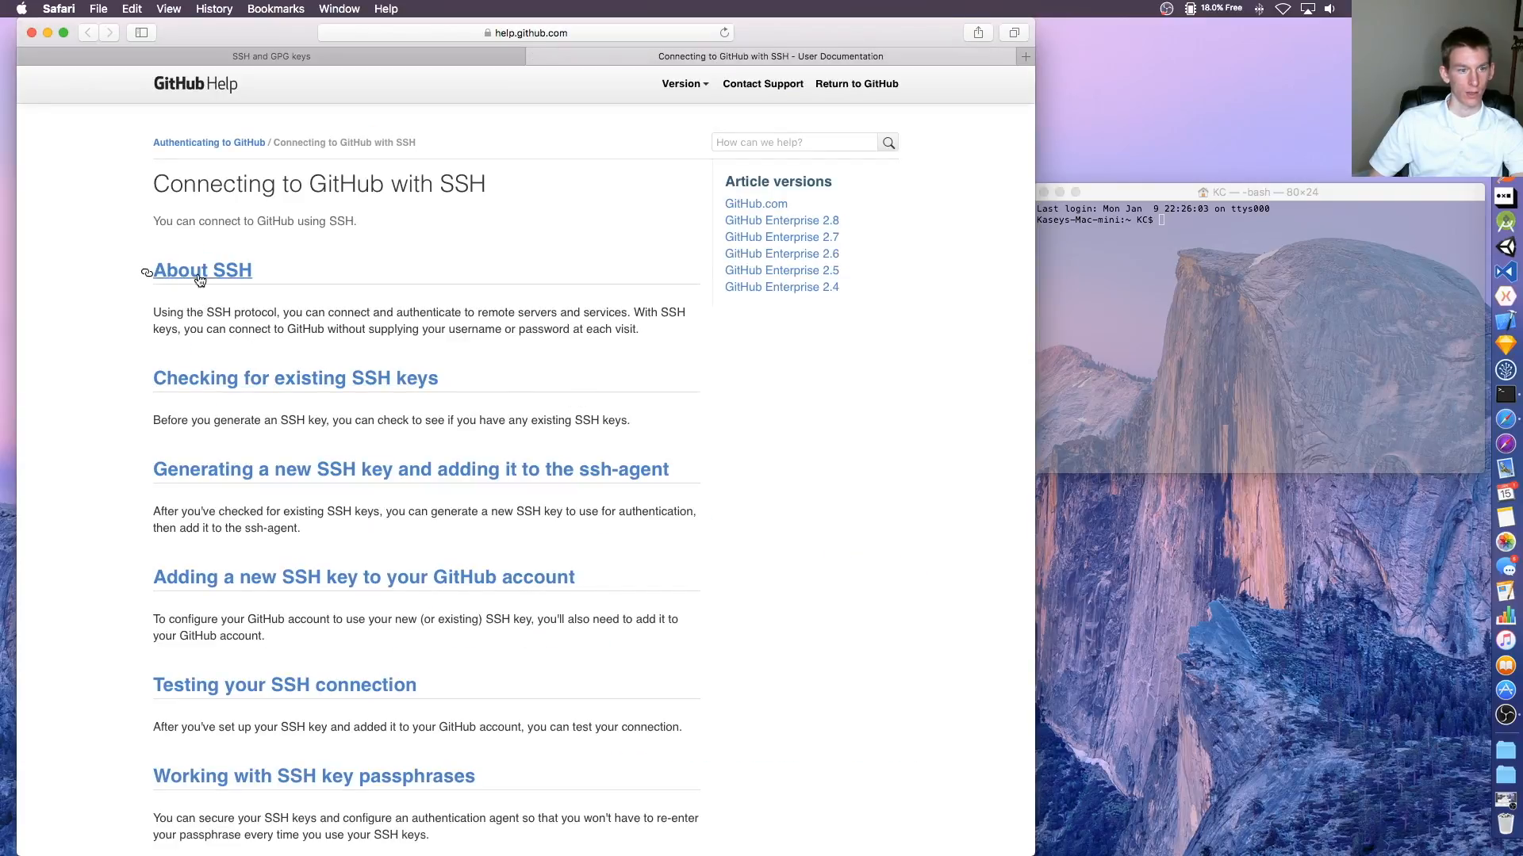
mouse_move(291, 473)
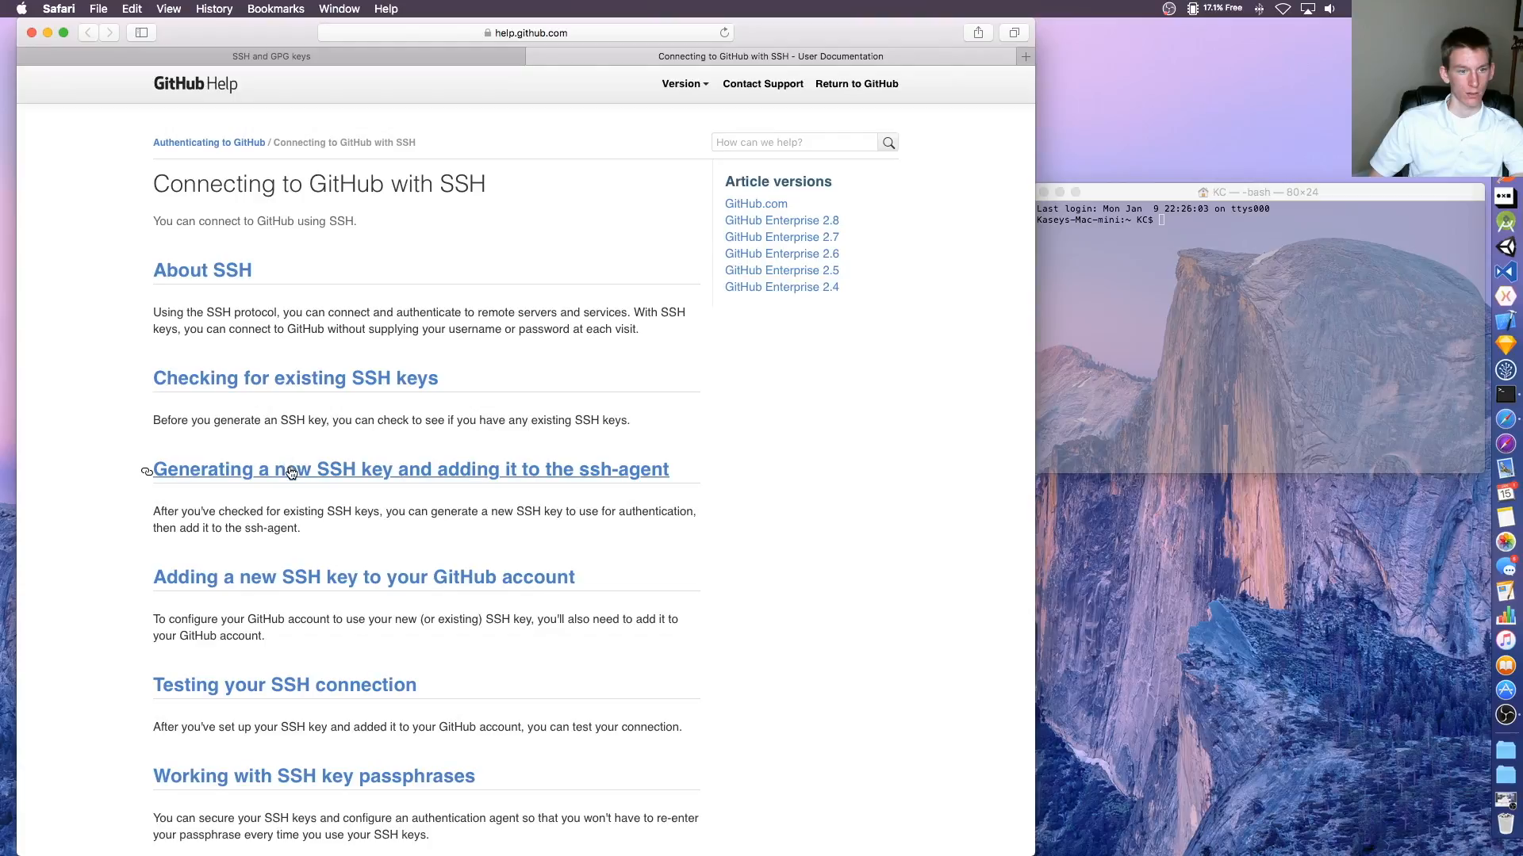
left_click(410, 469)
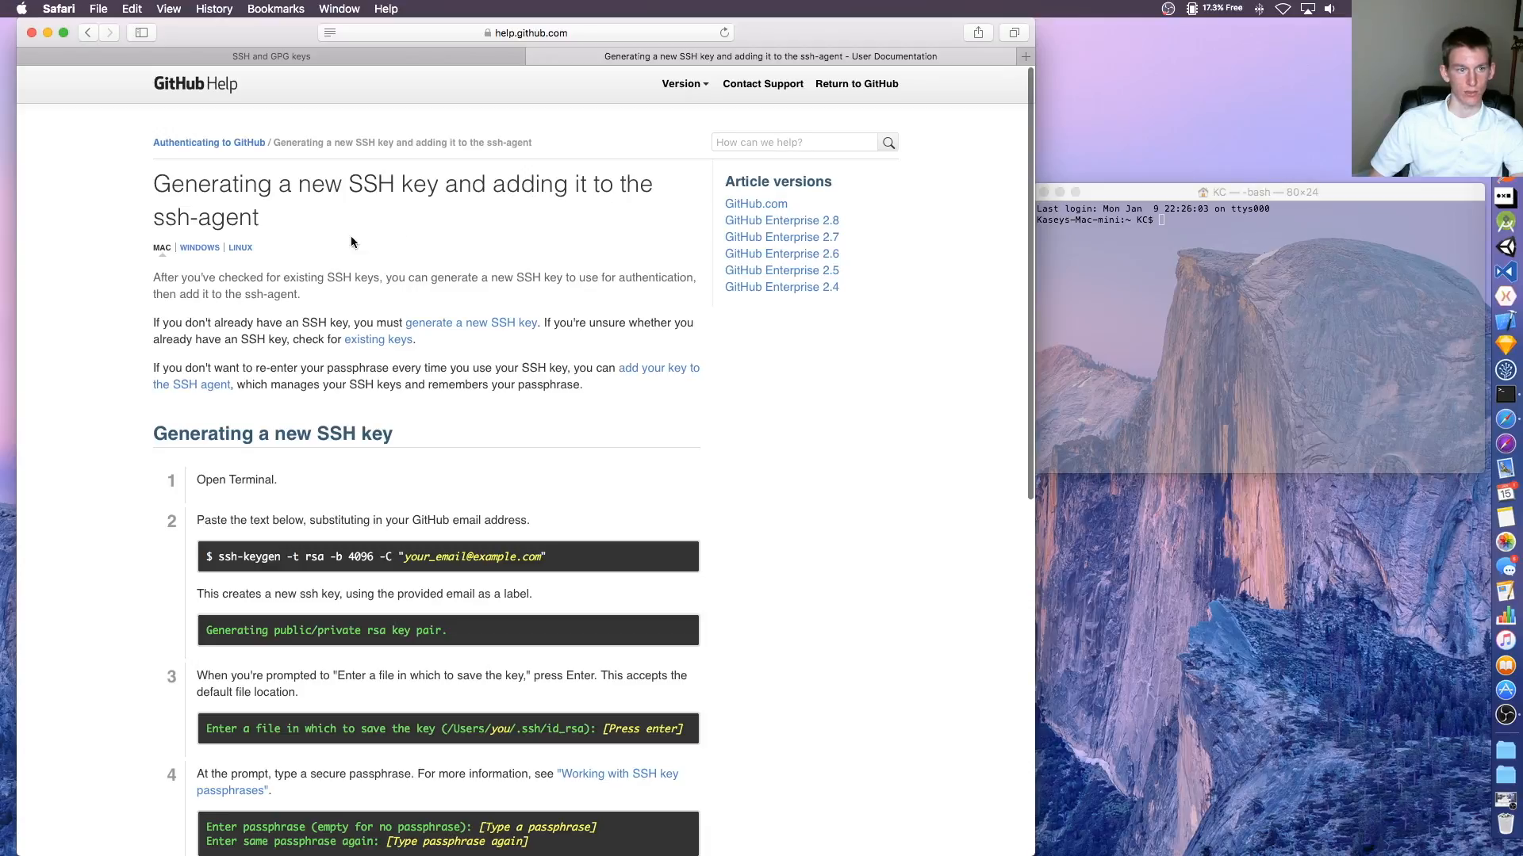
mouse_move(299, 372)
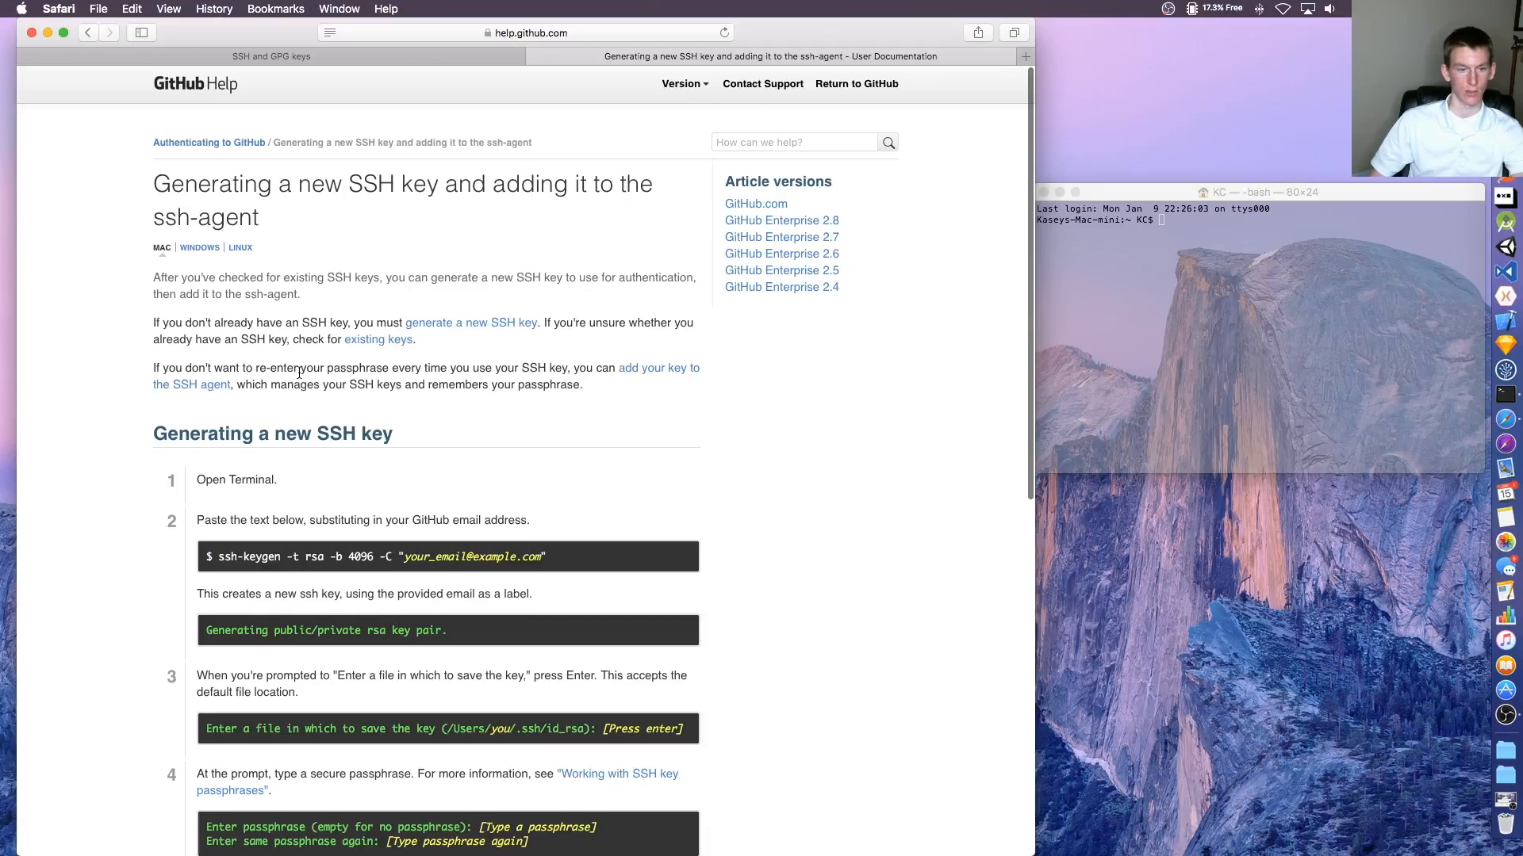
scroll("down", 3)
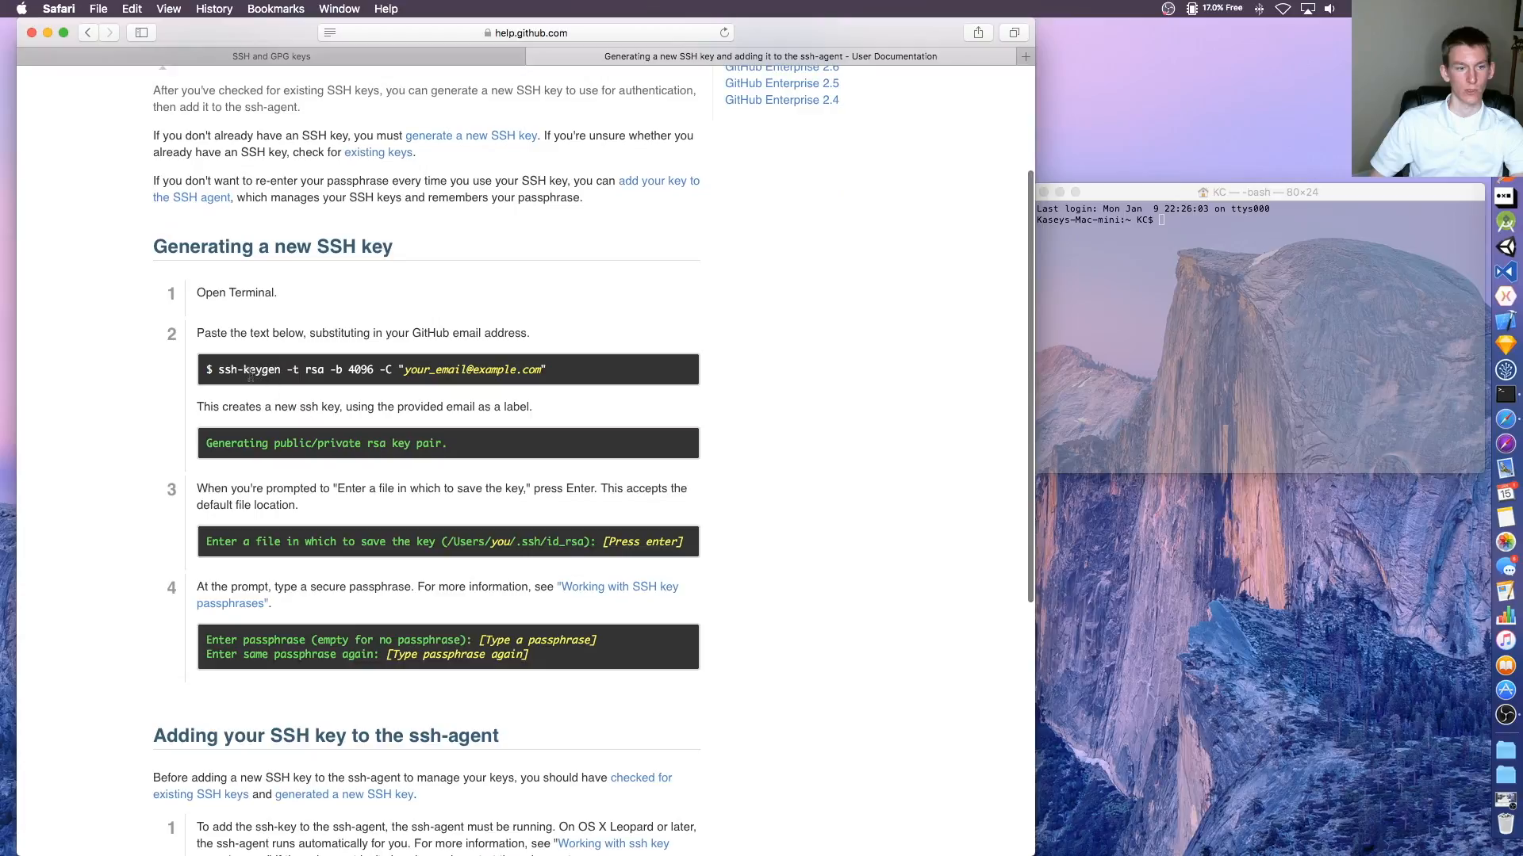
left_click_drag(219, 368, 546, 368)
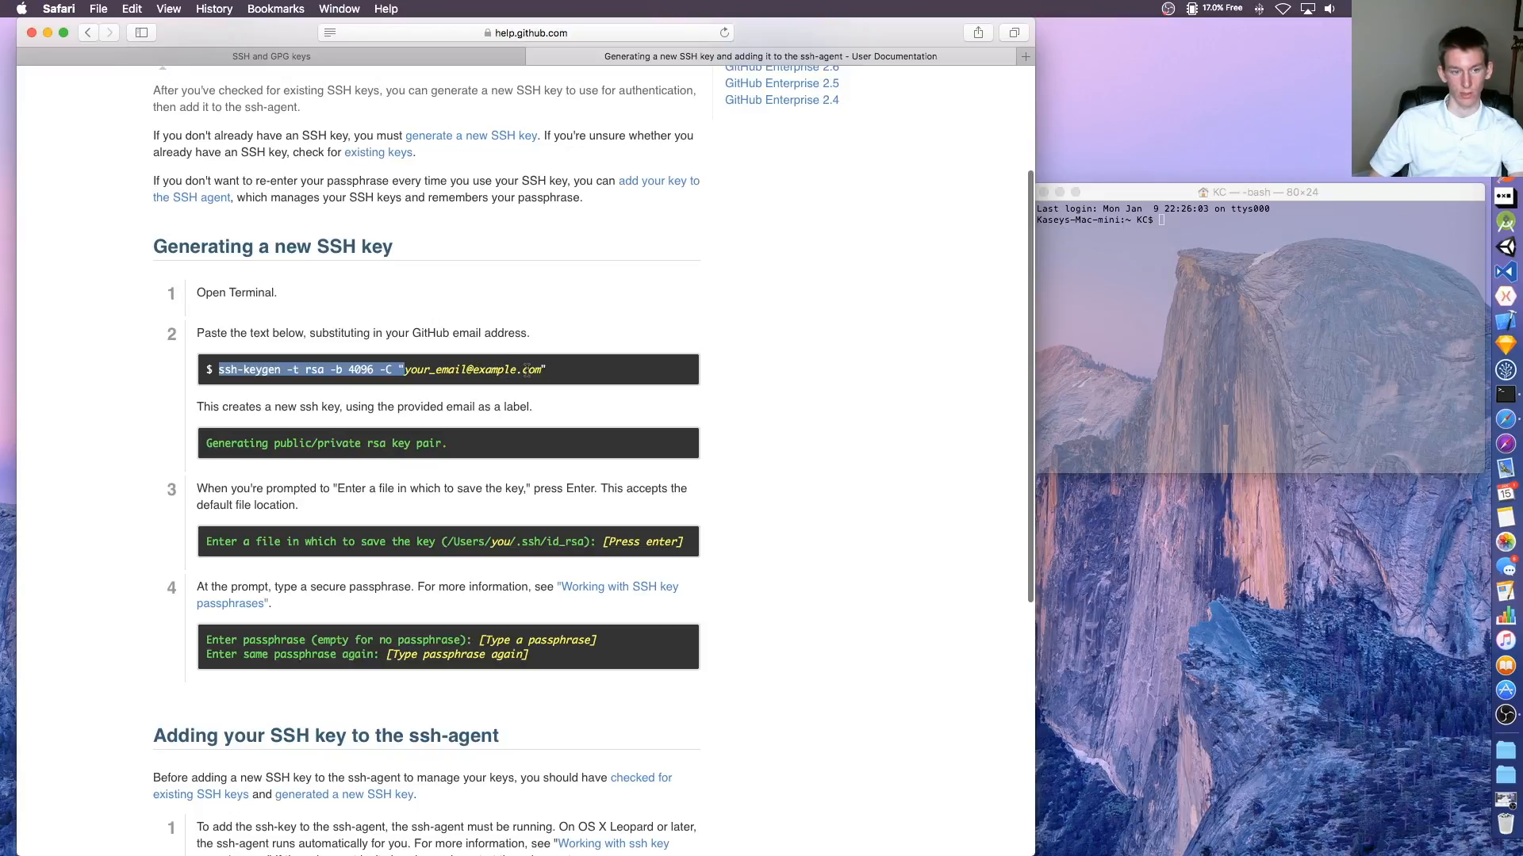
- Run ssh-keygen -t rsa -b 4096 with your email, naming the key rand and entering a passphrase
left_click(1233, 306)
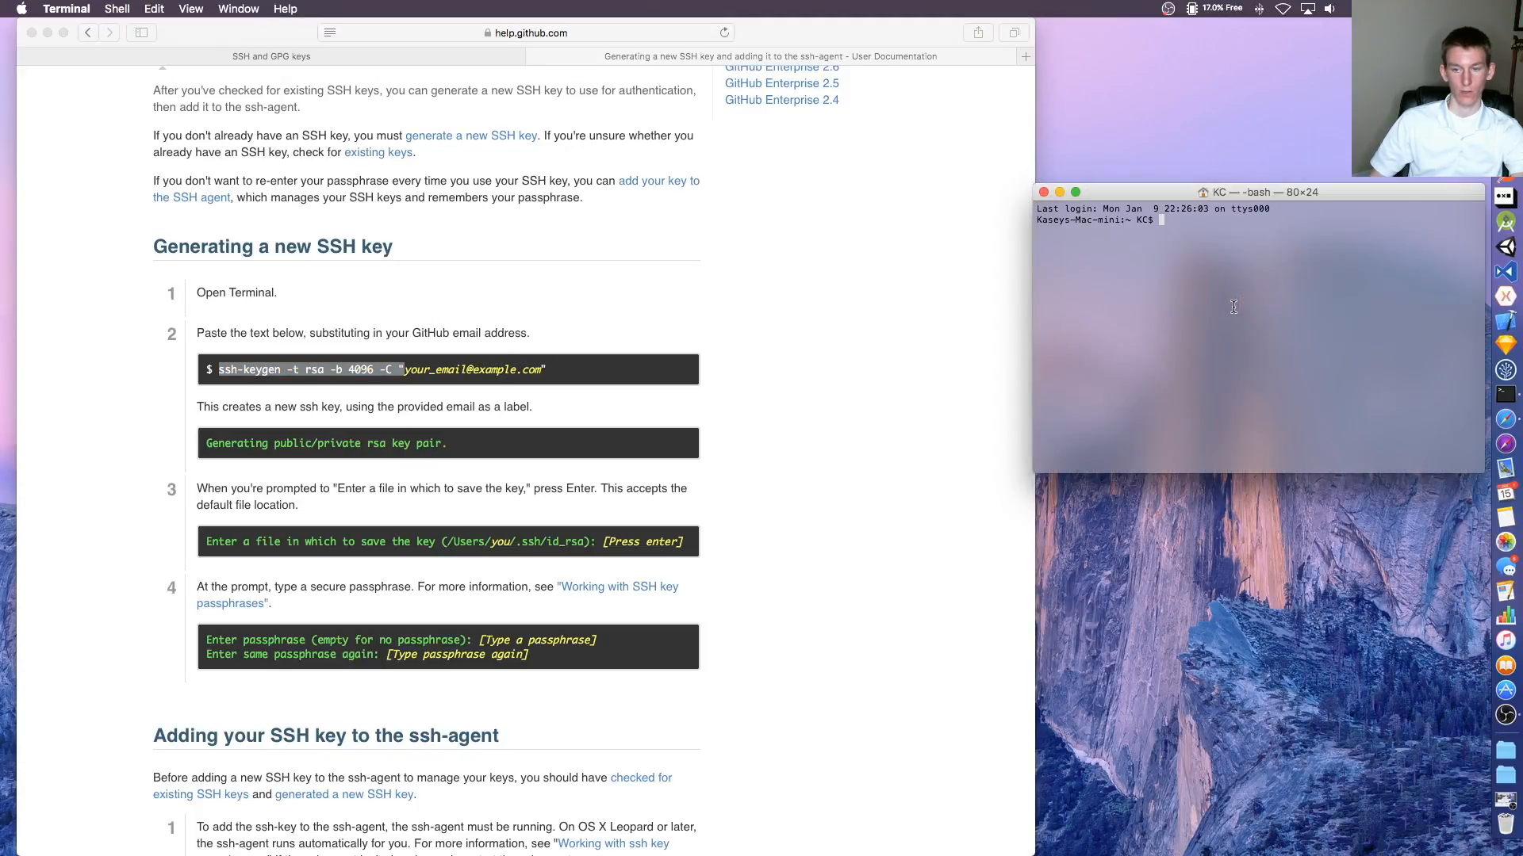
type("ssh-keygen -t rsa -b 4096 -C \"")
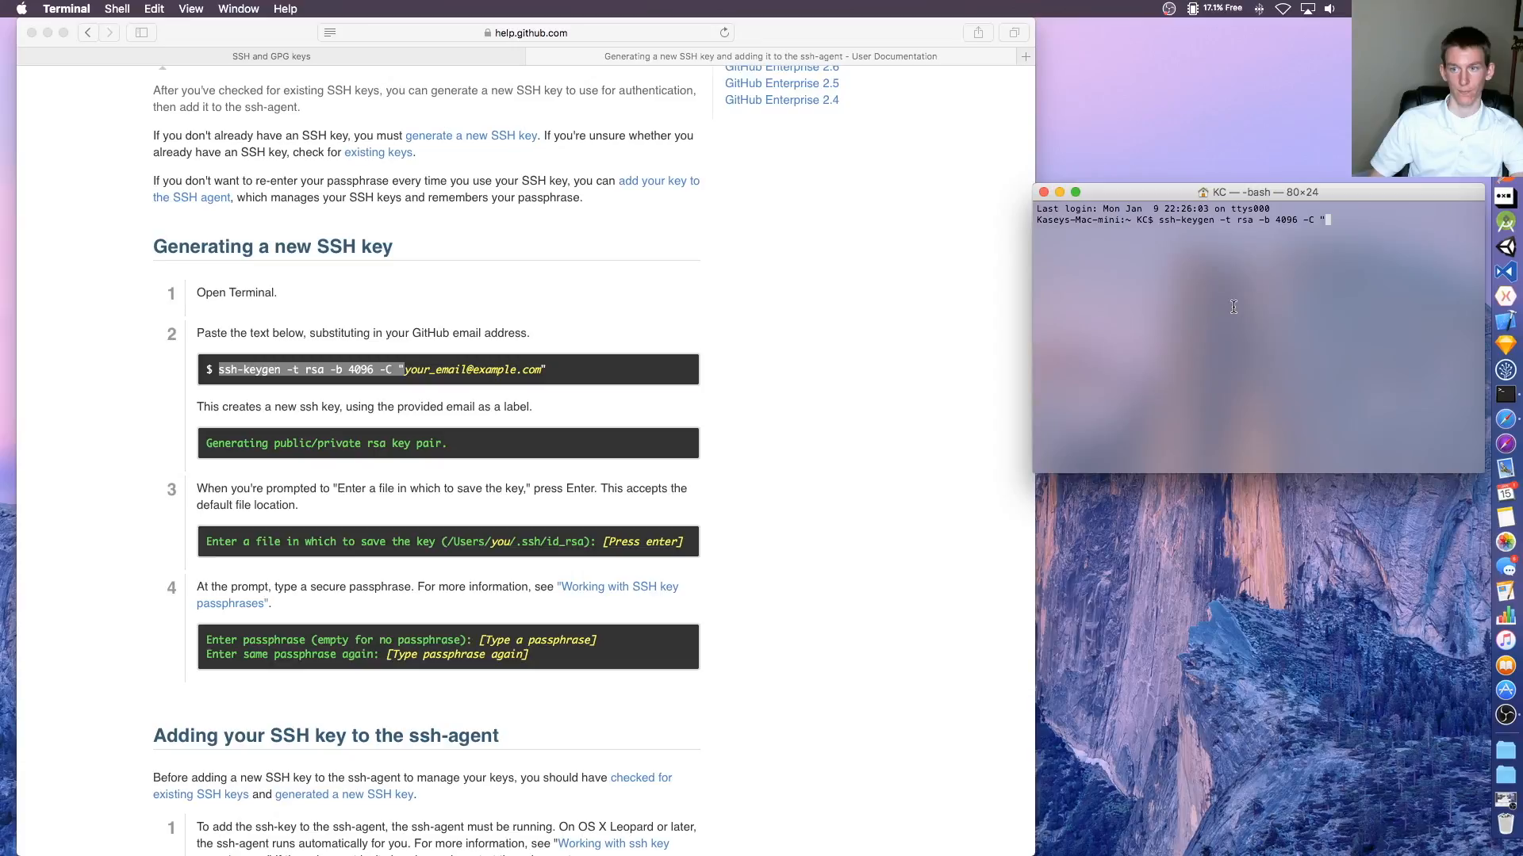
mouse_move(1304, 236)
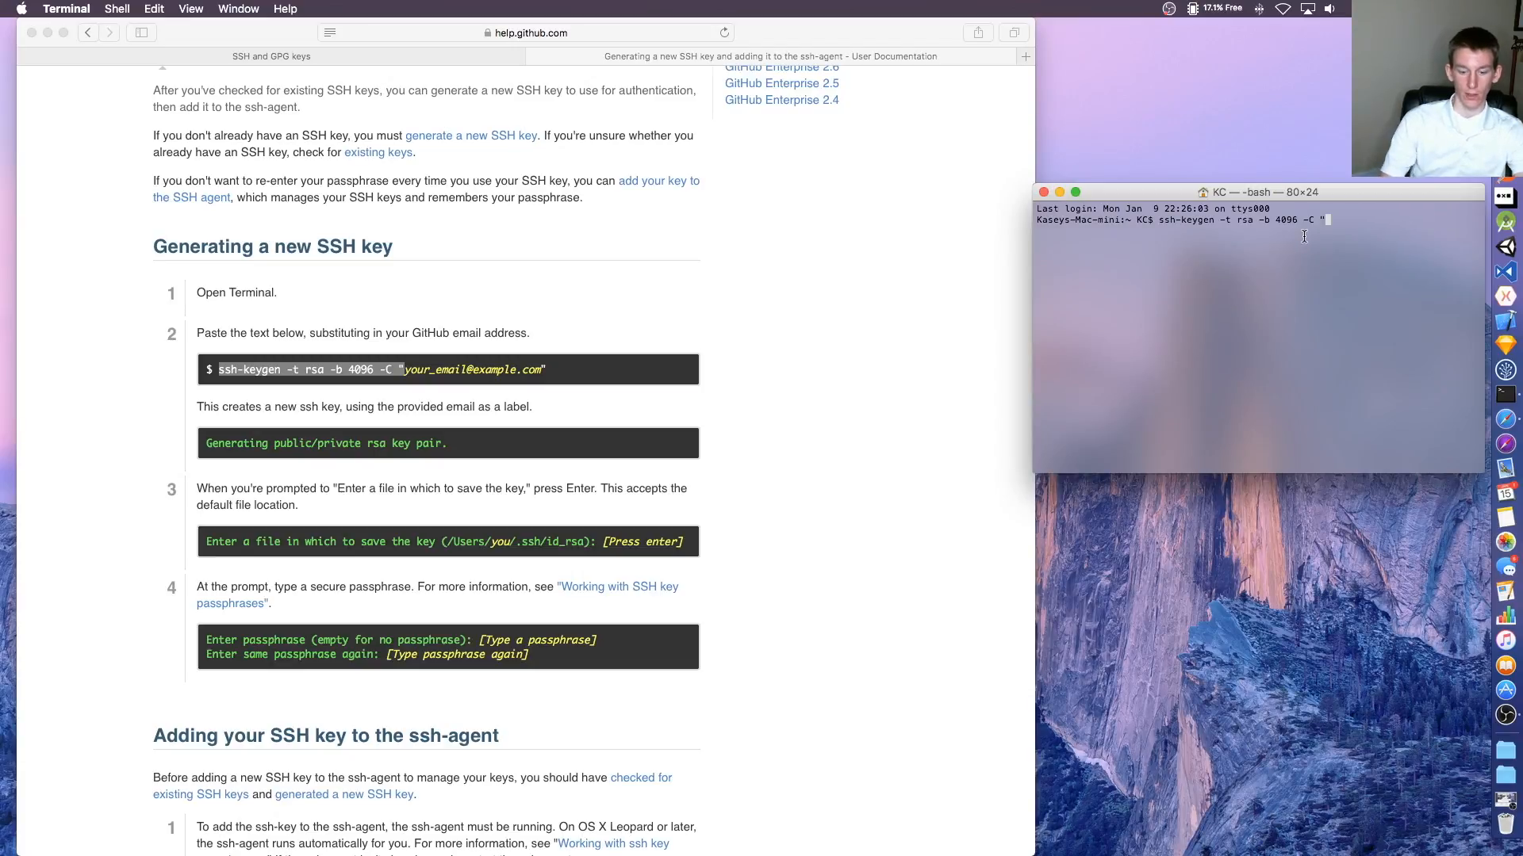
type("your_email@example.com")
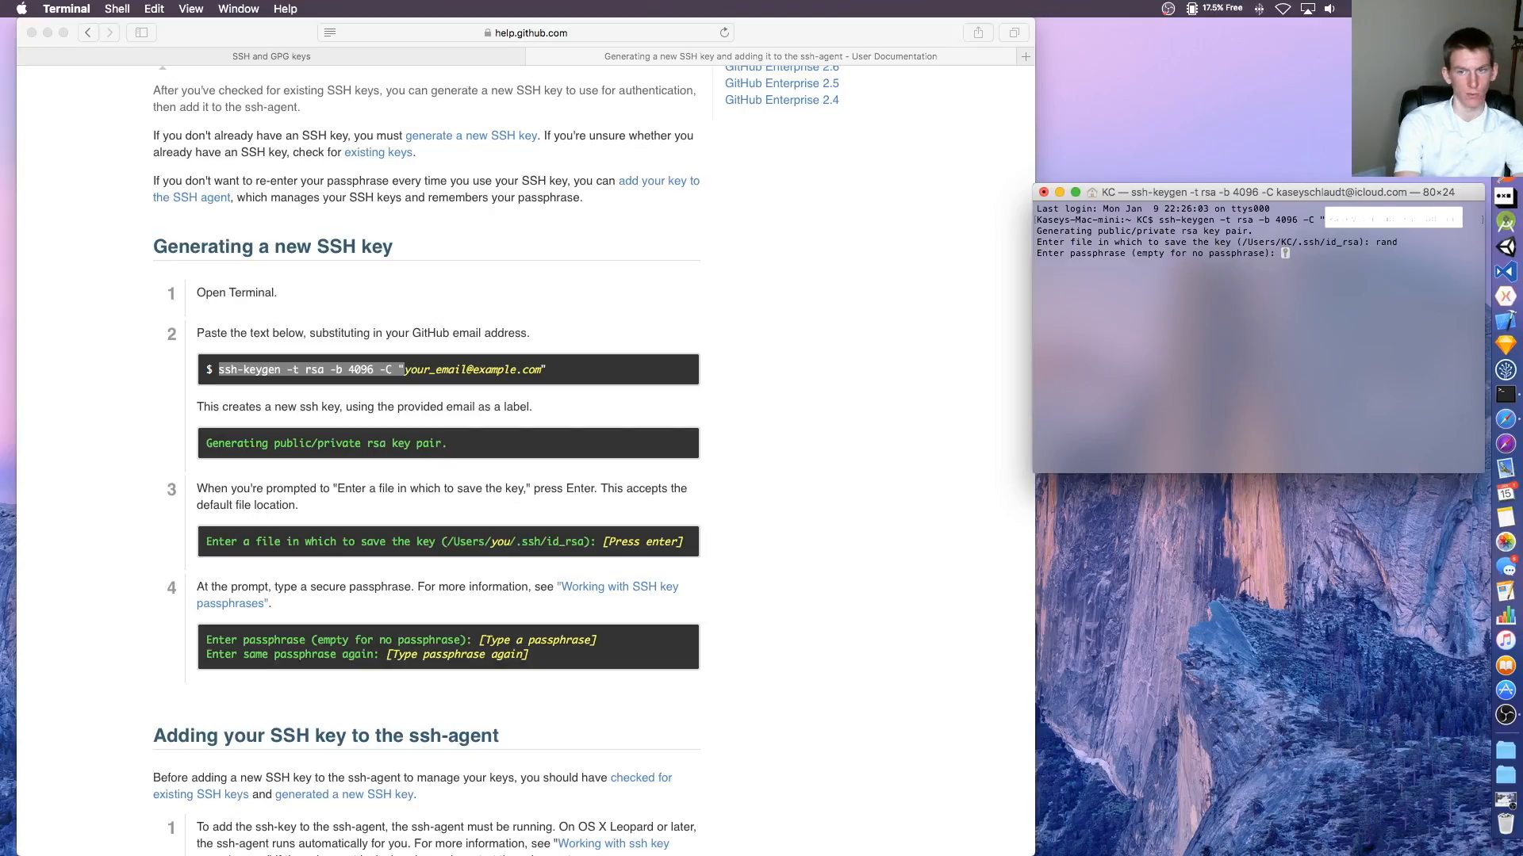
key("enter")
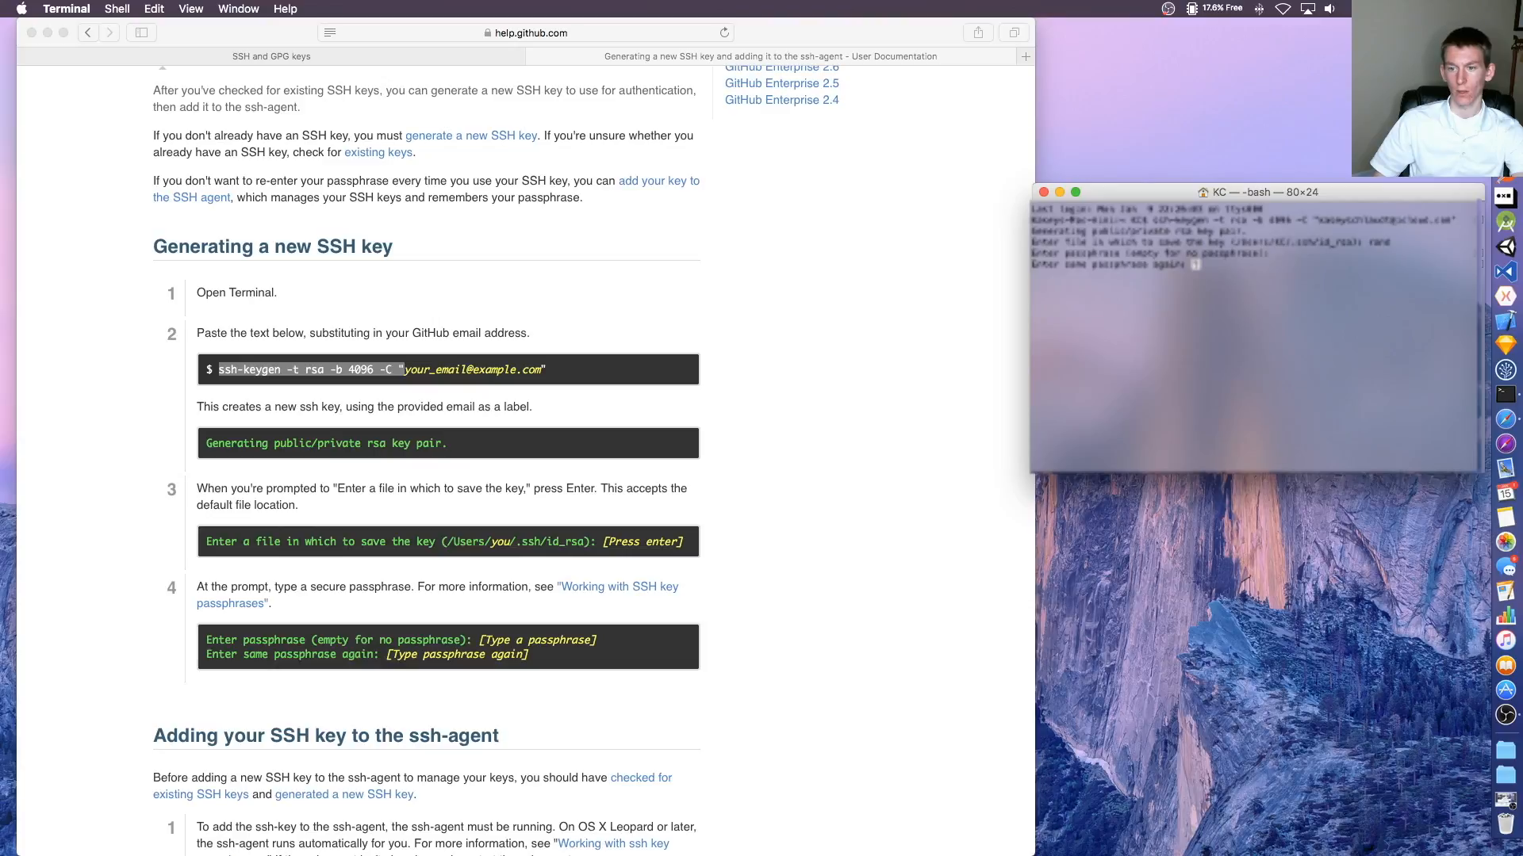
mouse_move(752, 613)
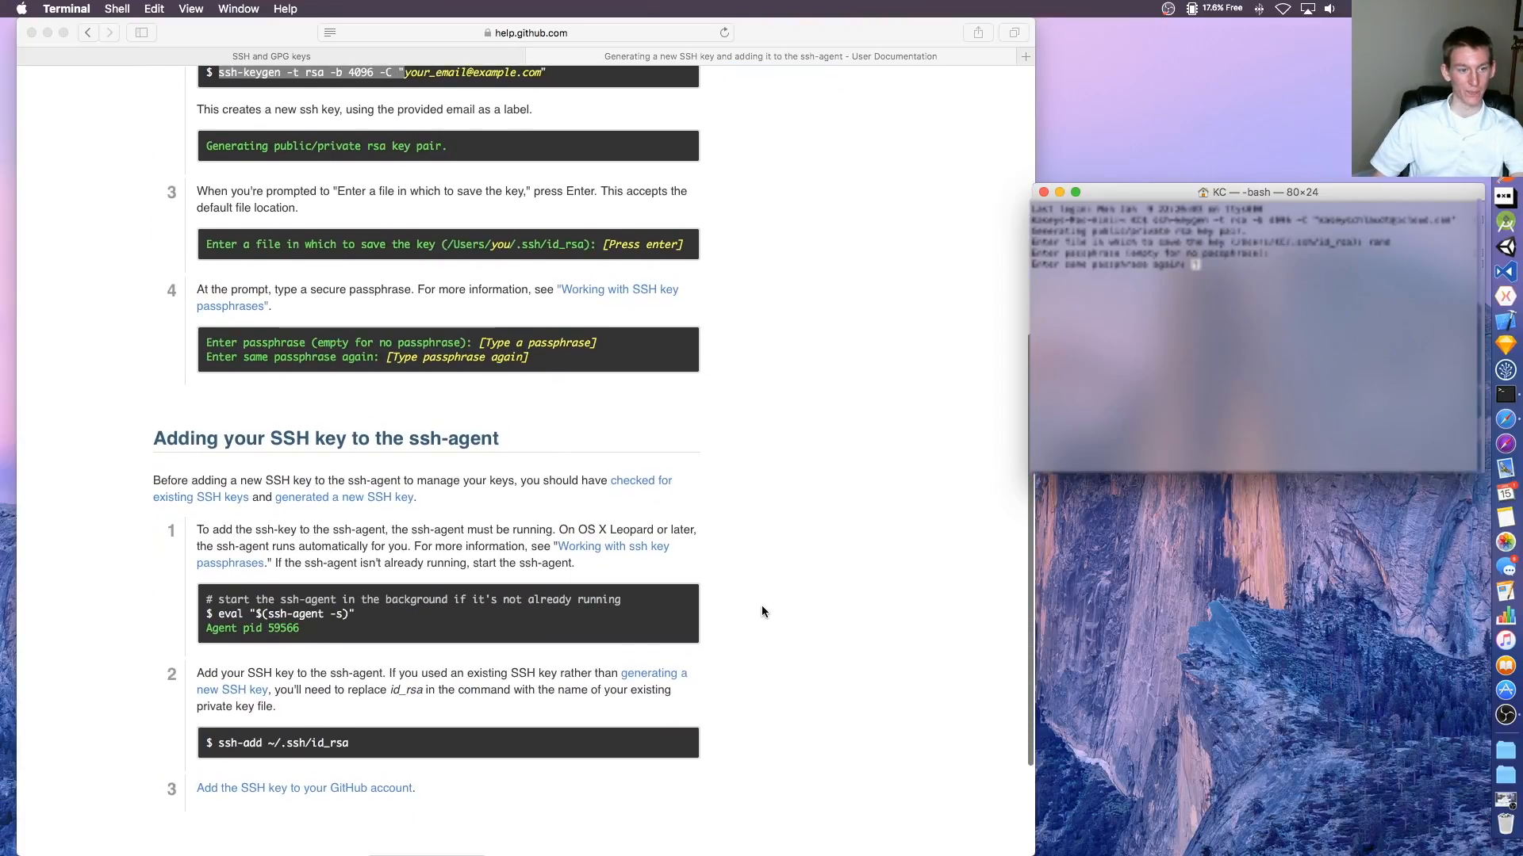
- Follow the 'Add the SSH key to your GitHub account' guide, then return to the home page
scroll("down", 3)
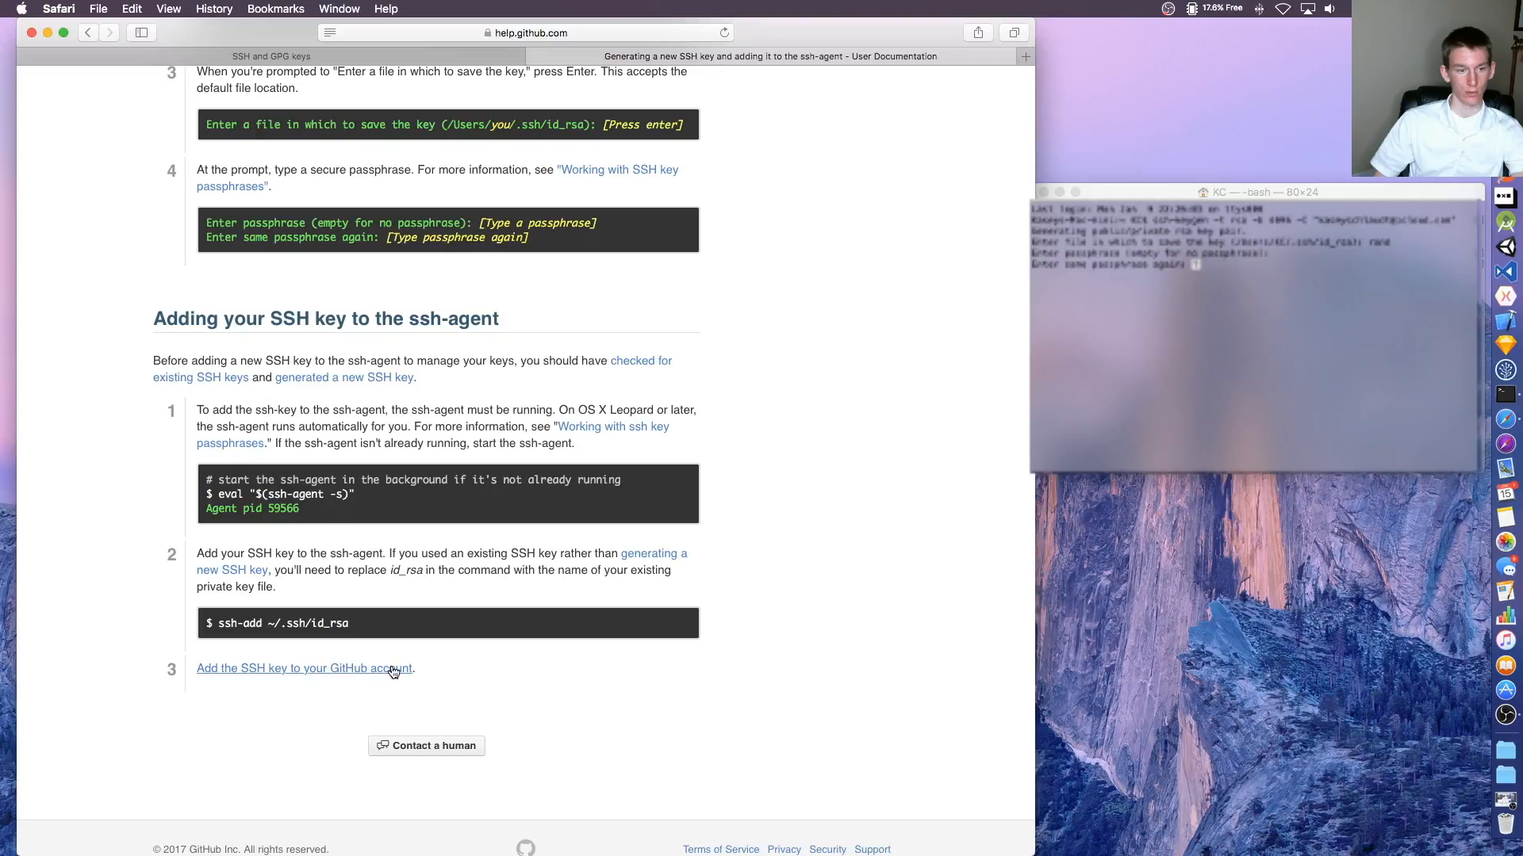
left_click(298, 668)
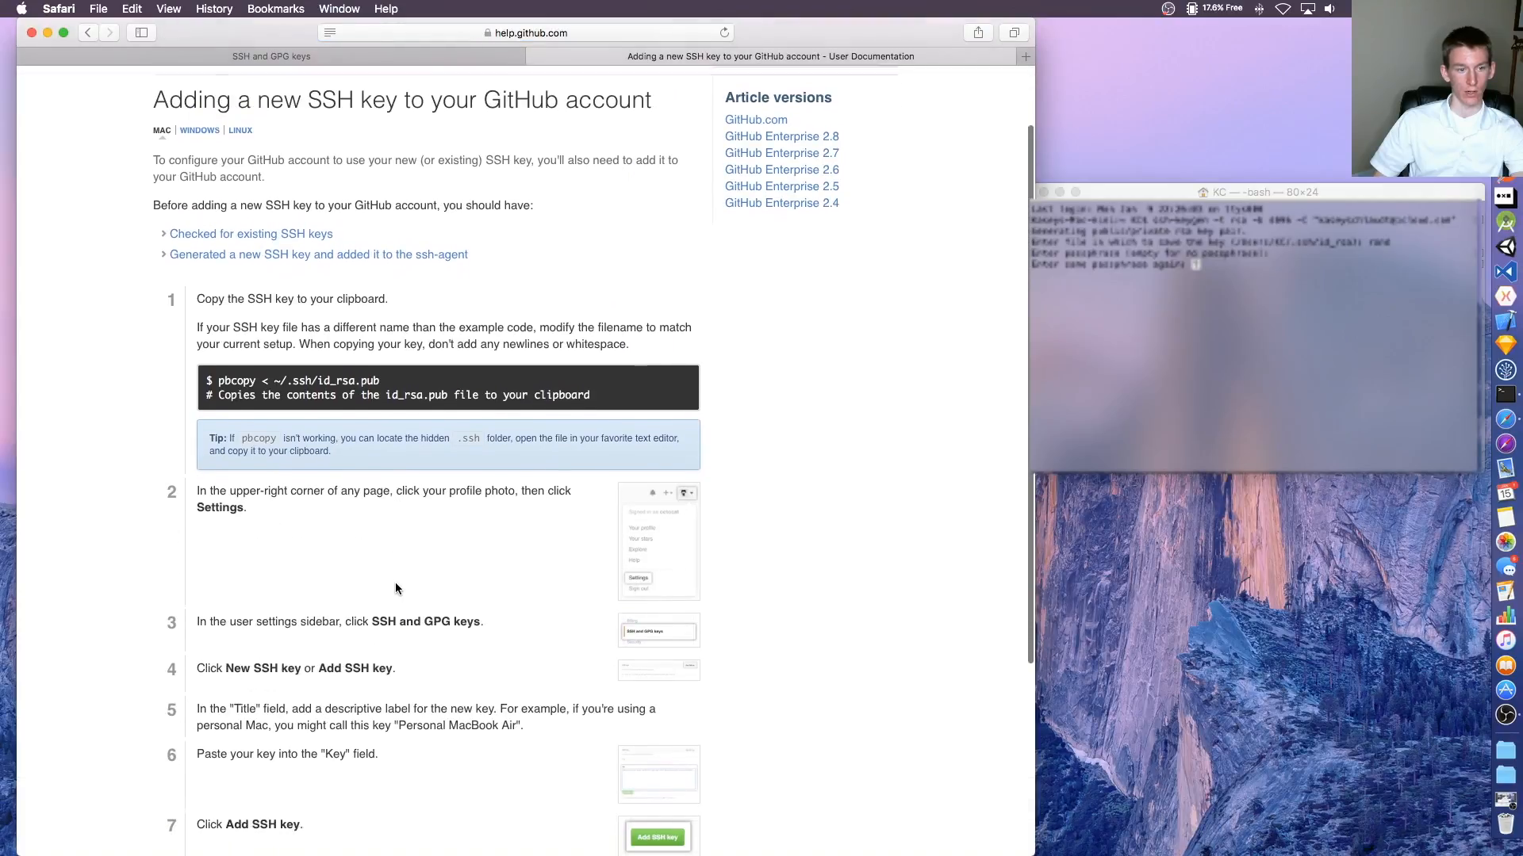
scroll("down", 3)
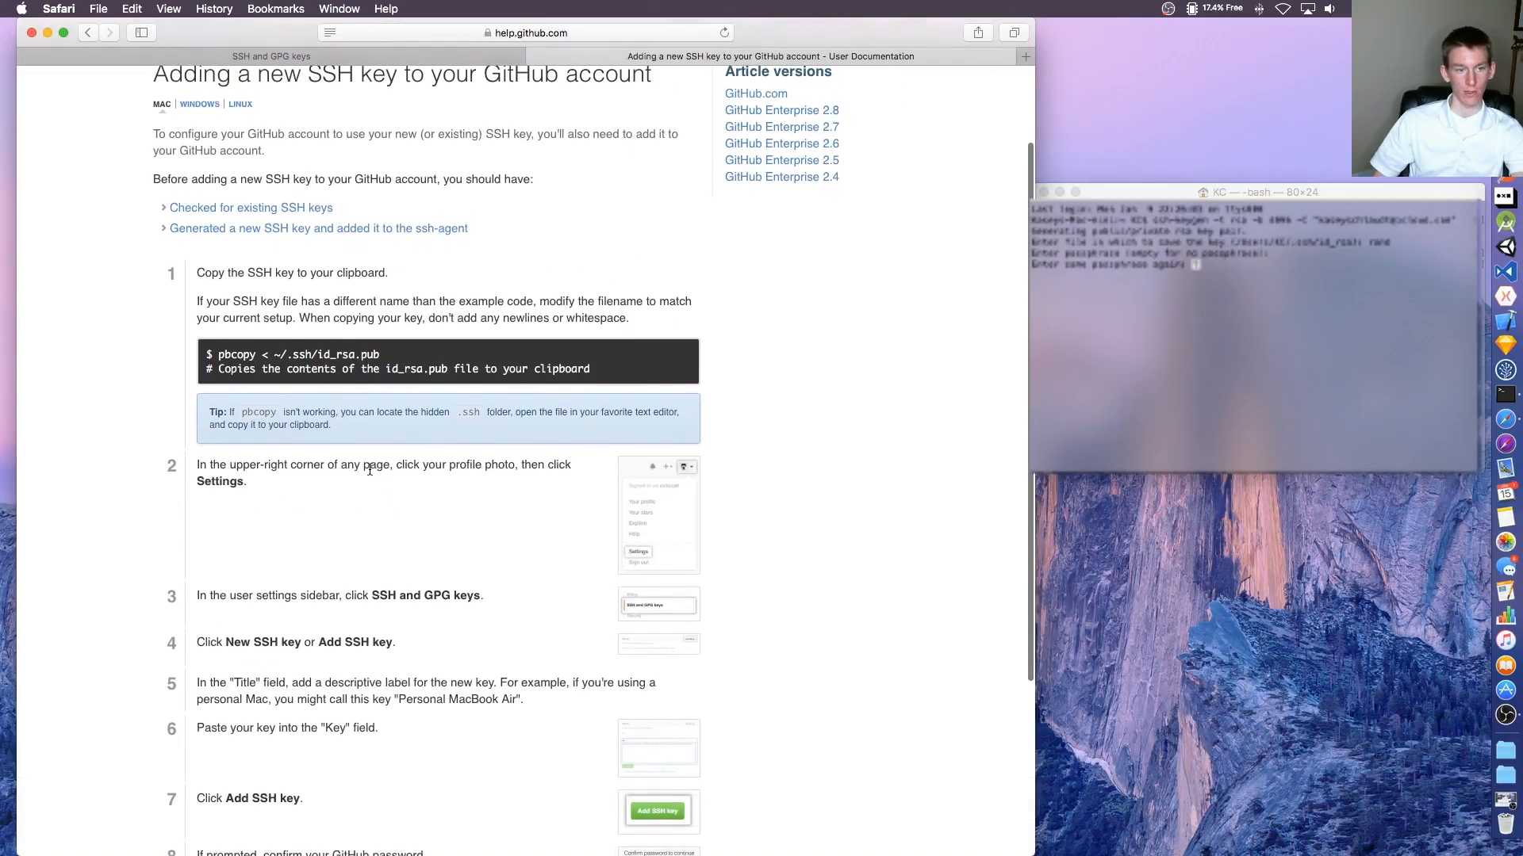
left_click_drag(217, 354, 381, 354)
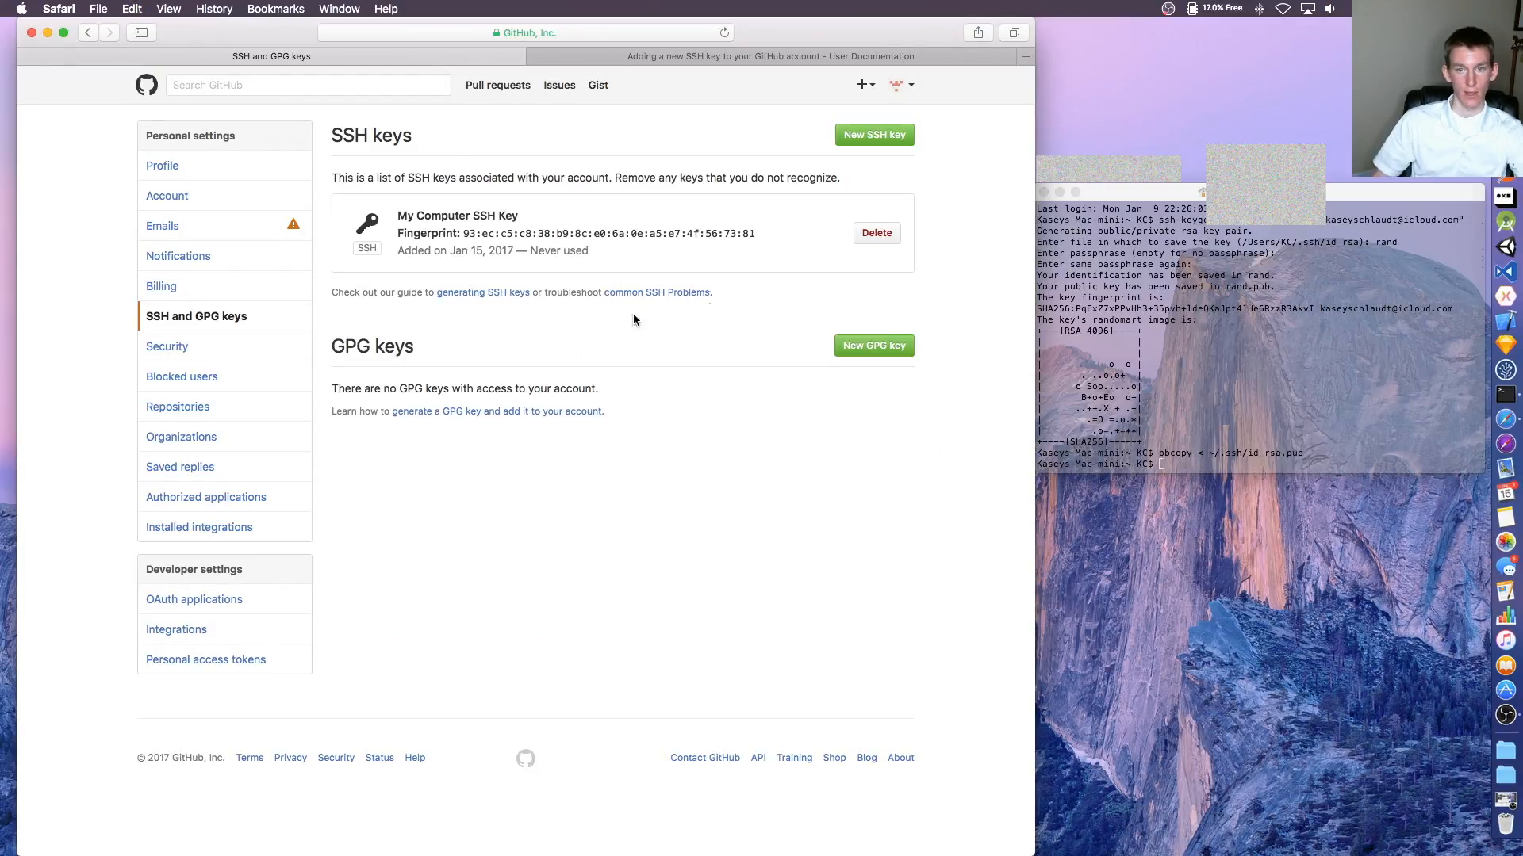
left_click(861, 85)
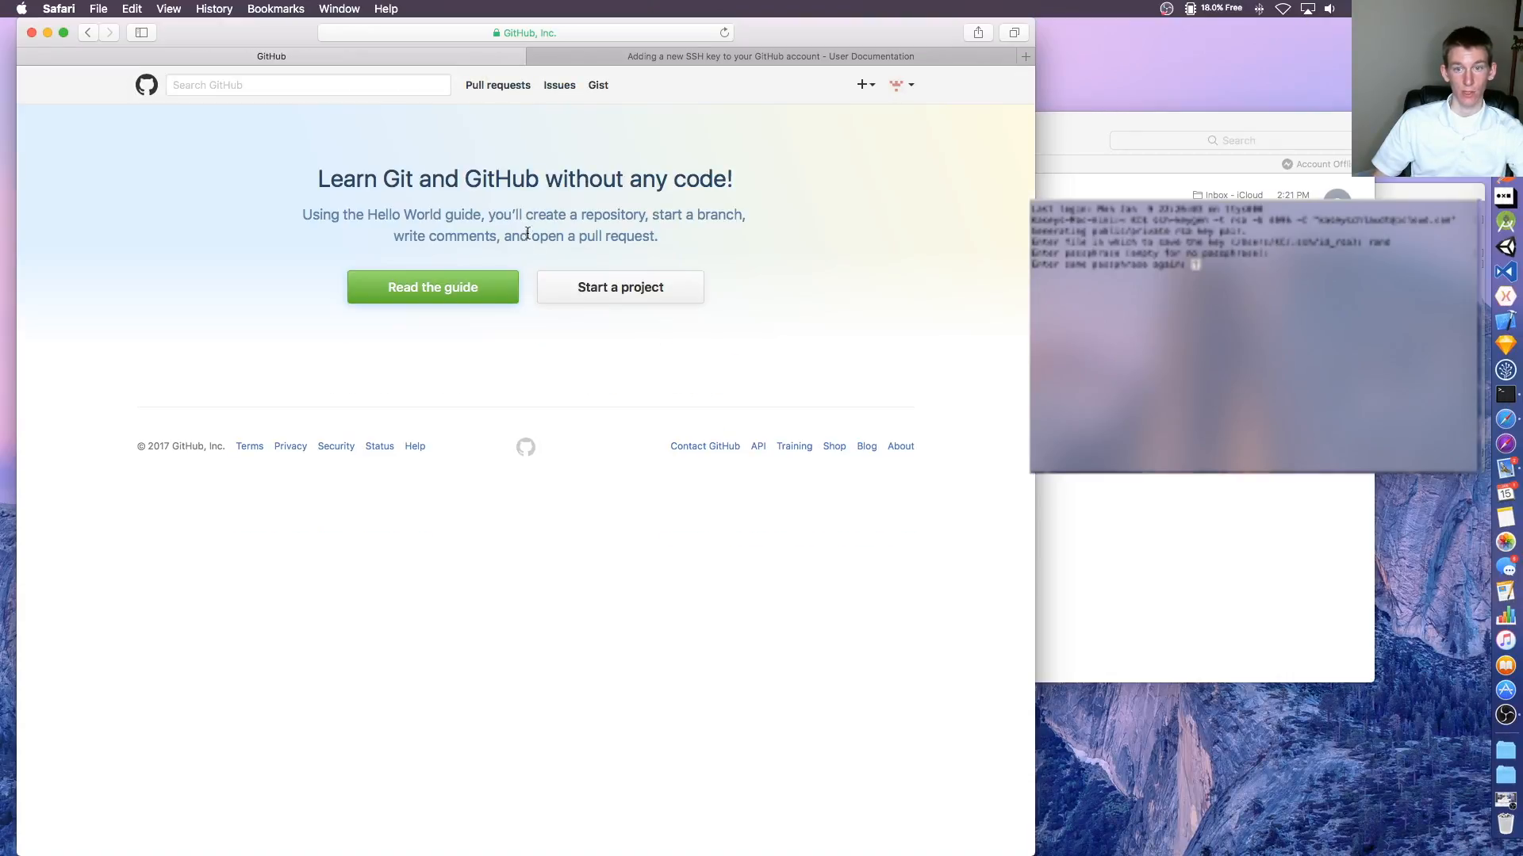
mouse_move(927, 120)
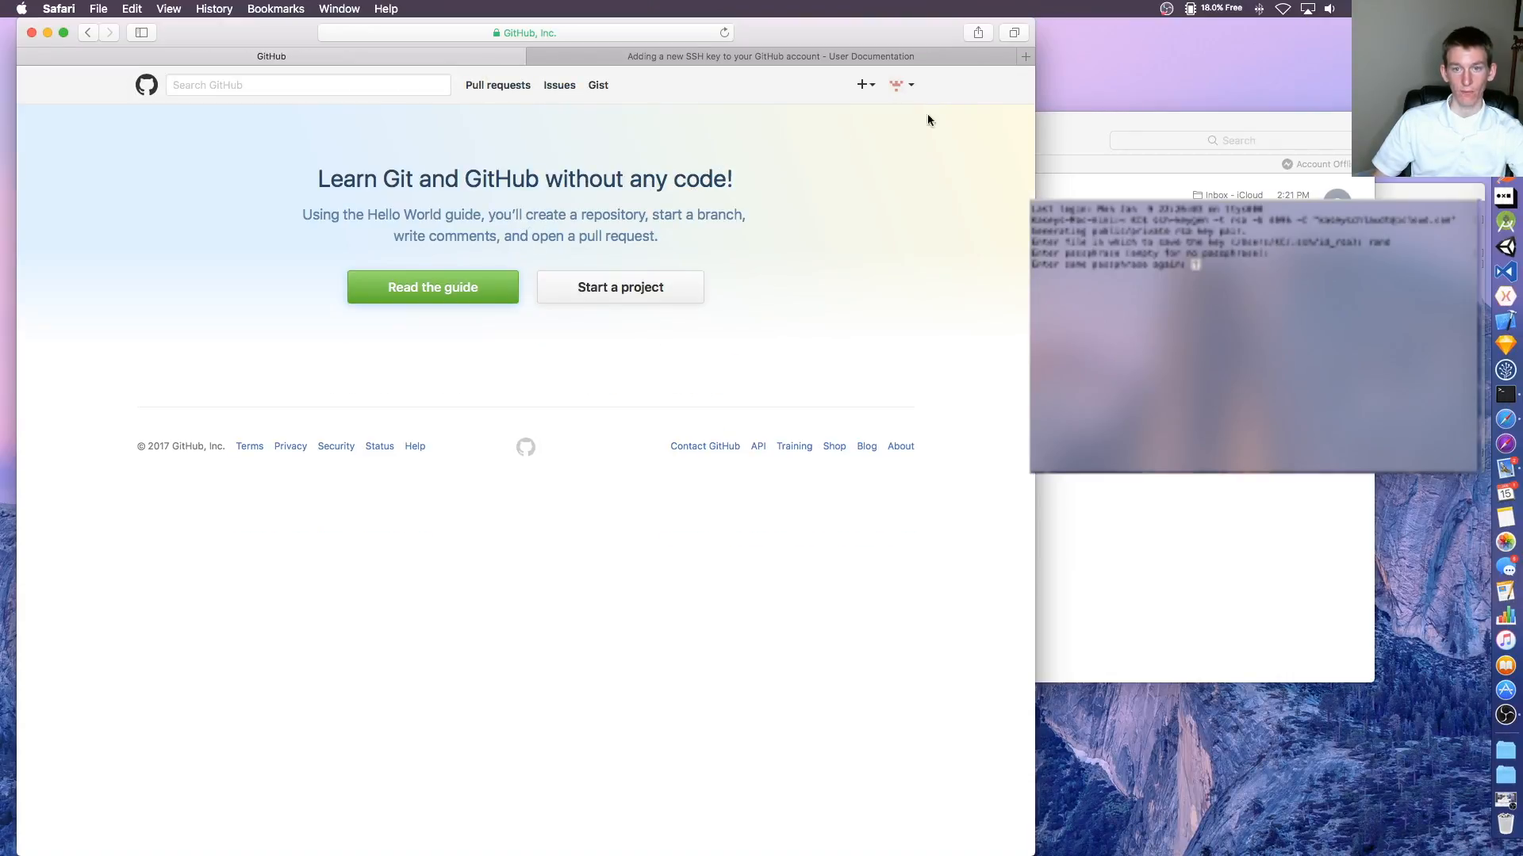
- Create the aadfa repository with description 'asdfasdfadf'
left_click(861, 85)
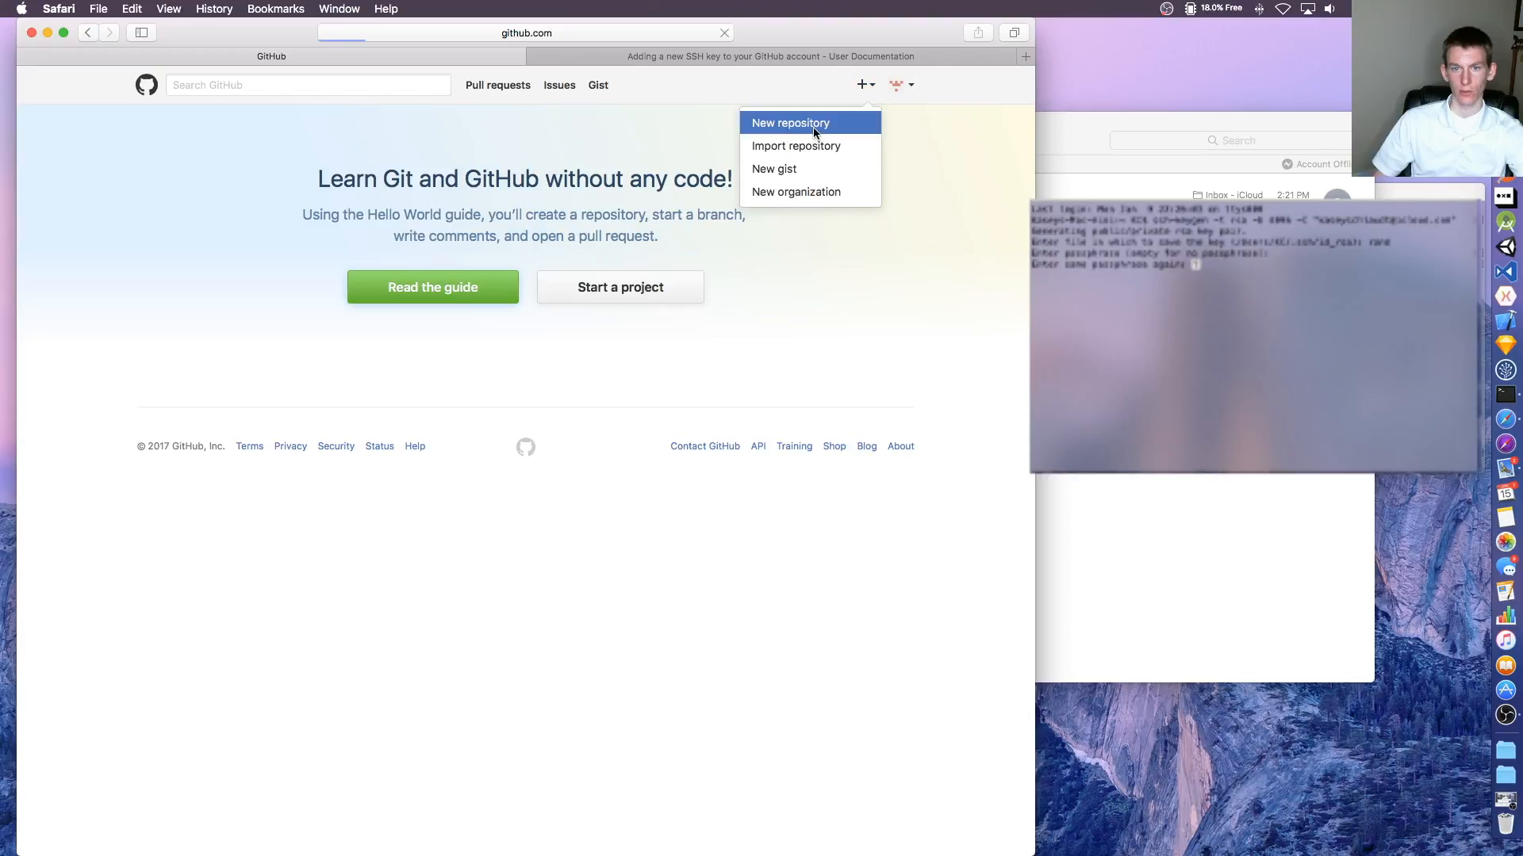
left_click(790, 122)
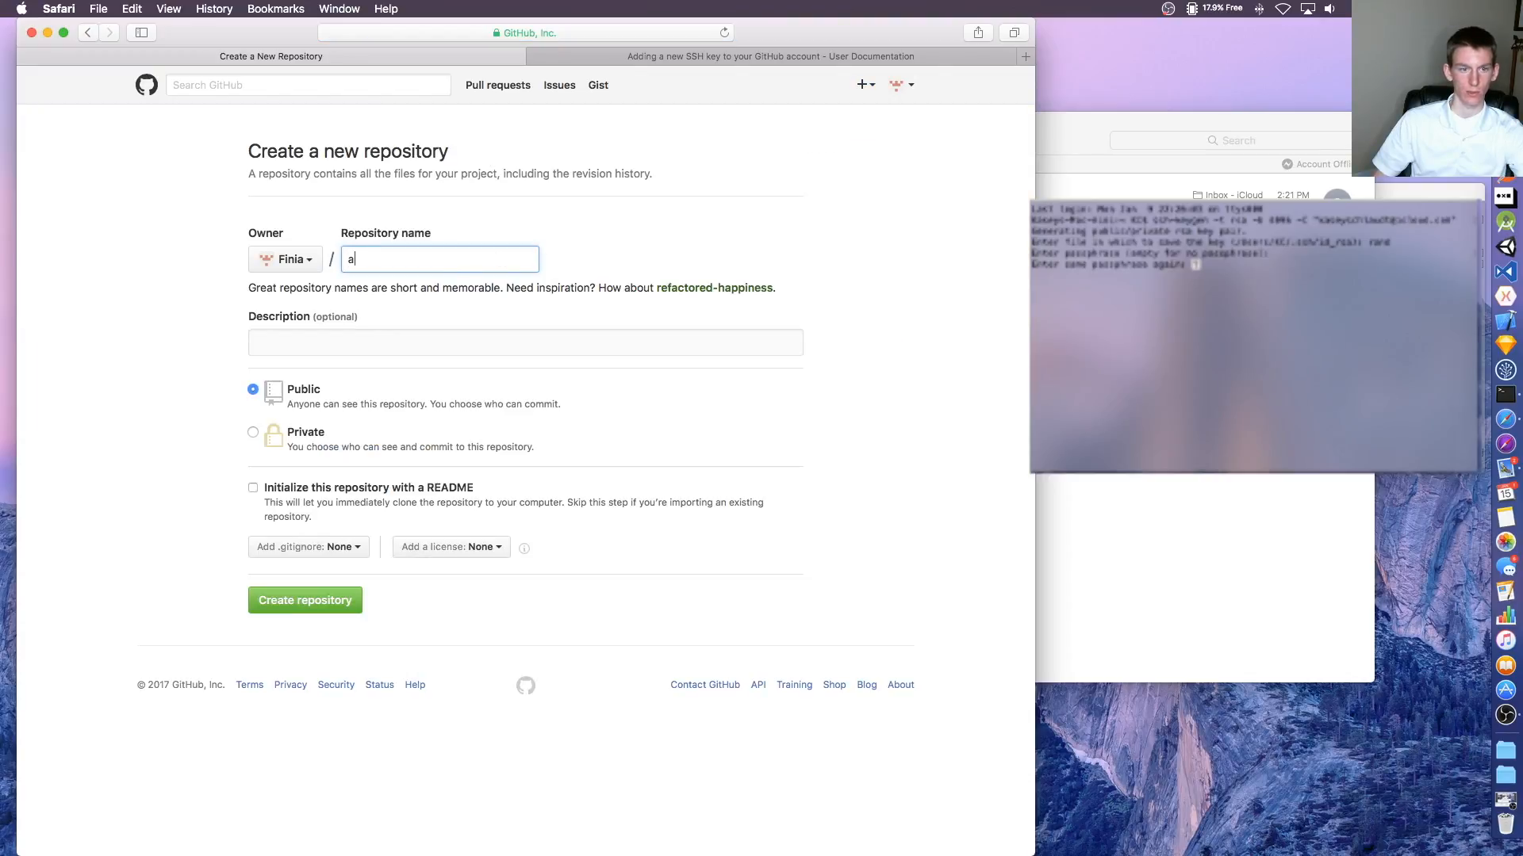
left_click(524, 341)
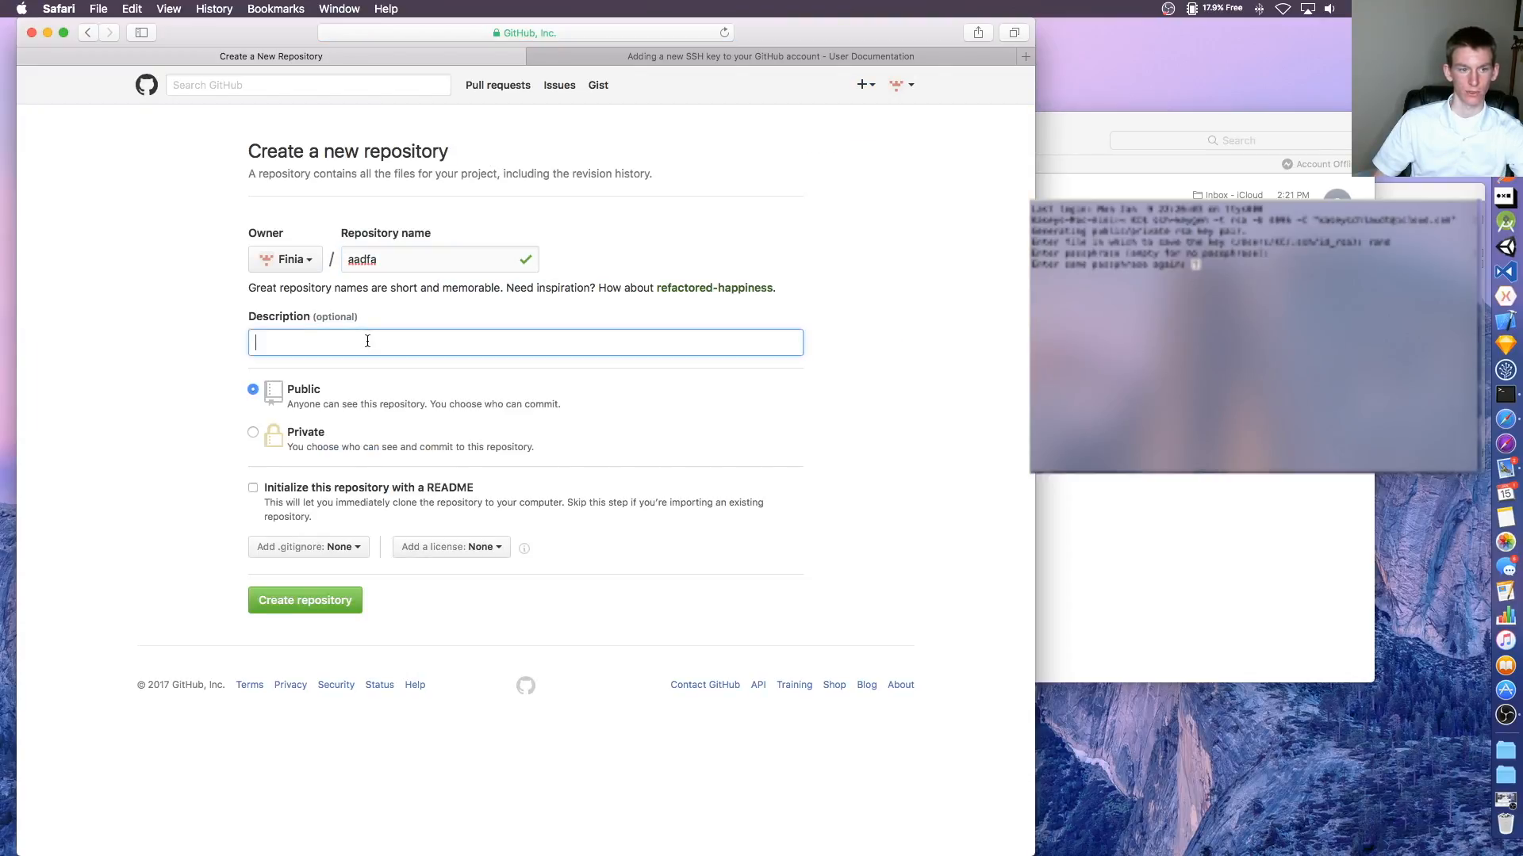
type("asdfasdfadf")
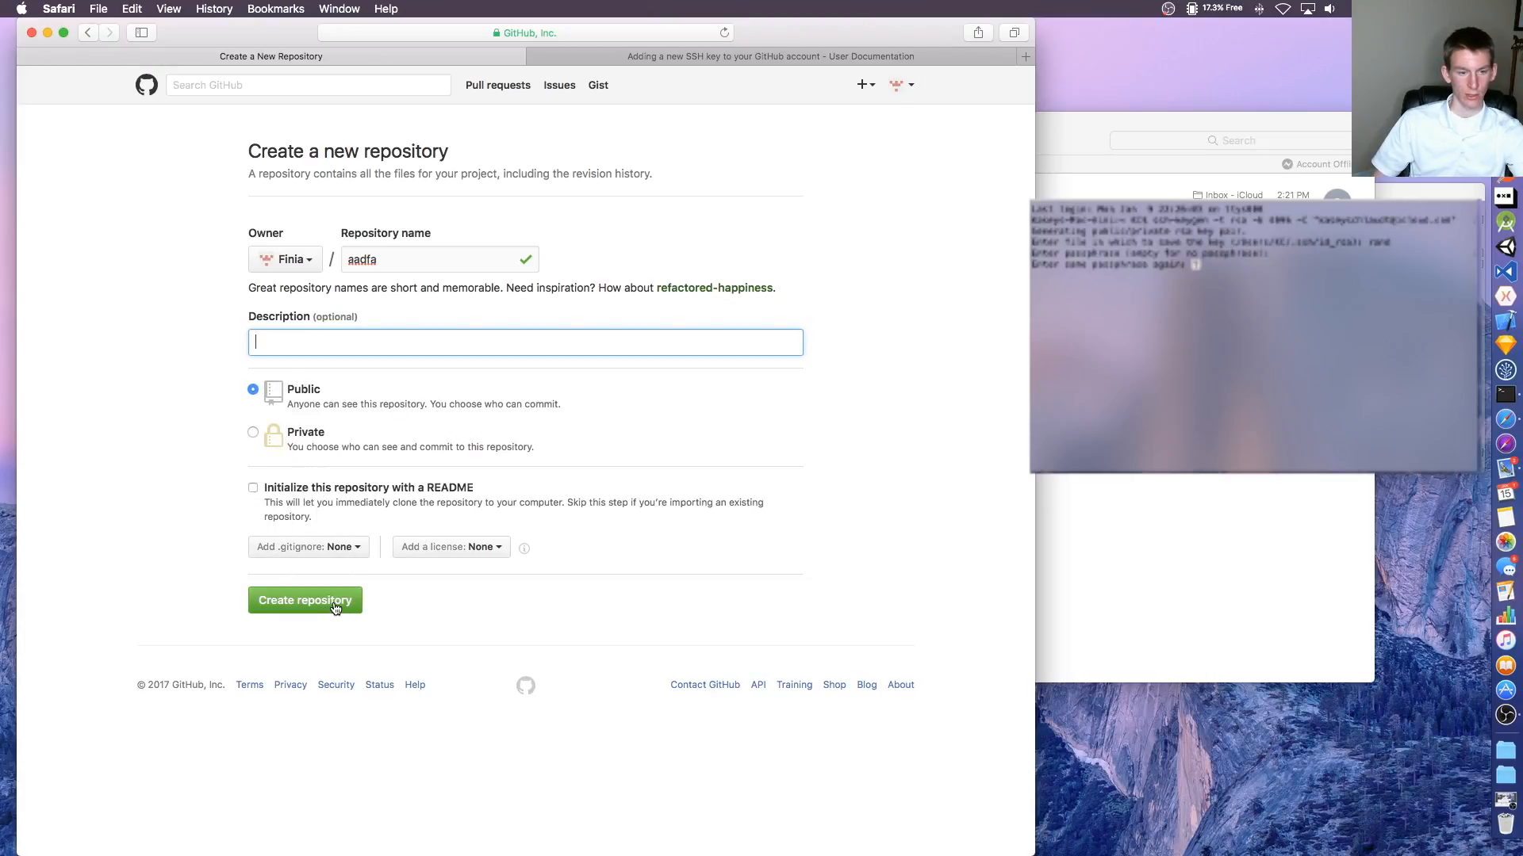
left_click(303, 600)
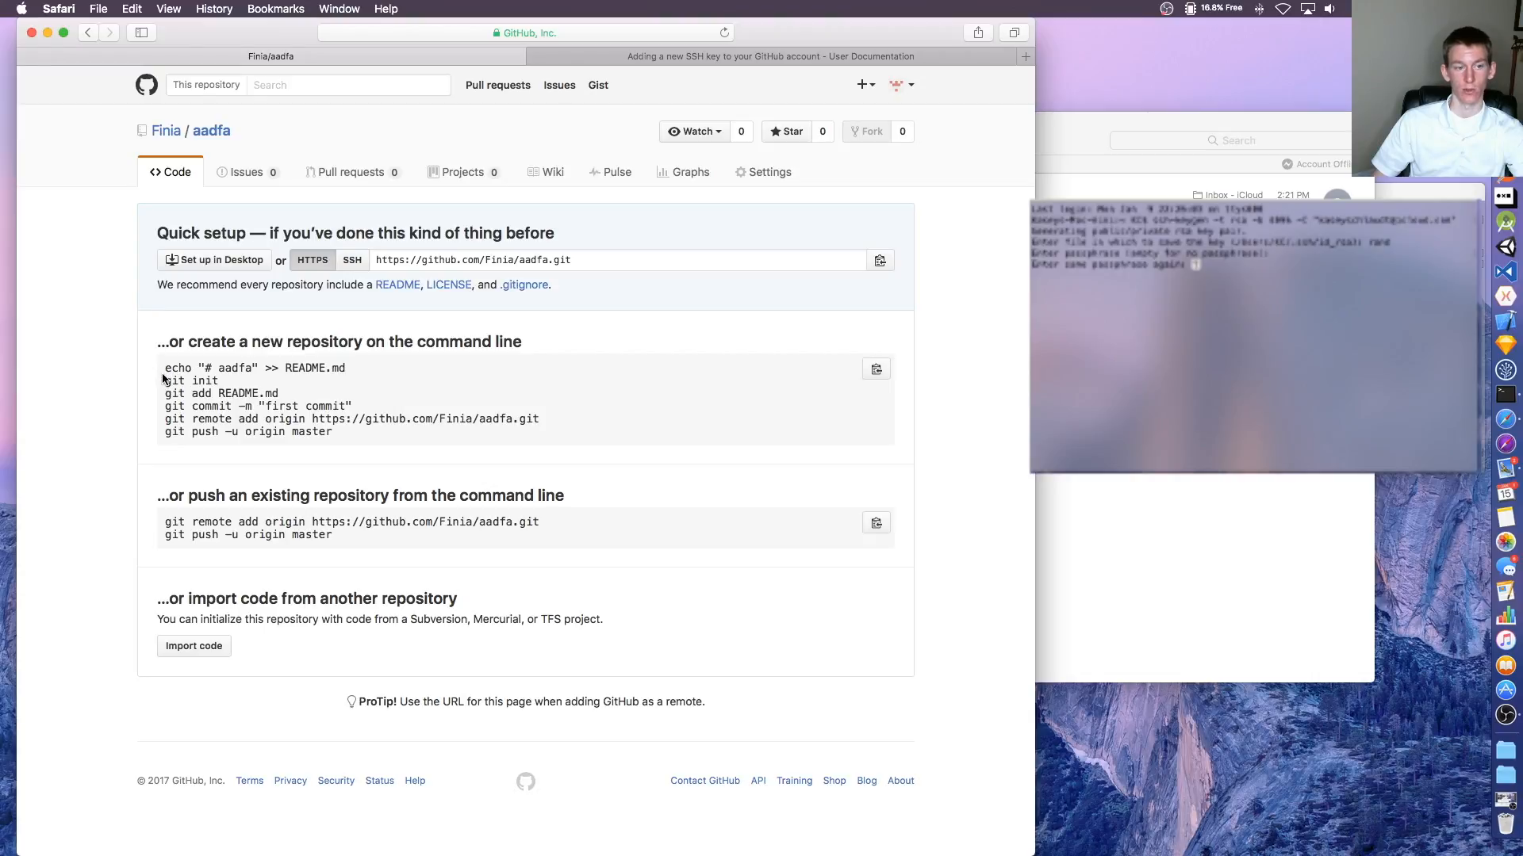
- Highlight aadfa's '...or create a new repository on the command line' commands
left_click_drag(179, 368, 331, 432)
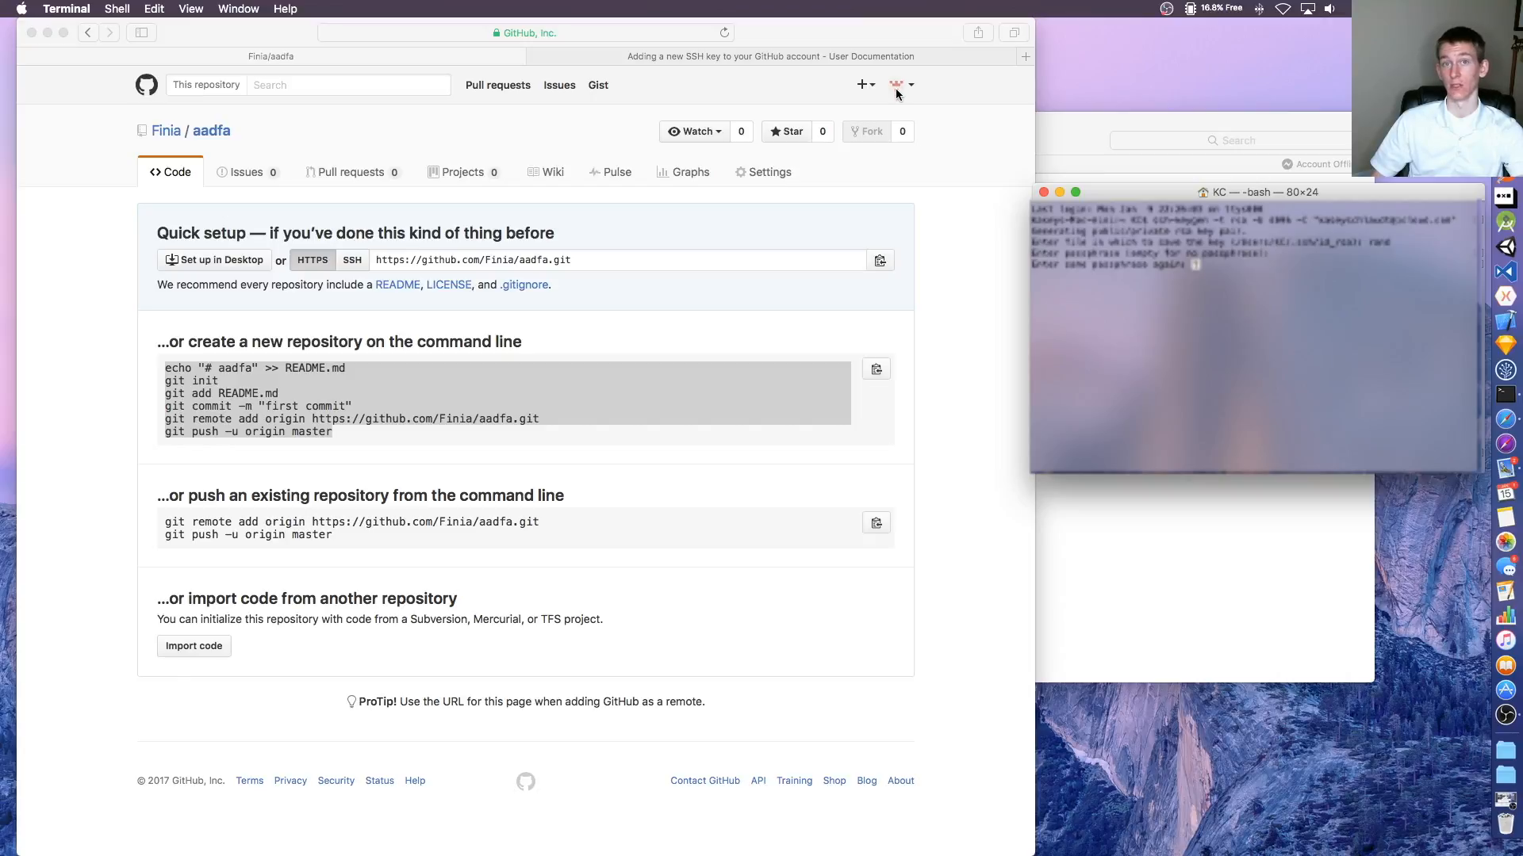
mouse_move(897, 94)
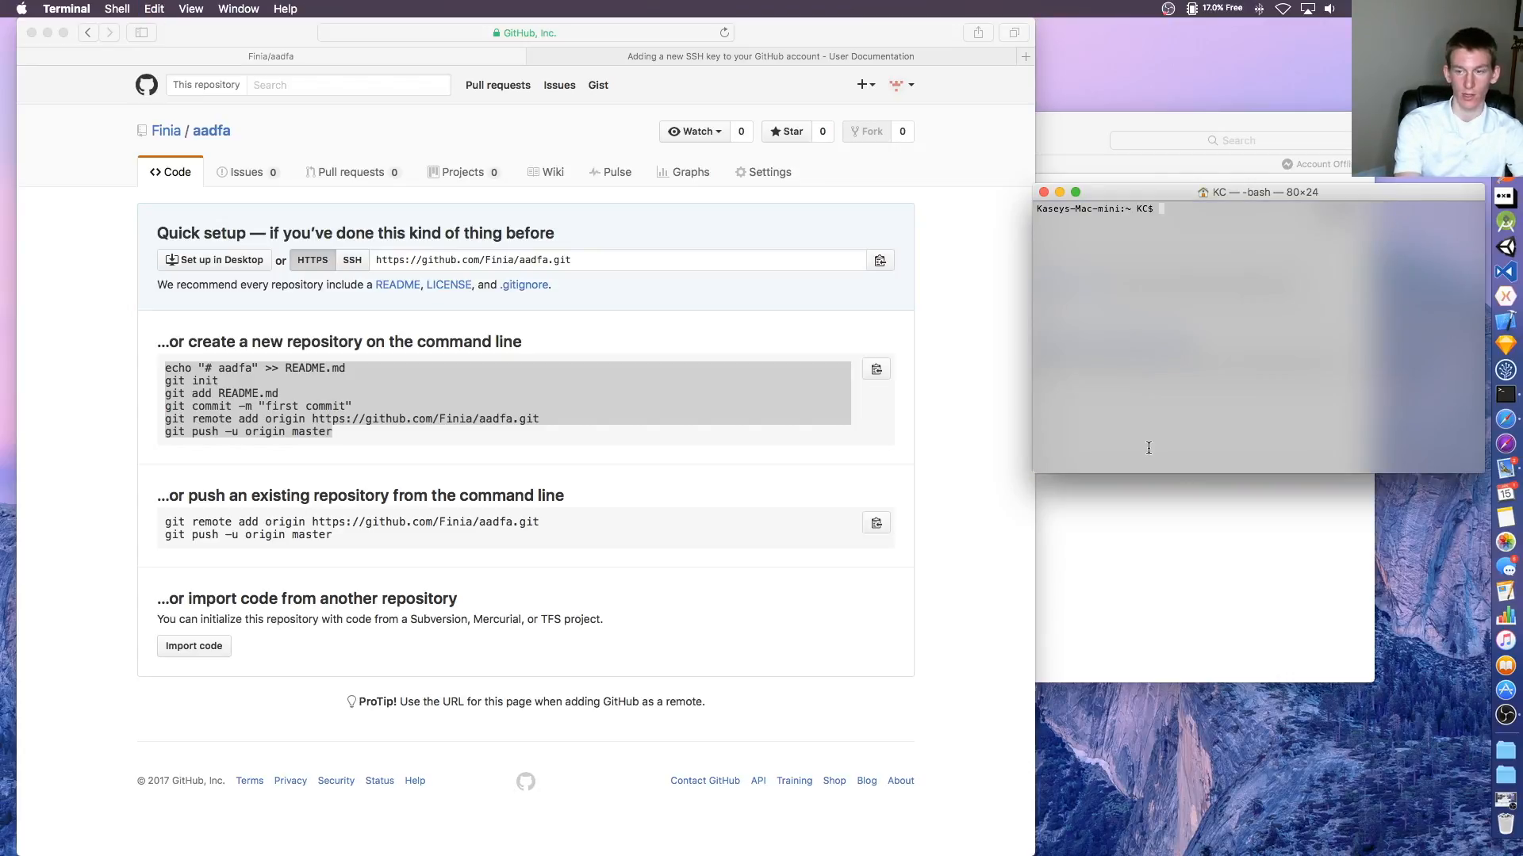
- Change into Desktop/untitled folder and type the git init command at the prompt
type("cd")
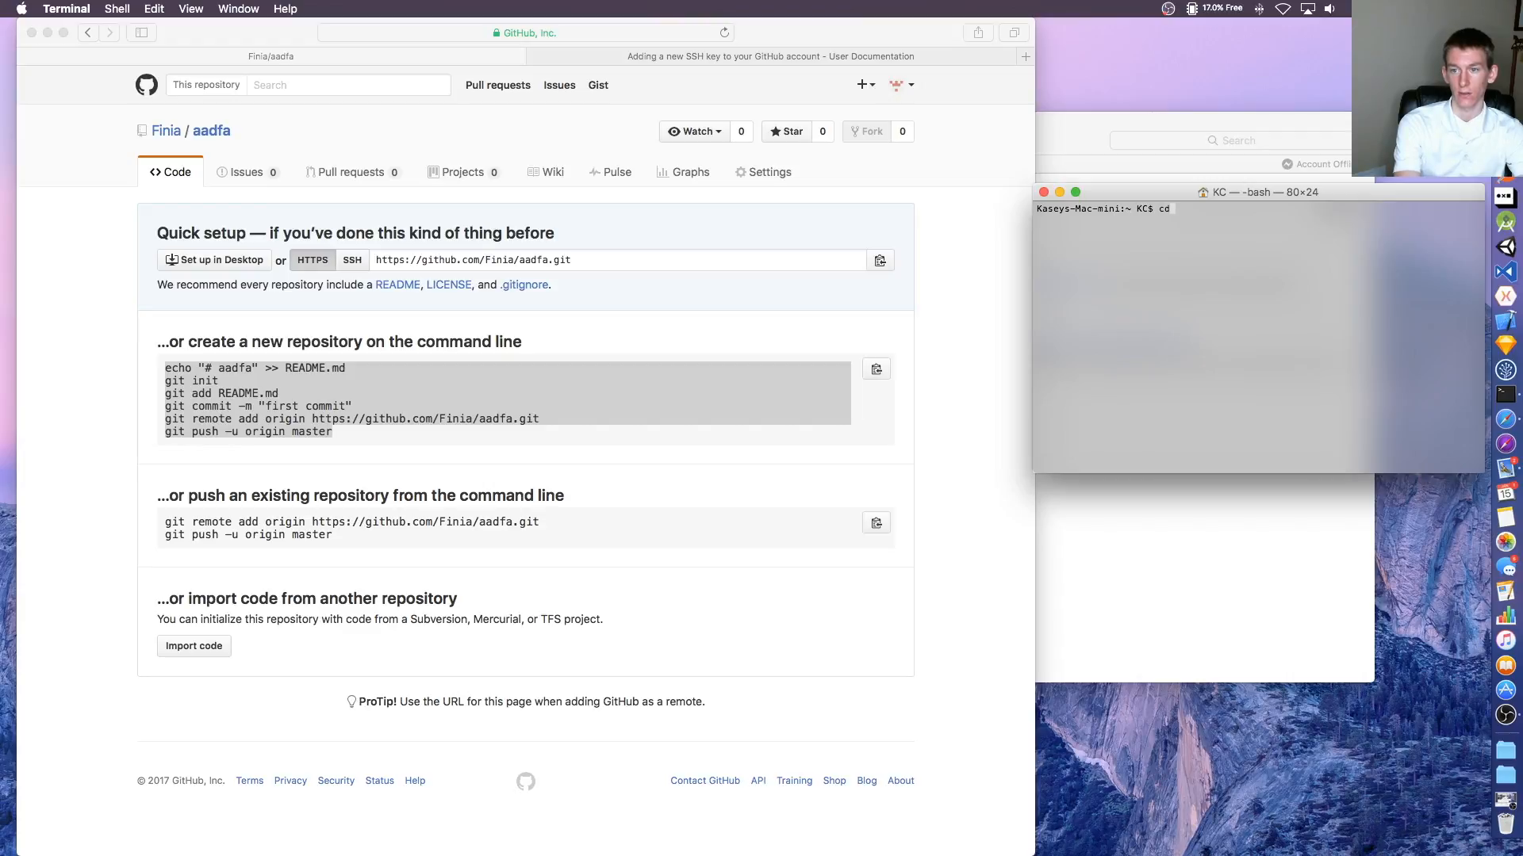
type("Desktop/")
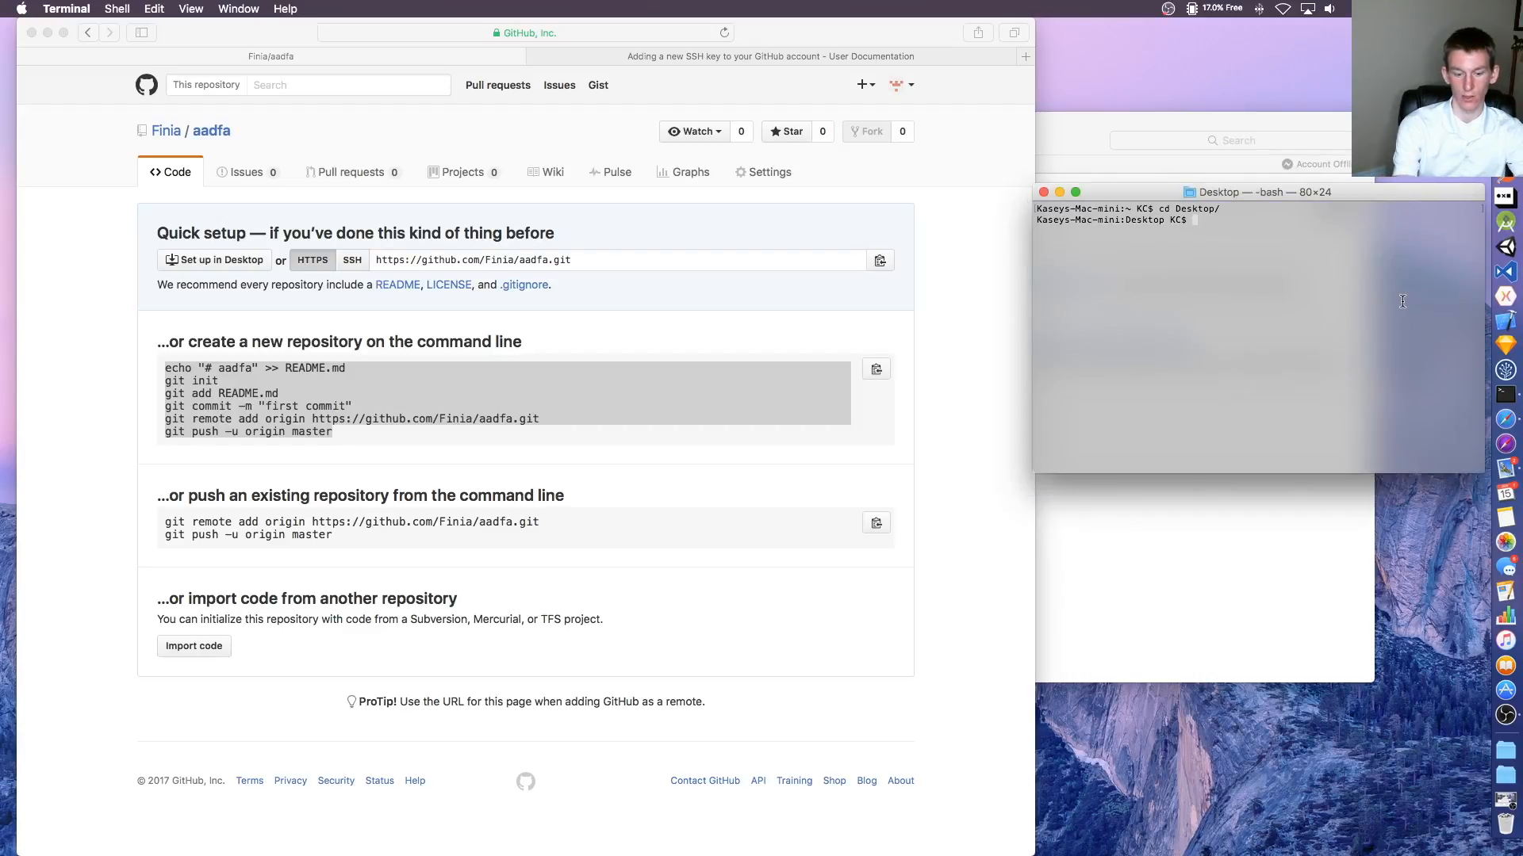
type("cd untitled\\ folder/")
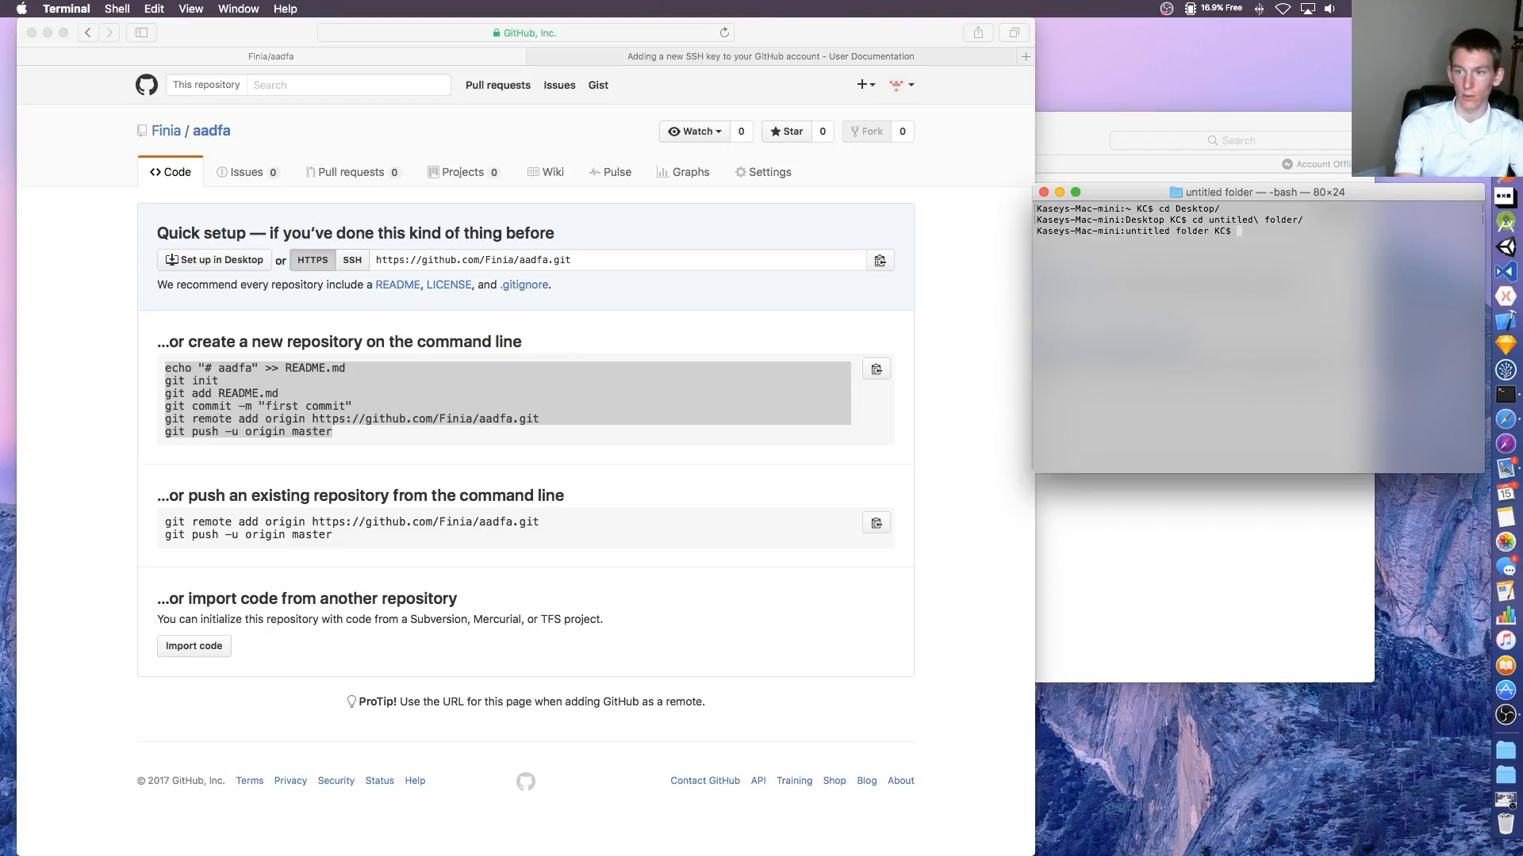
type("git init")
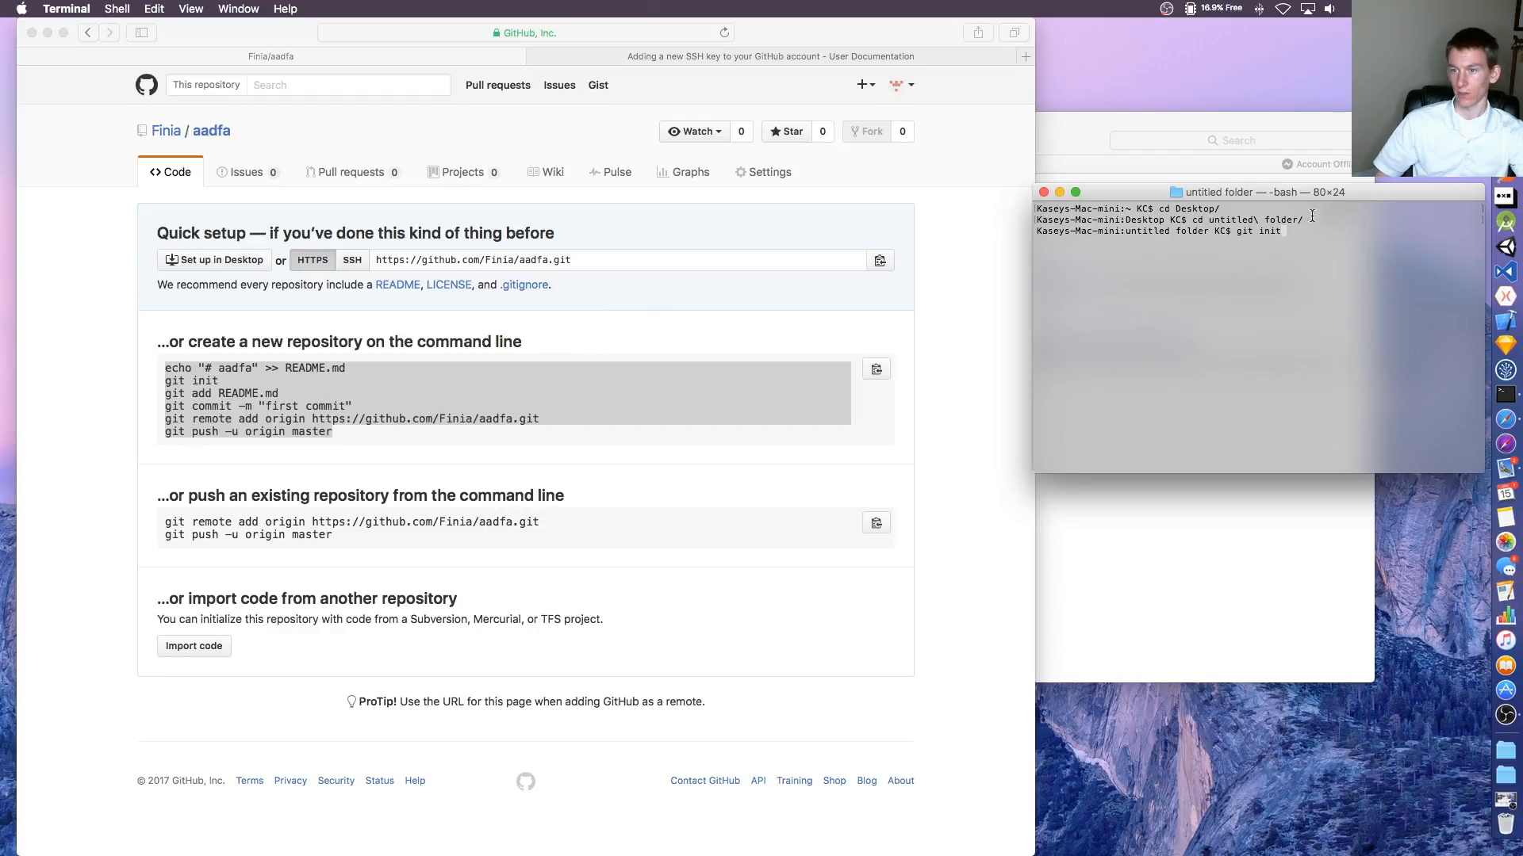
double_click(1255, 231)
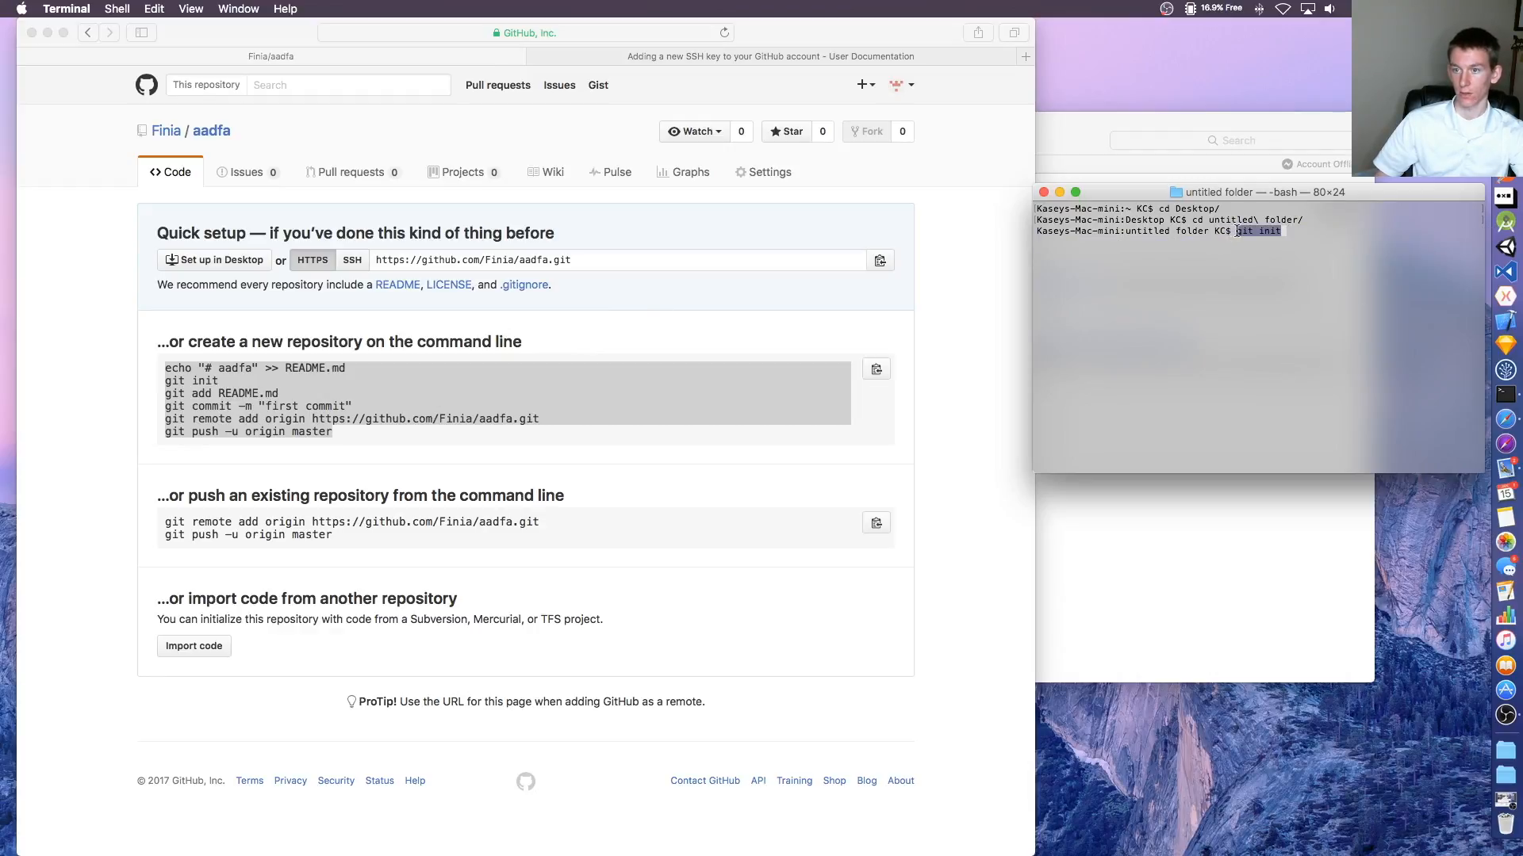
key("Backspace")
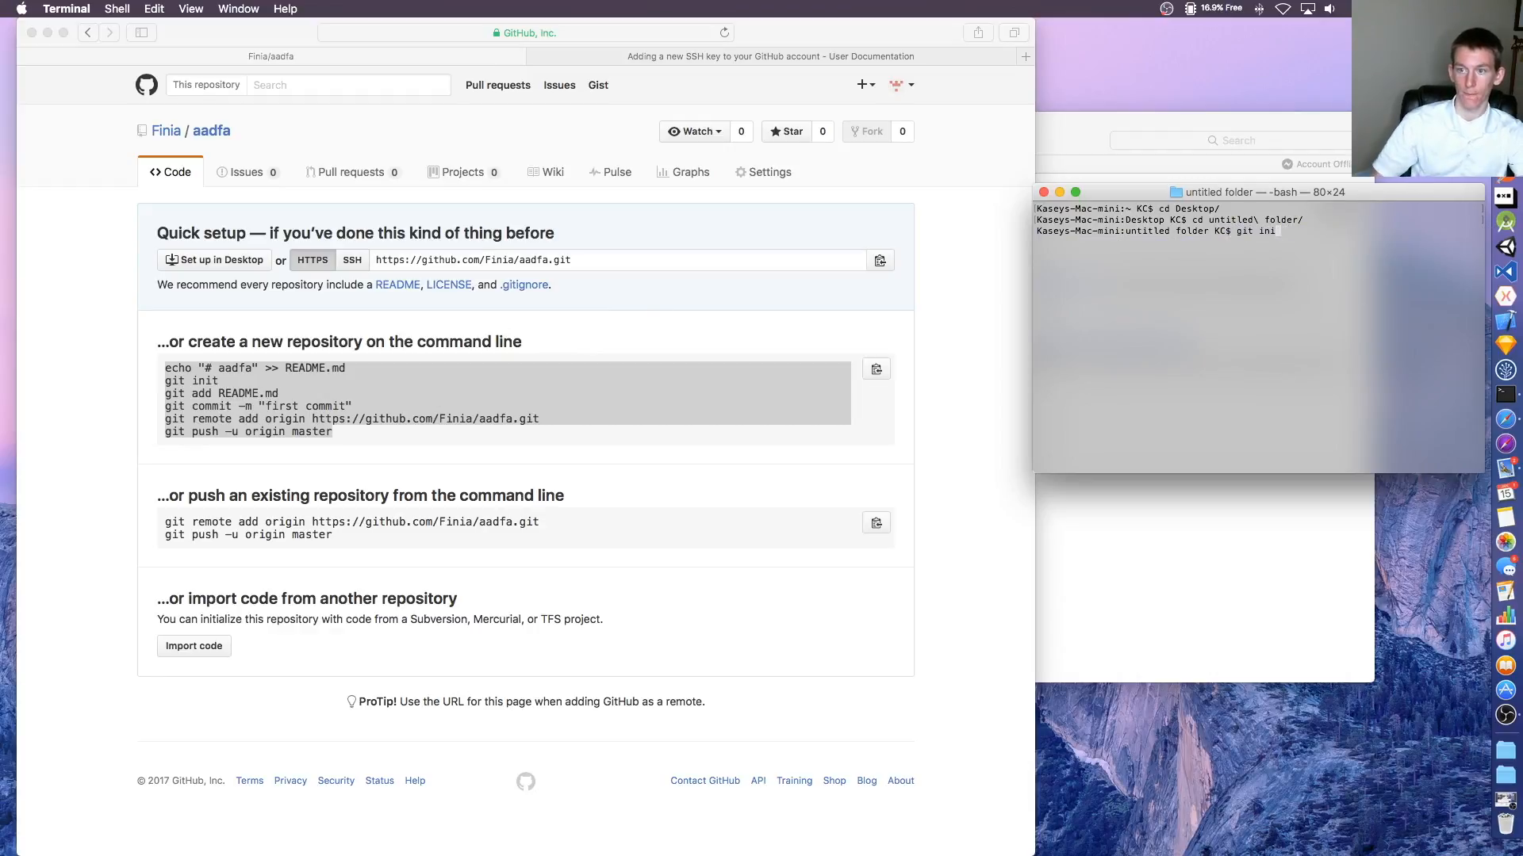